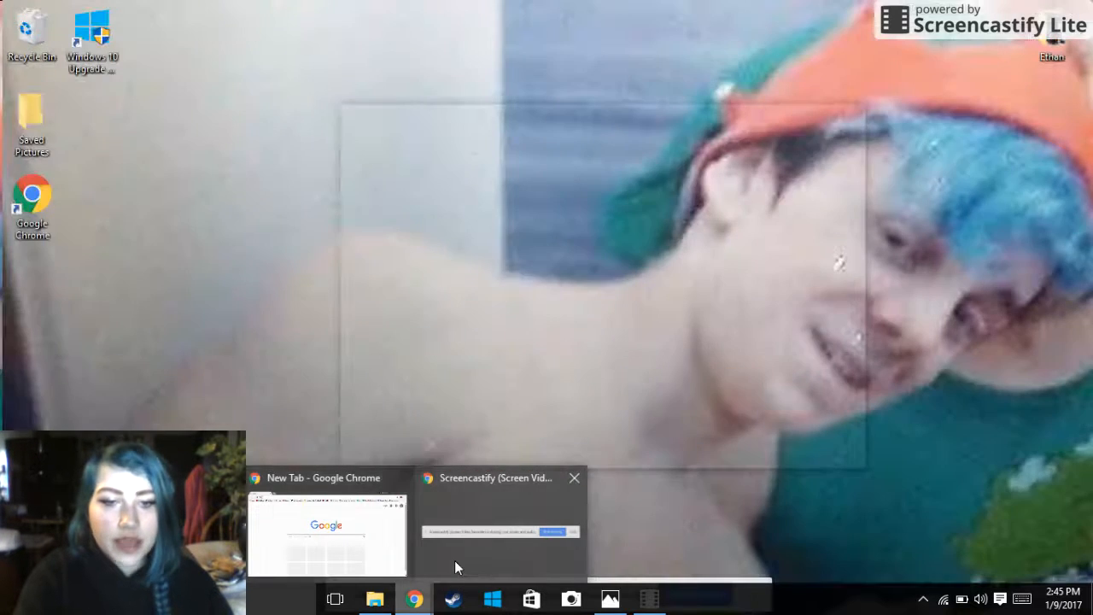
Restore the Chrome window from the taskbar and focus the new tab
left_click(326, 533)
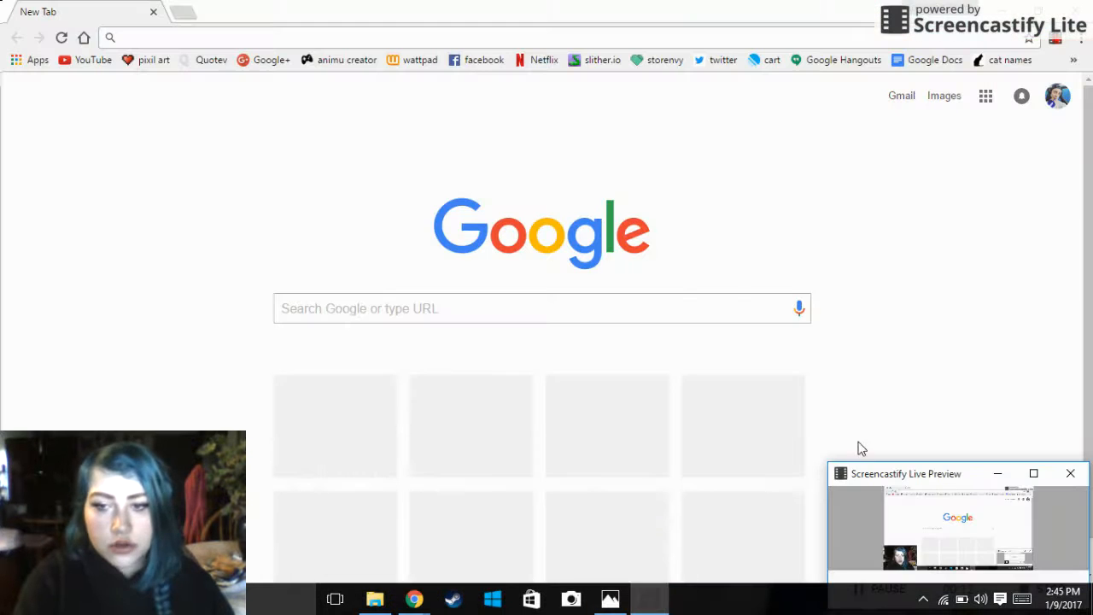
left_click(1033, 473)
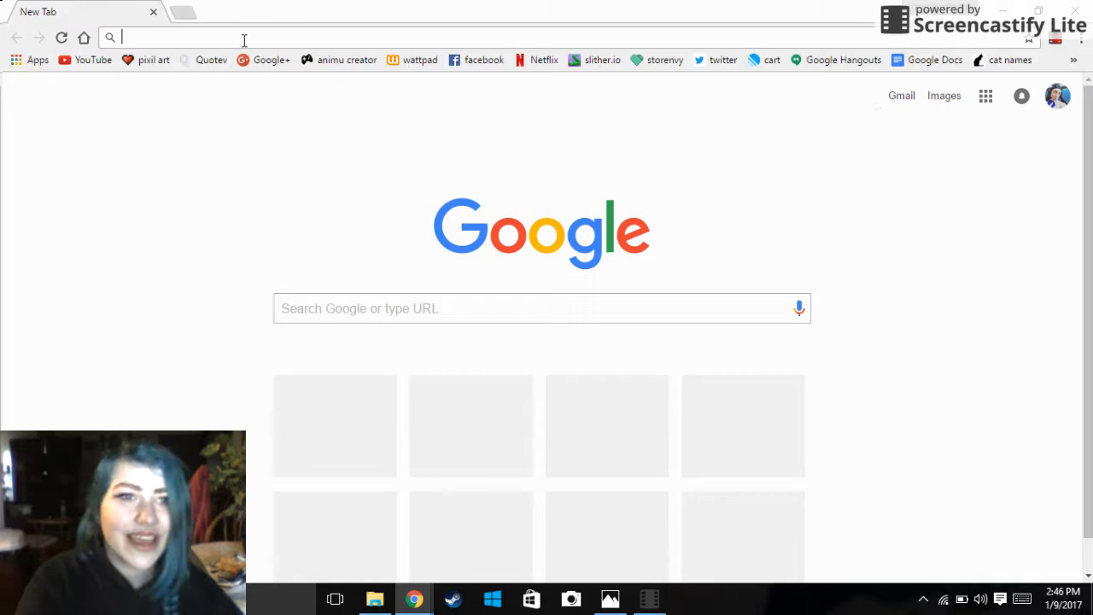
Load Quotev from its bookmark, open 'The Legend of Katherine Donovan', and show the site menu
left_click(211, 59)
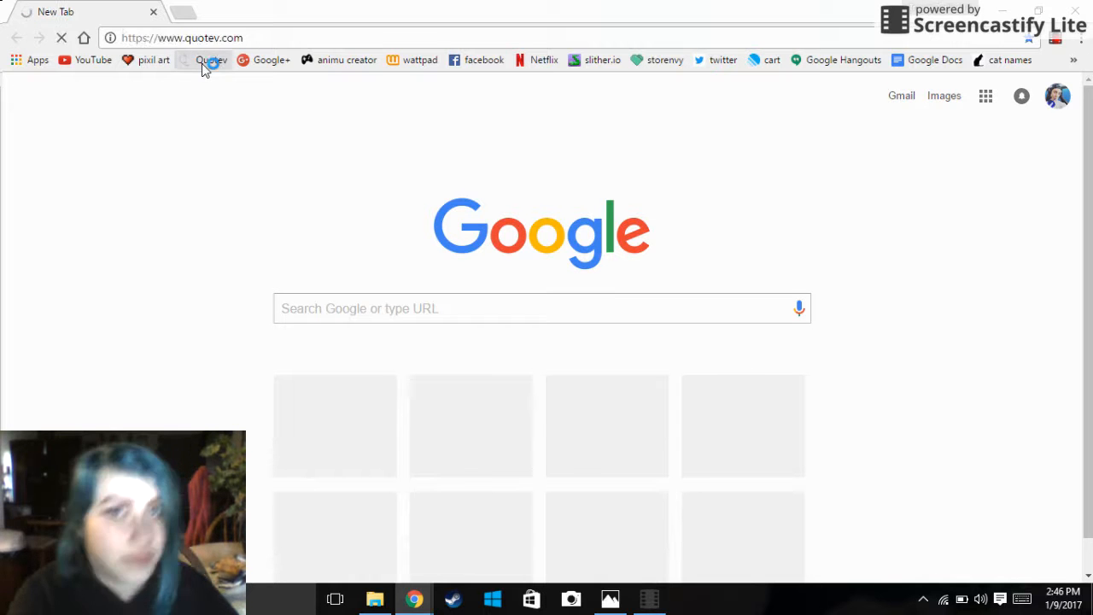
left_click(211, 60)
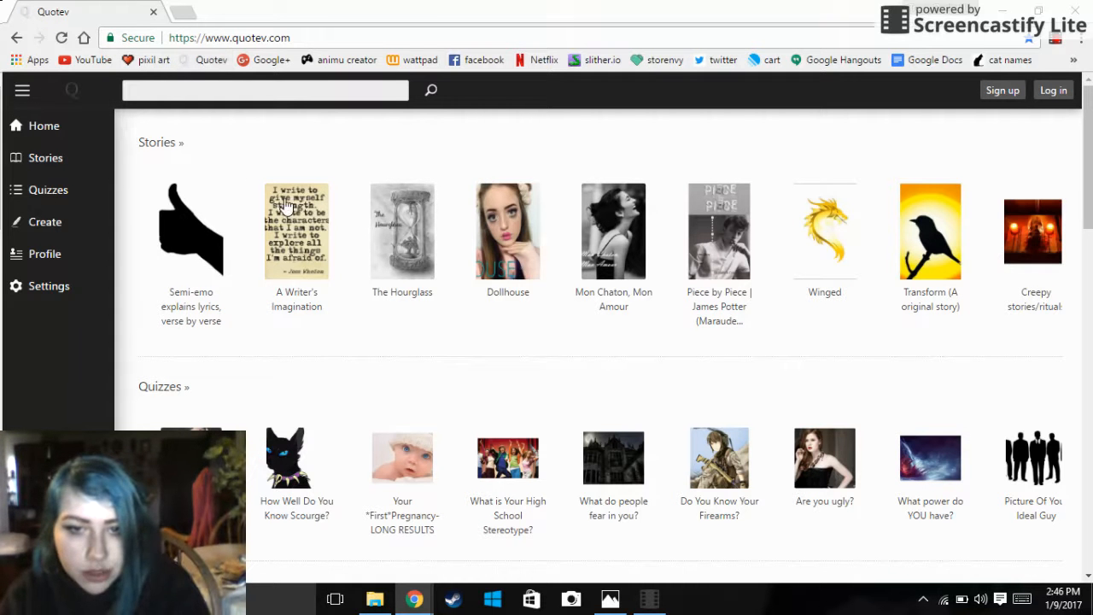
mouse_move(613, 457)
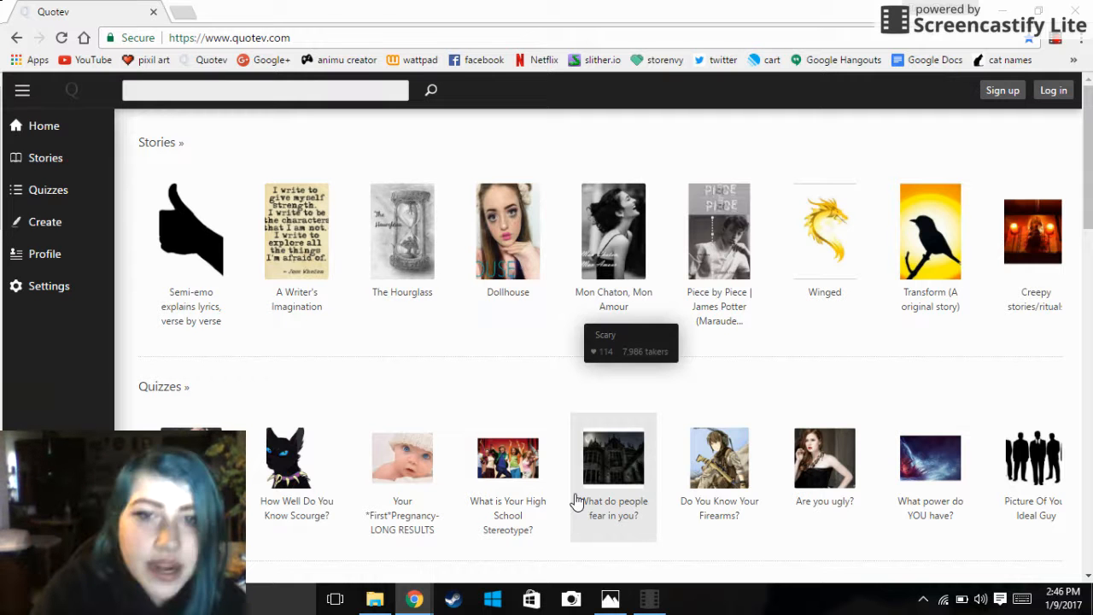
left_click(613, 456)
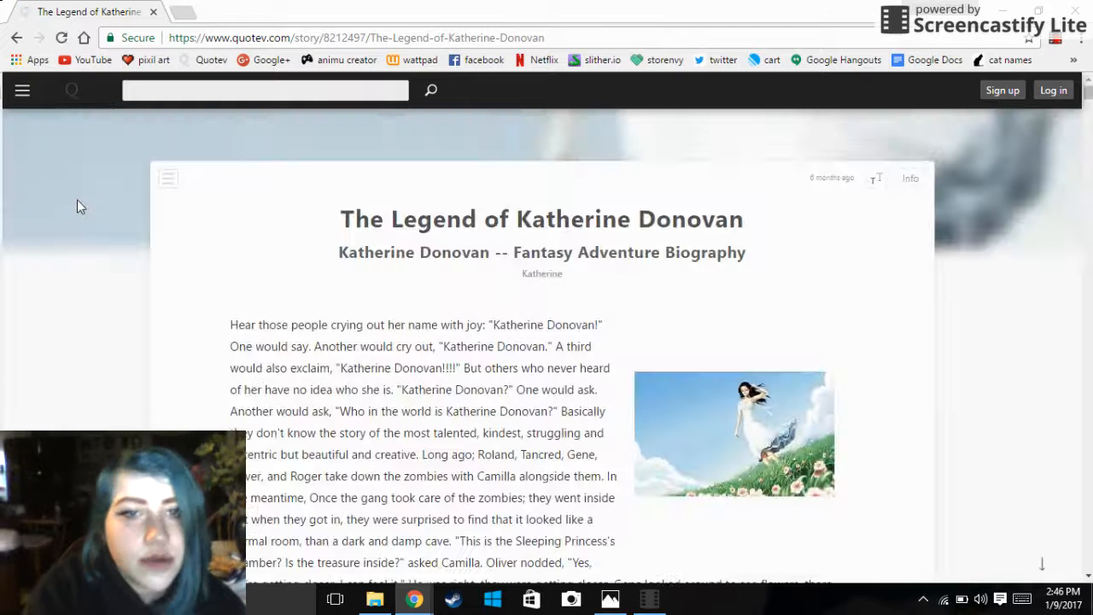
left_click(23, 90)
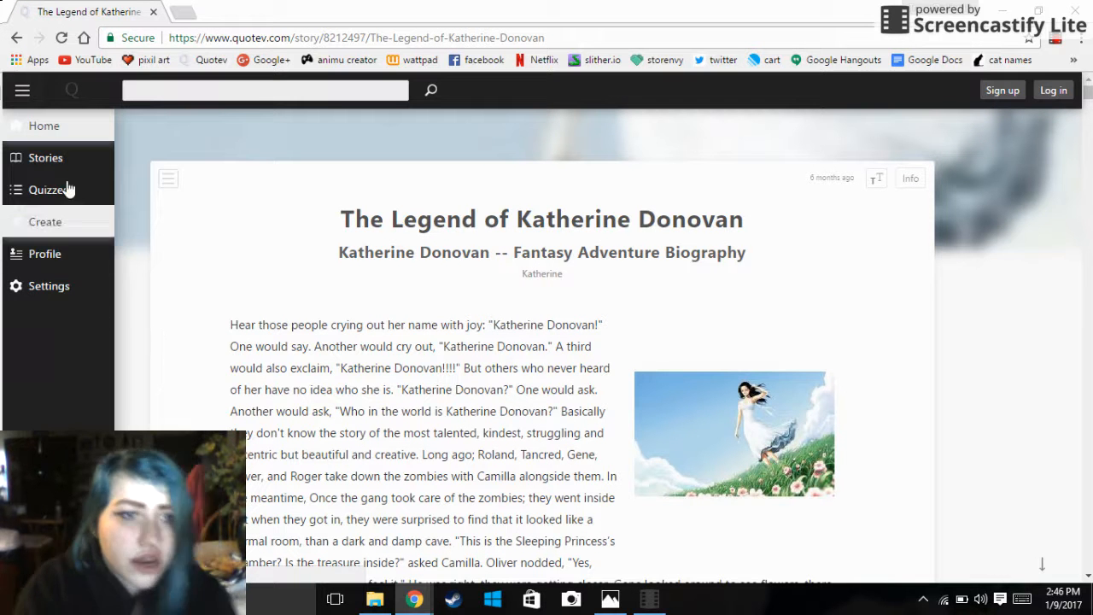
Go to Quizzes in the sidebar and scroll down to the Personality quiz row
left_click(54, 190)
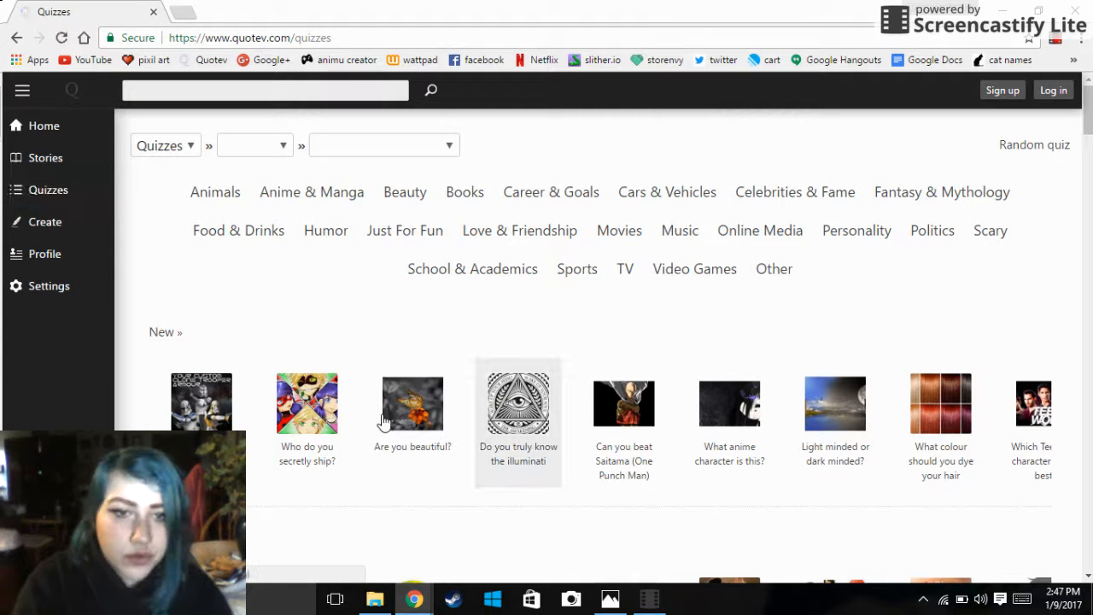
mouse_move(518, 401)
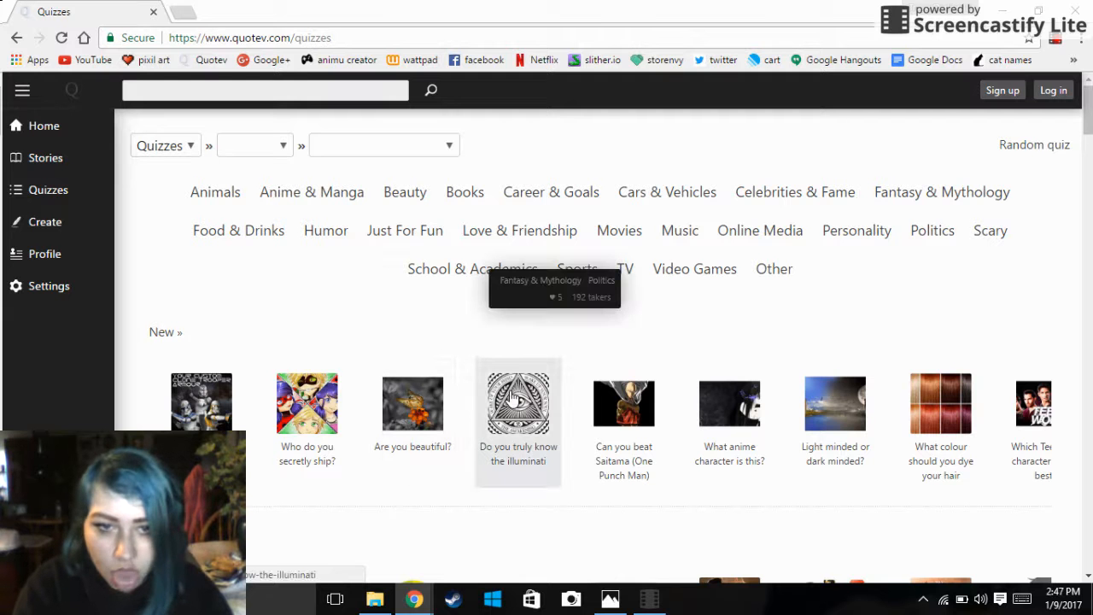
scroll("down", 3)
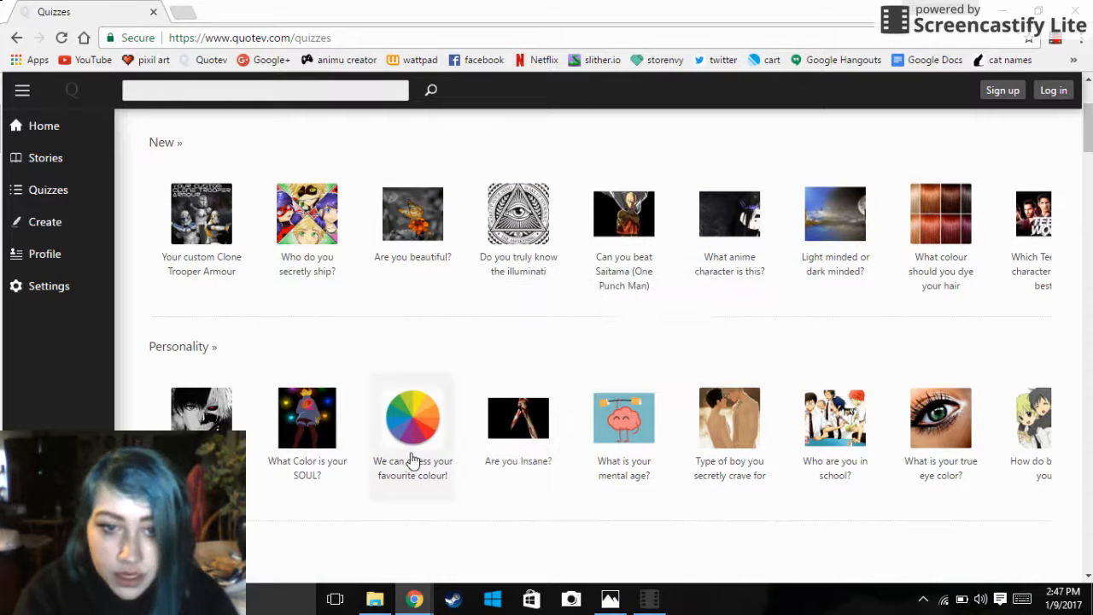
mouse_move(429, 489)
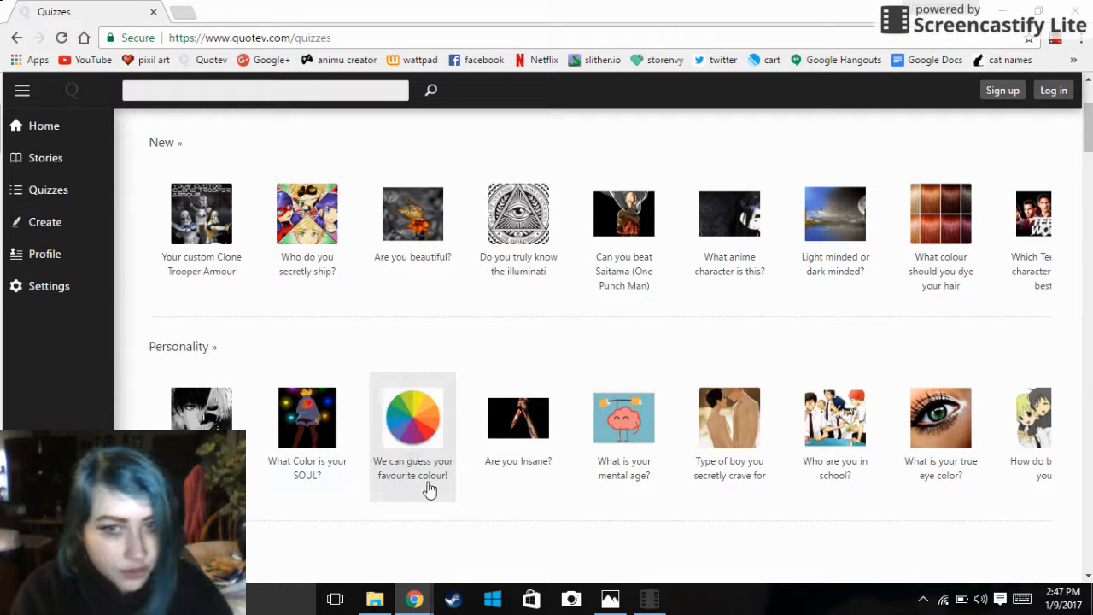
mouse_move(641, 444)
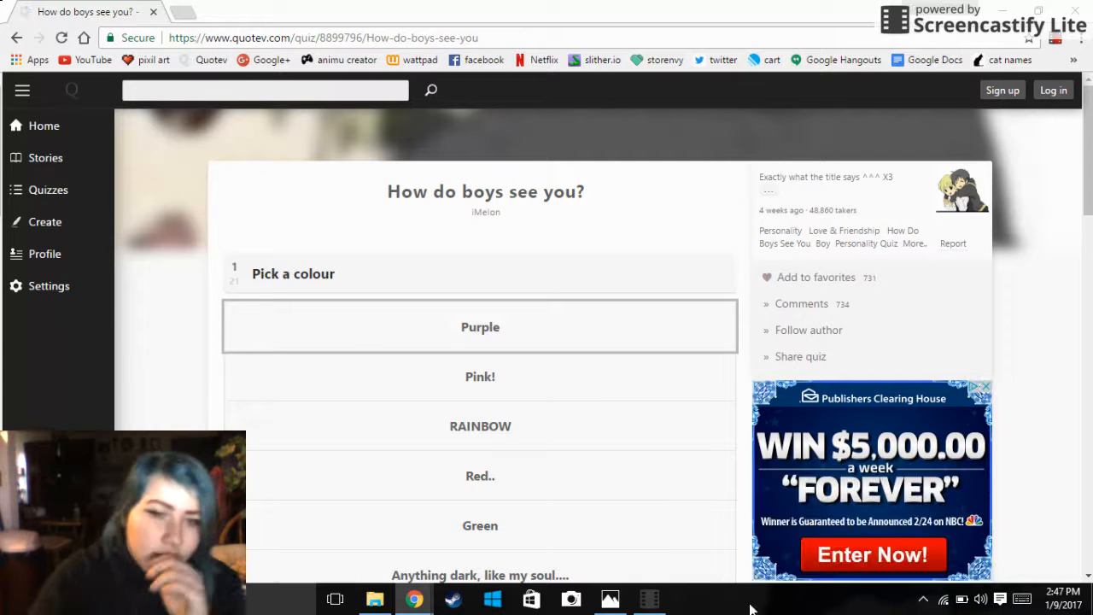
Scroll through the 'How do boys see you?' colour options and question 2 answers
scroll("up", 3)
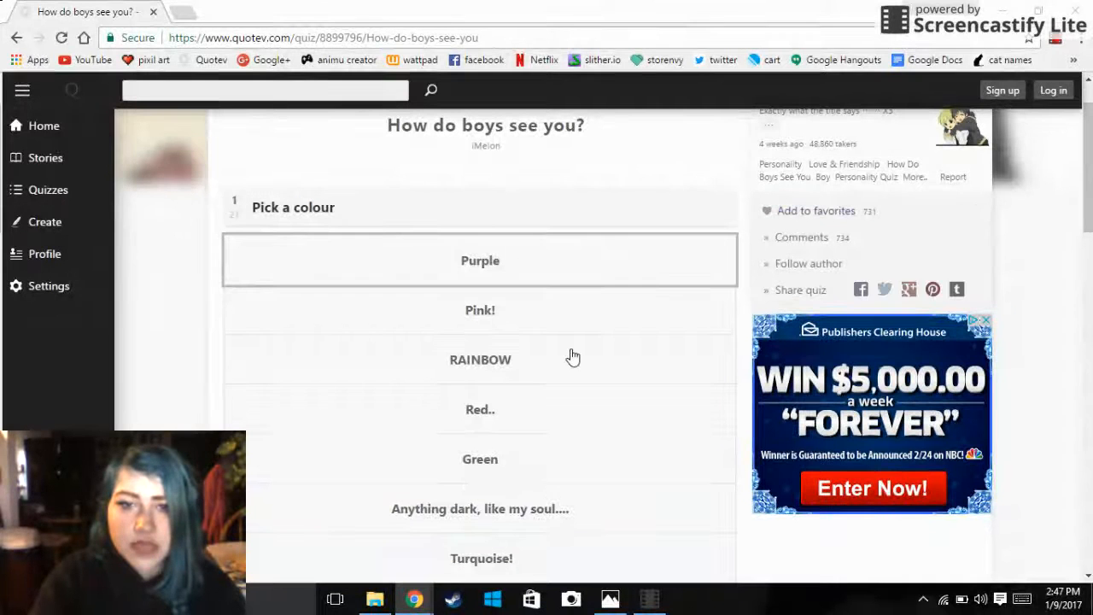
scroll("down", 3)
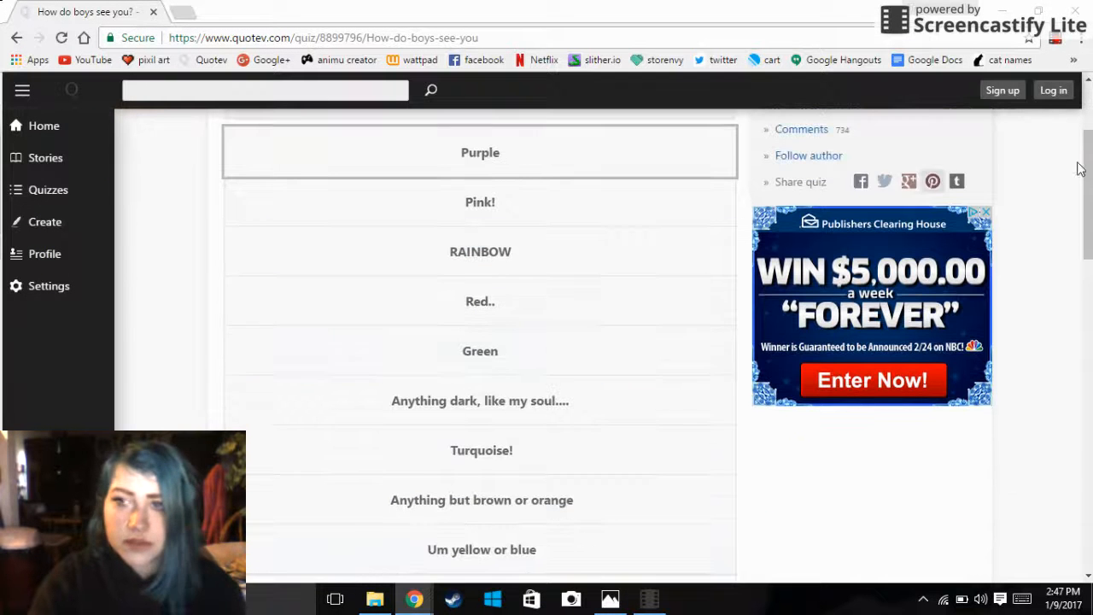
scroll("down", 3)
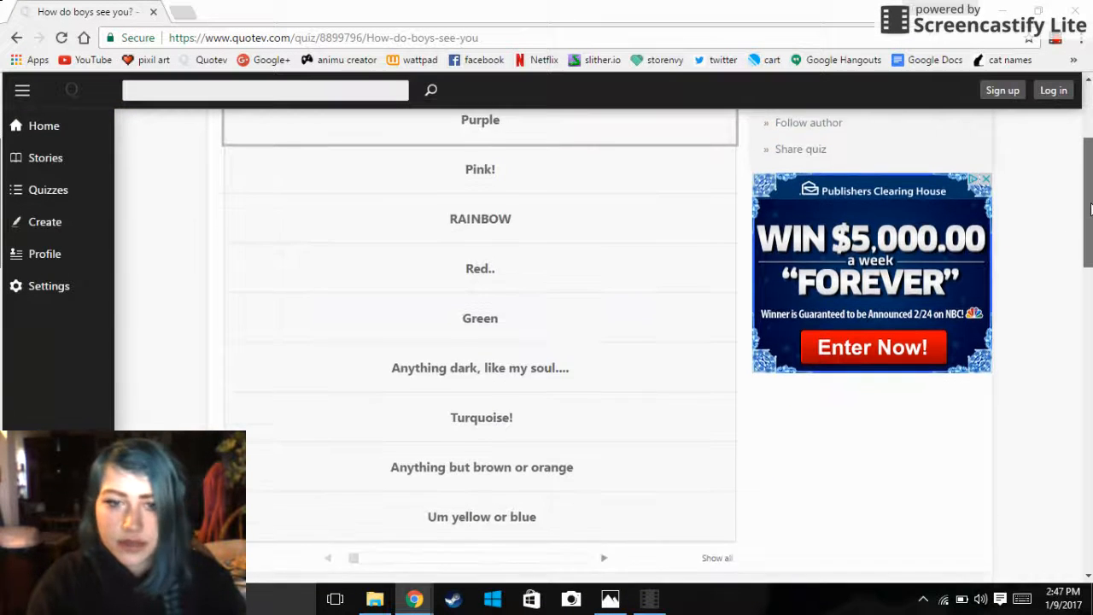
scroll("down", 3)
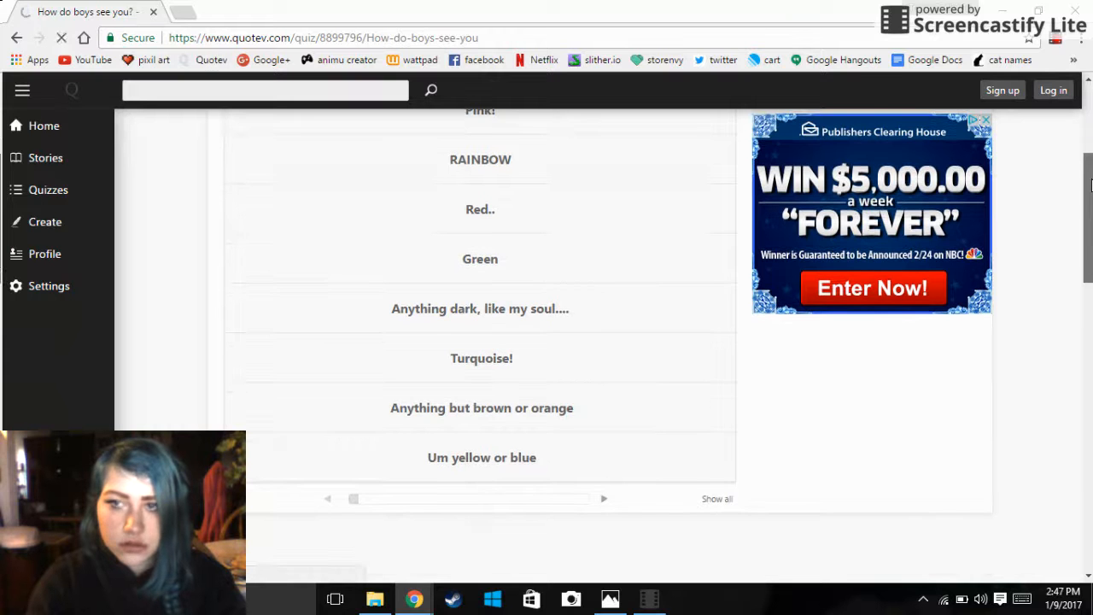
scroll("up", 3)
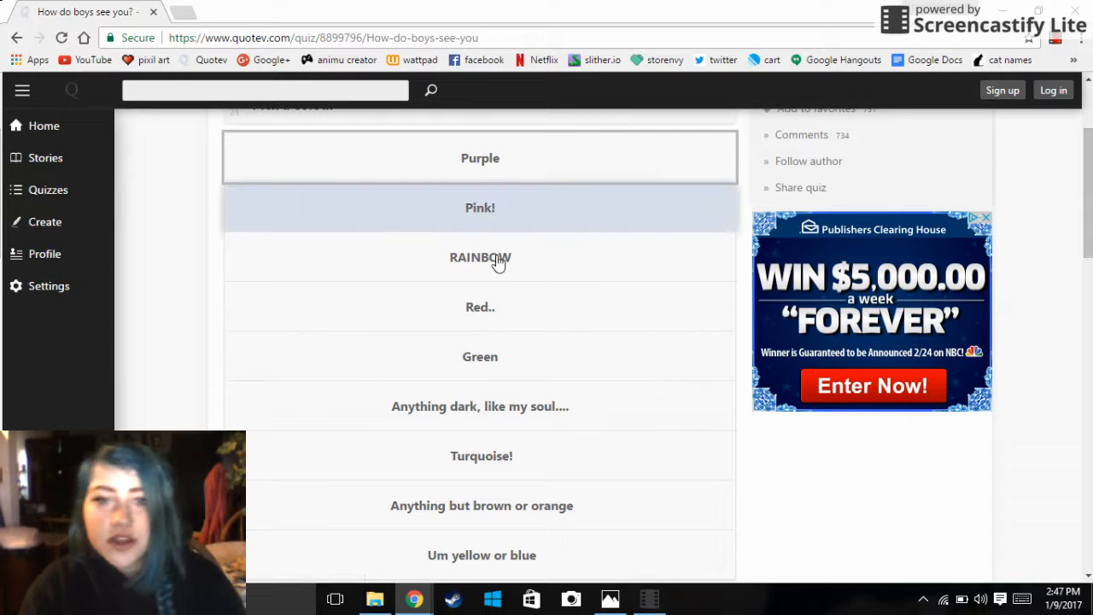
mouse_move(480, 307)
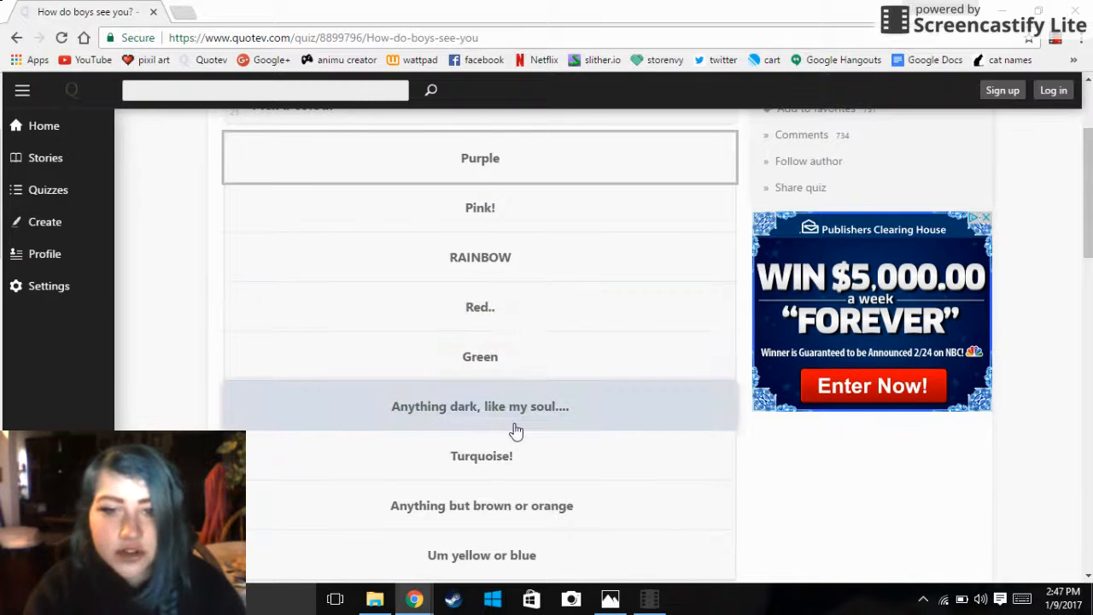
scroll("up", 3)
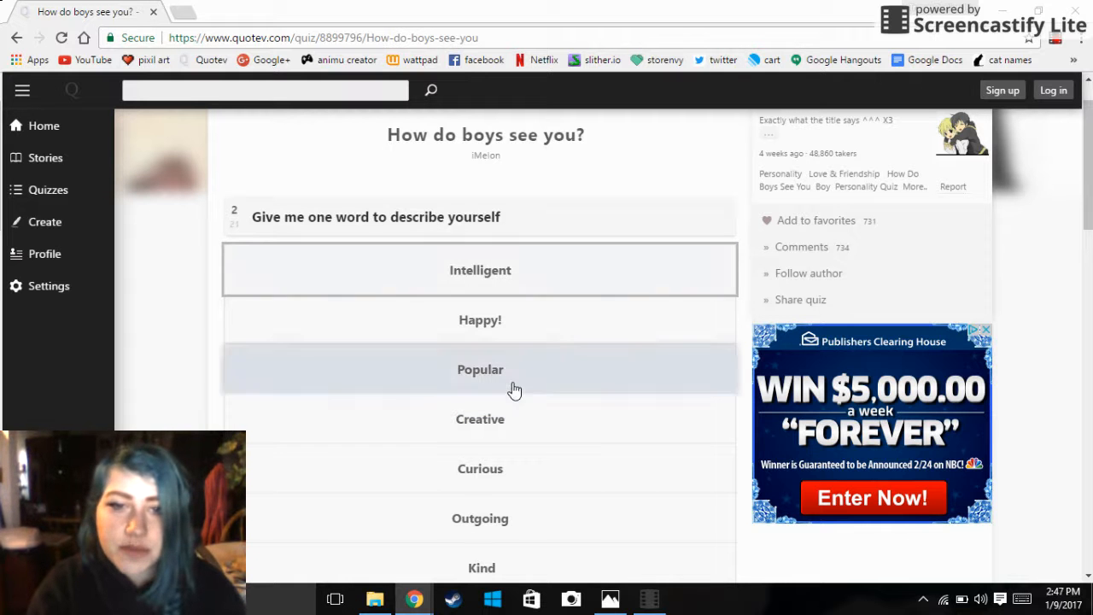
scroll("down", 3)
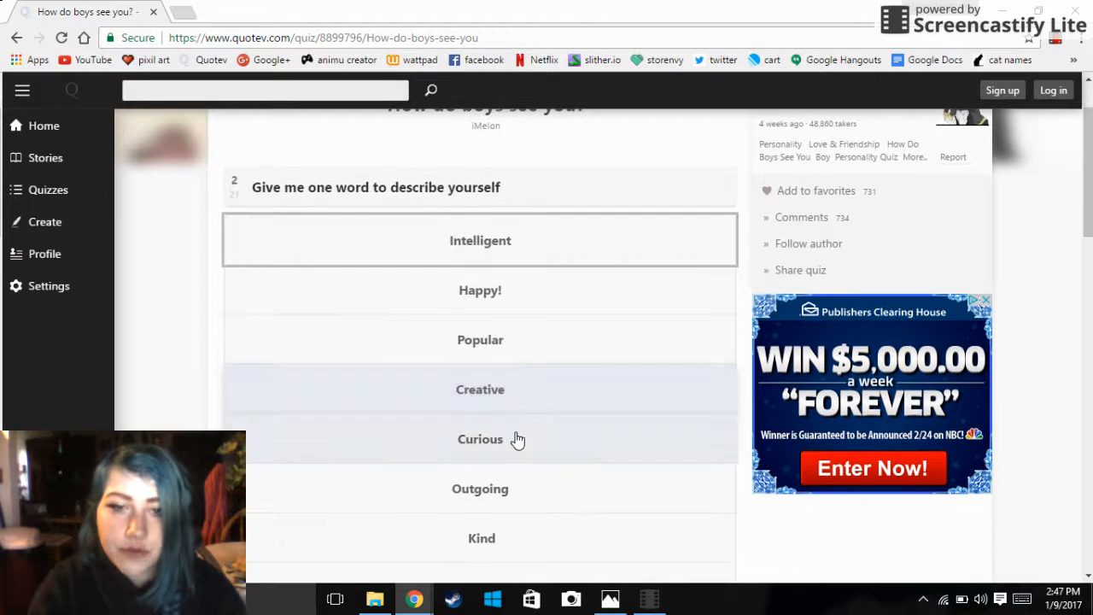
scroll("down", 3)
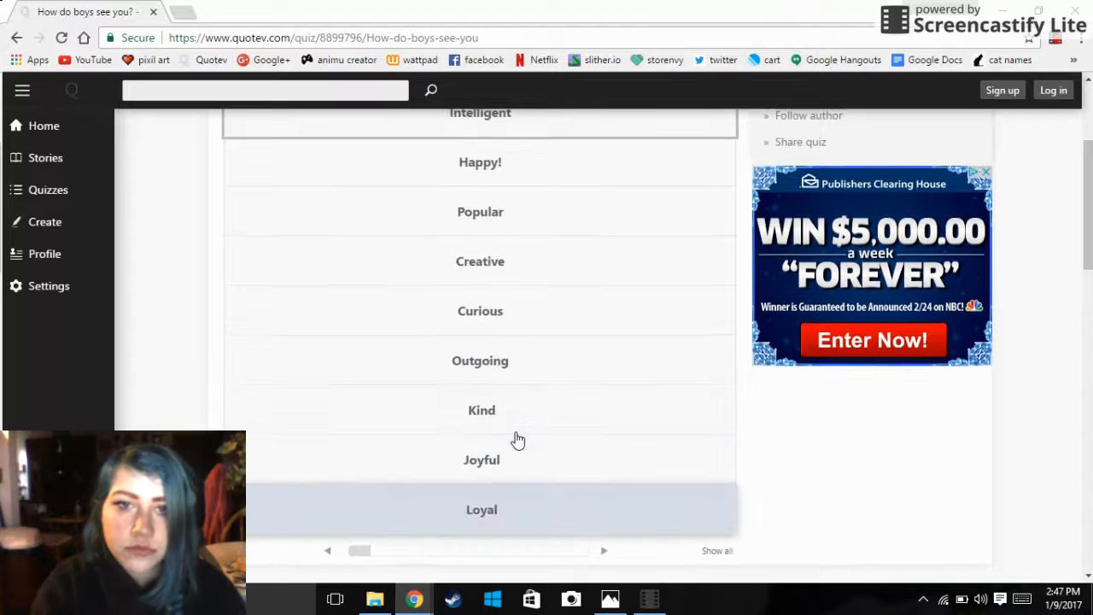
scroll("up", 3)
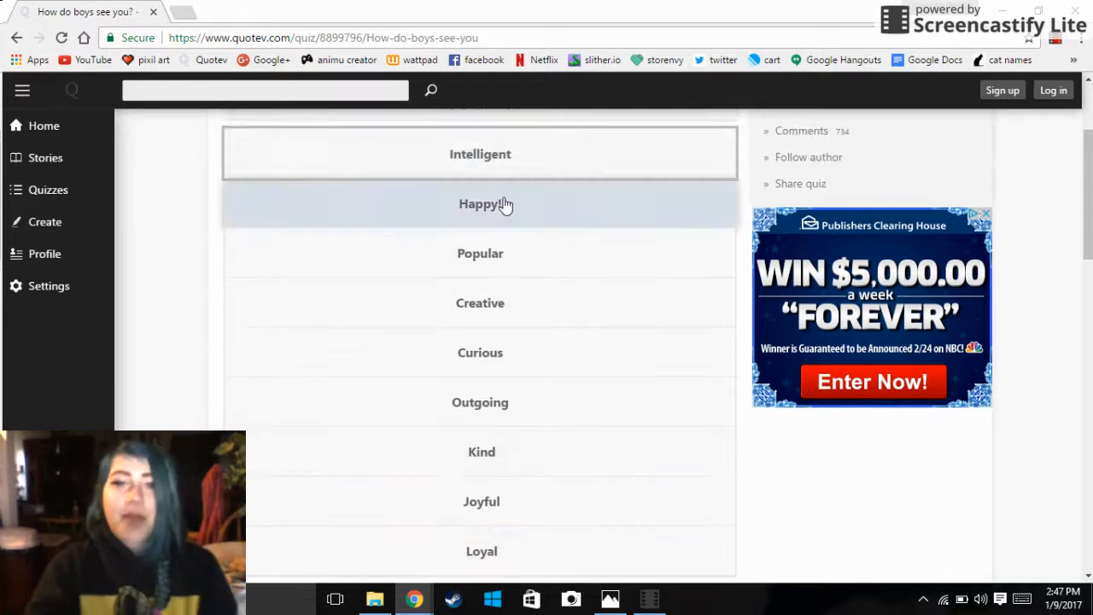
scroll("up", 3)
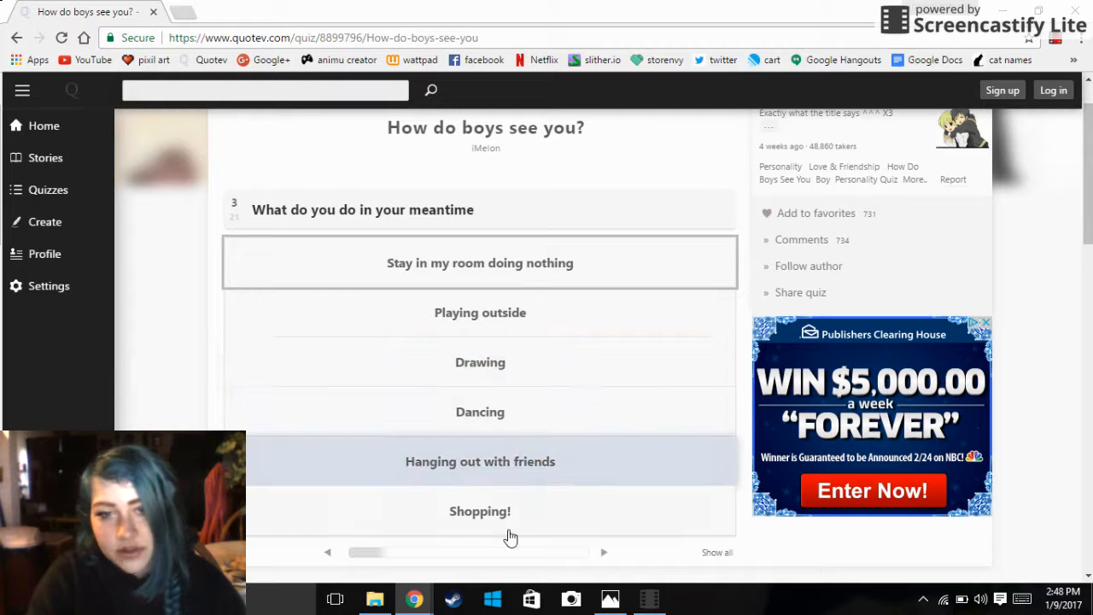
mouse_move(527, 358)
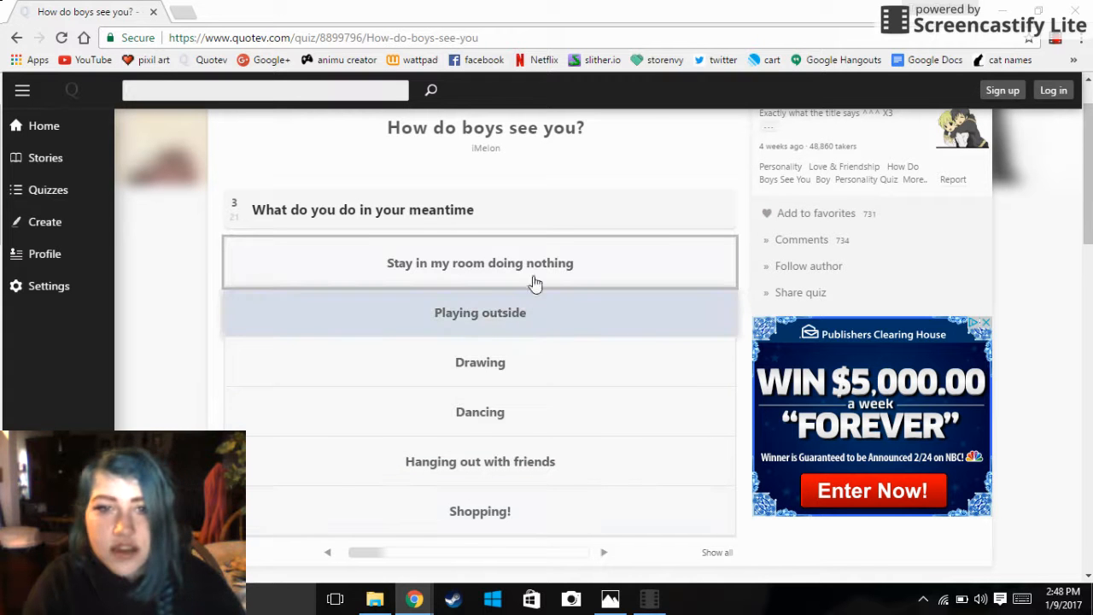
mouse_move(551, 461)
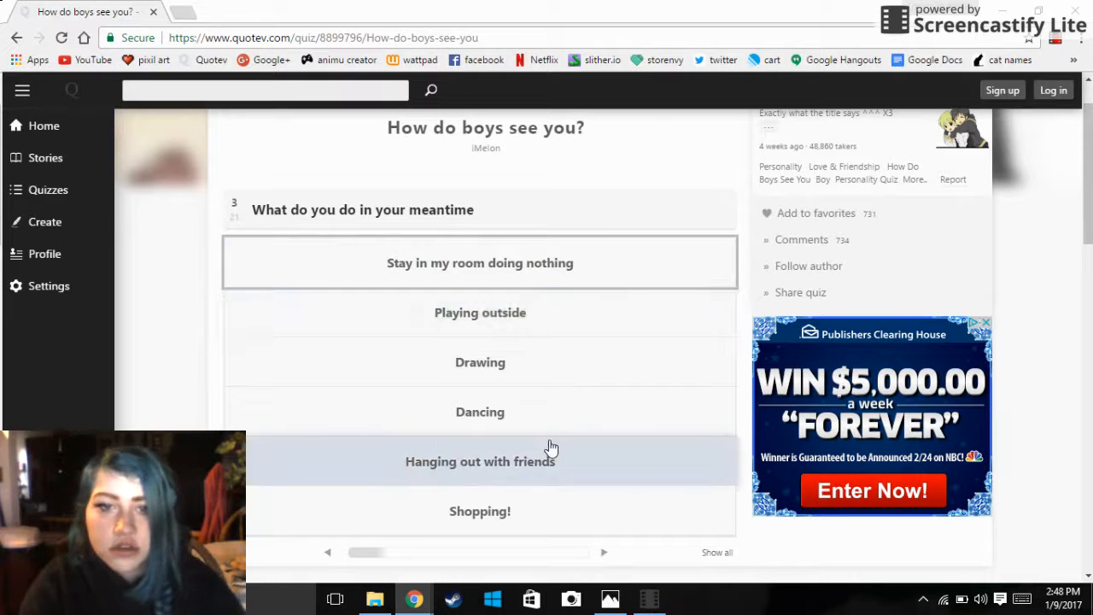
mouse_move(551, 425)
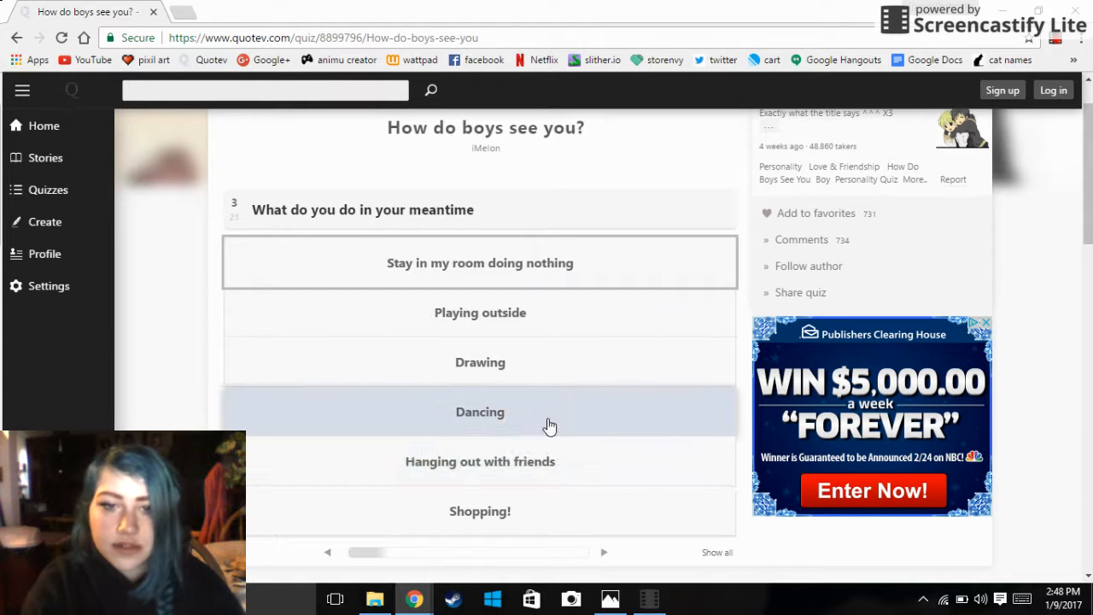
Answer the spare-time question and scroll down to the favourite food question
left_click(480, 411)
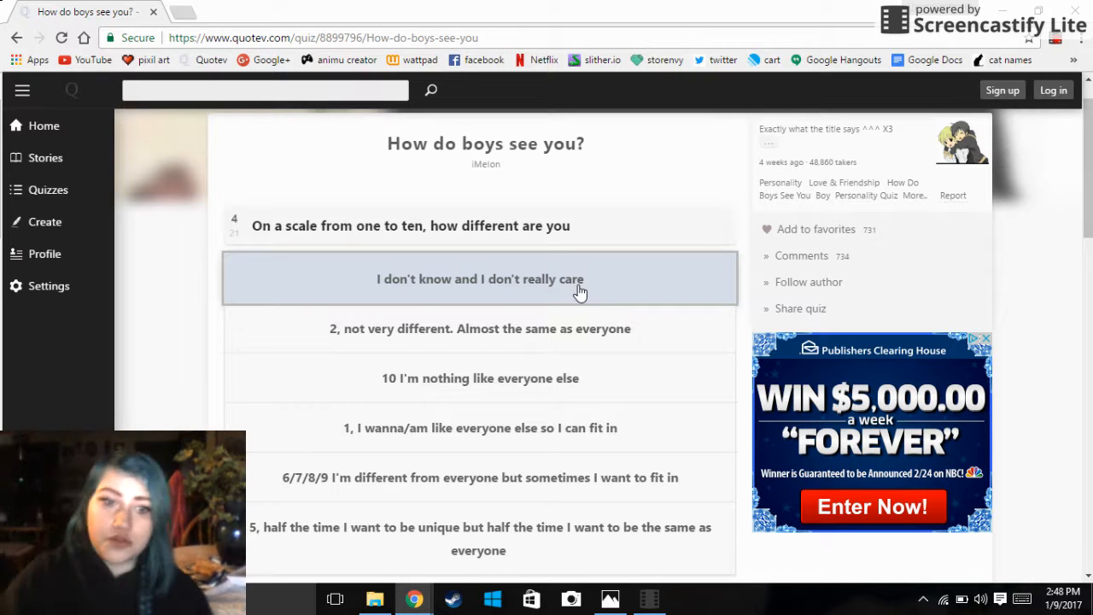
scroll("down", 3)
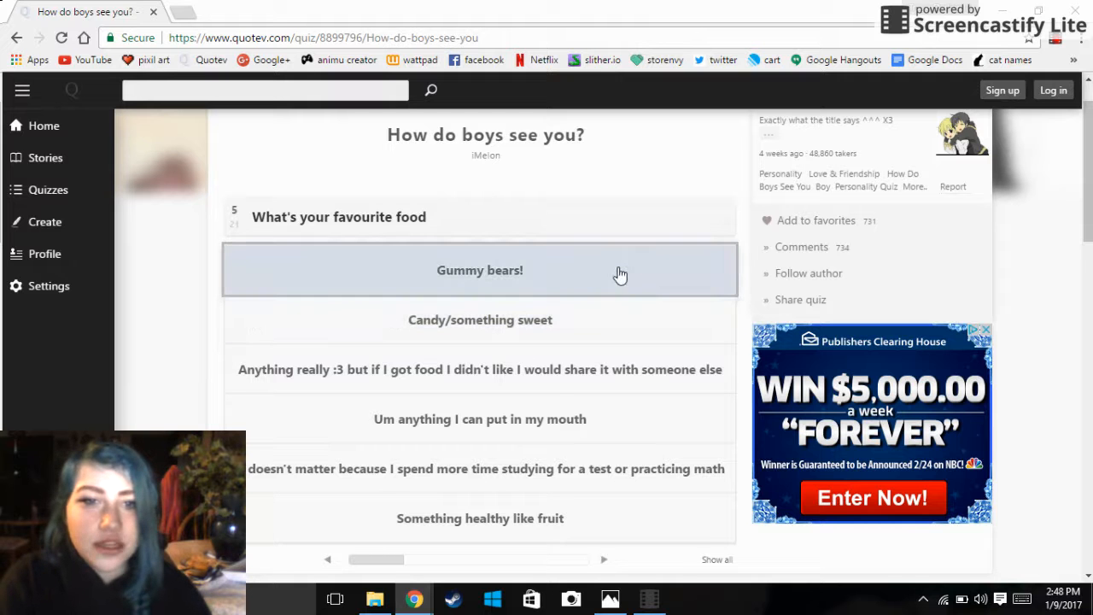
mouse_move(690, 249)
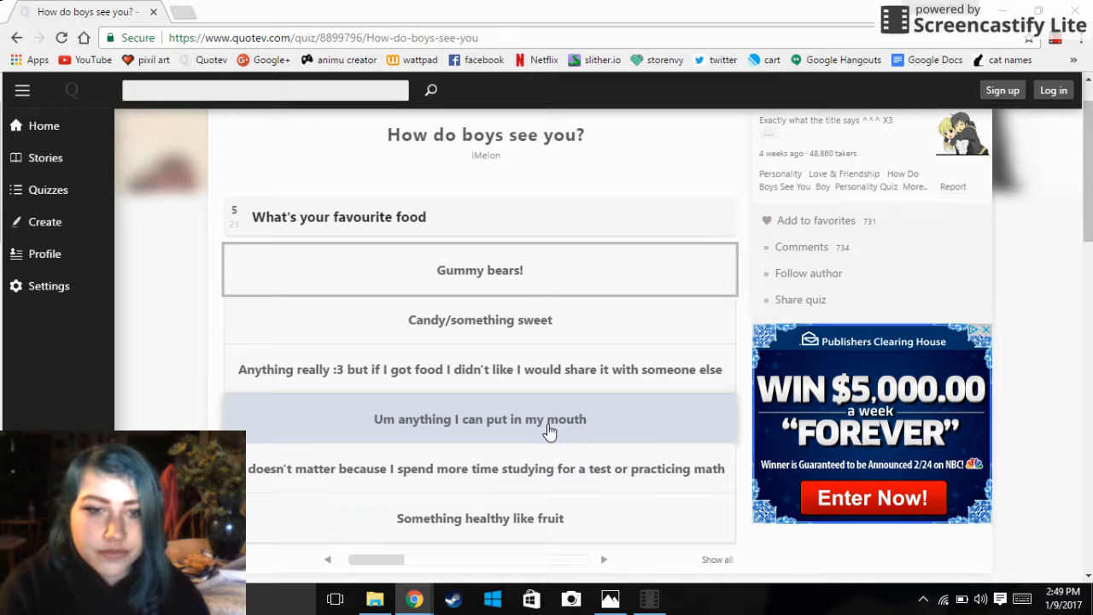
Choose 'Um anything I can put in my mouth' and answer the someone-is-hurt question
left_click(479, 418)
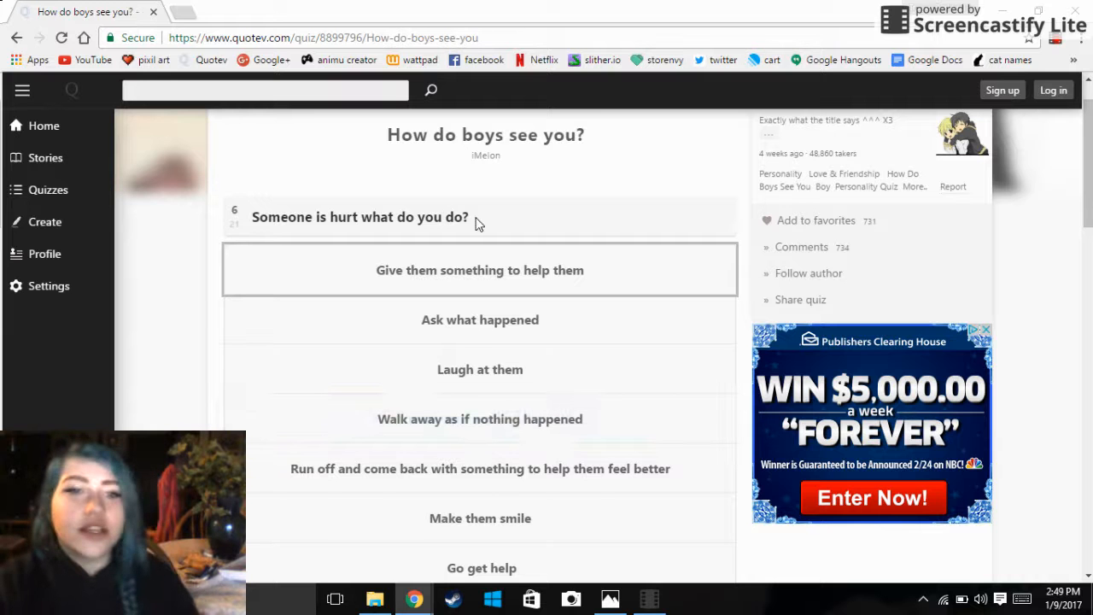
left_click(479, 269)
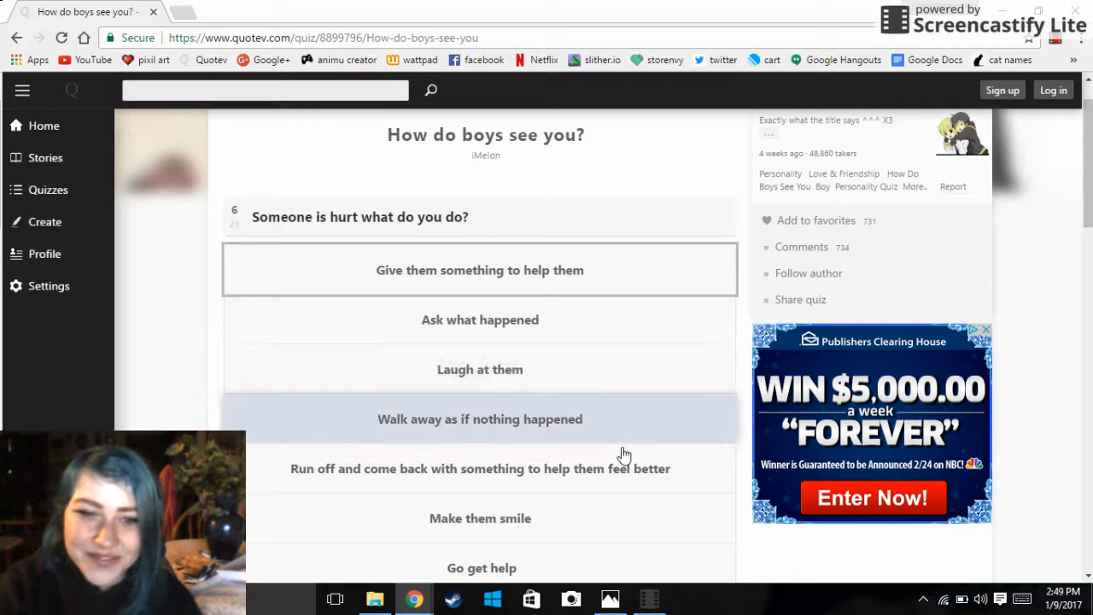
scroll("down", 3)
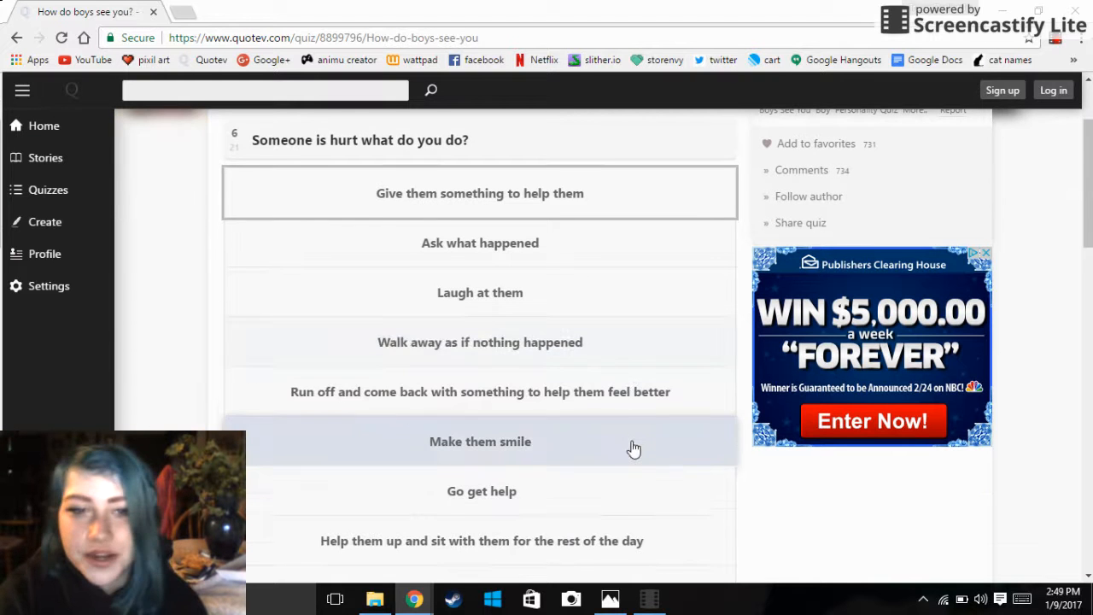
scroll("down", 3)
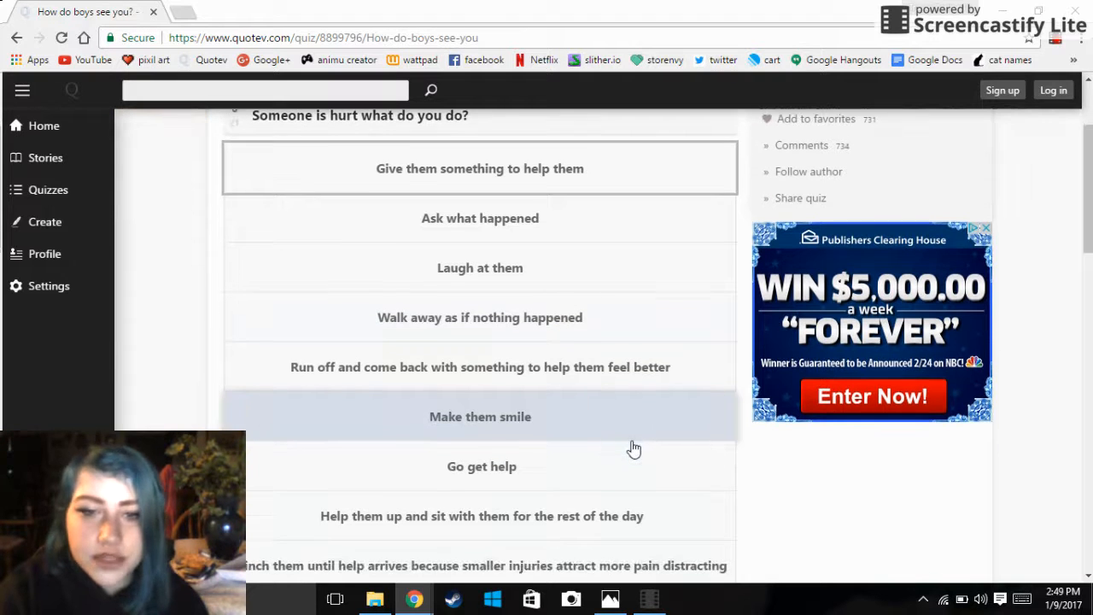
scroll("down", 3)
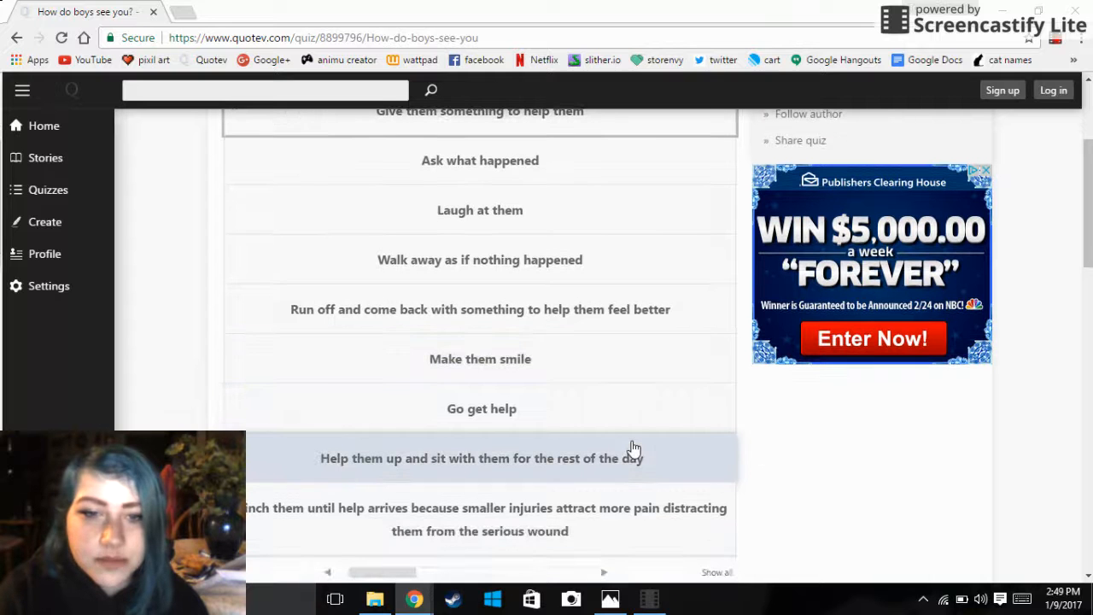
mouse_move(561, 481)
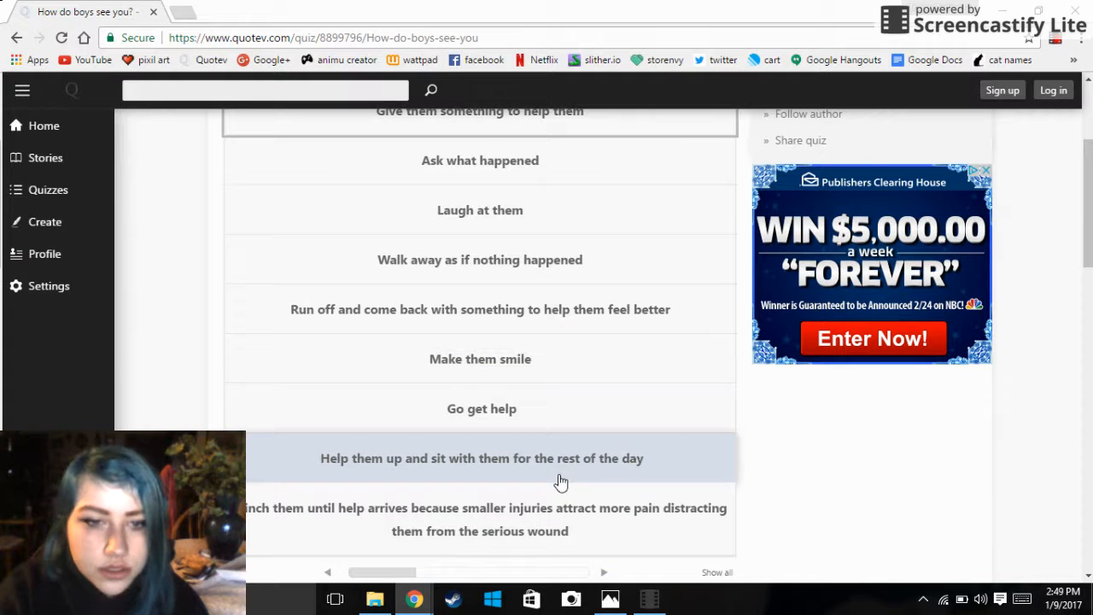
mouse_move(437, 487)
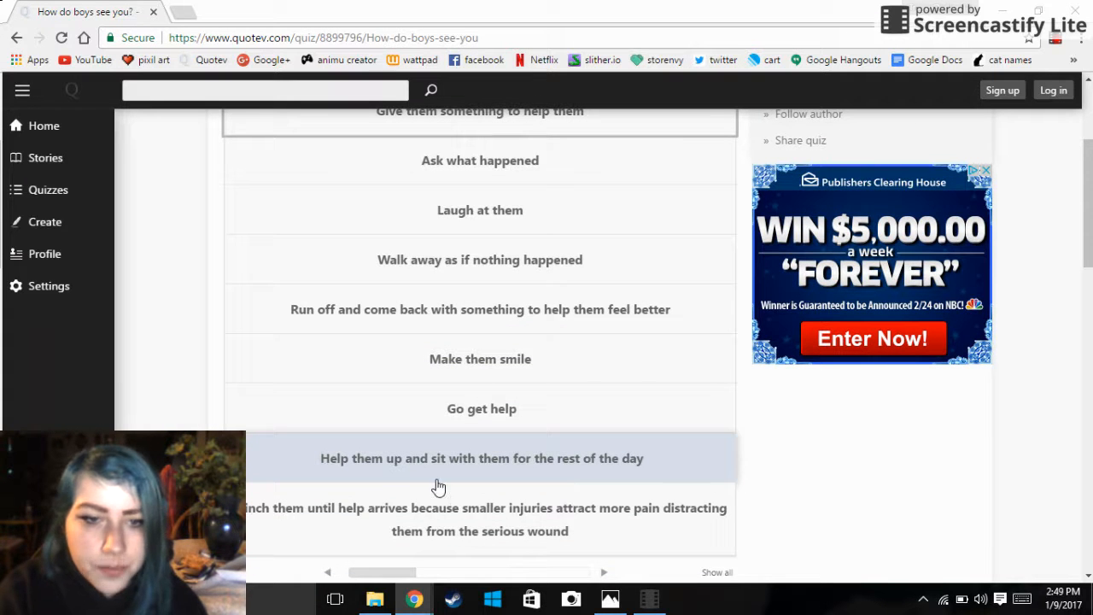
mouse_move(470, 504)
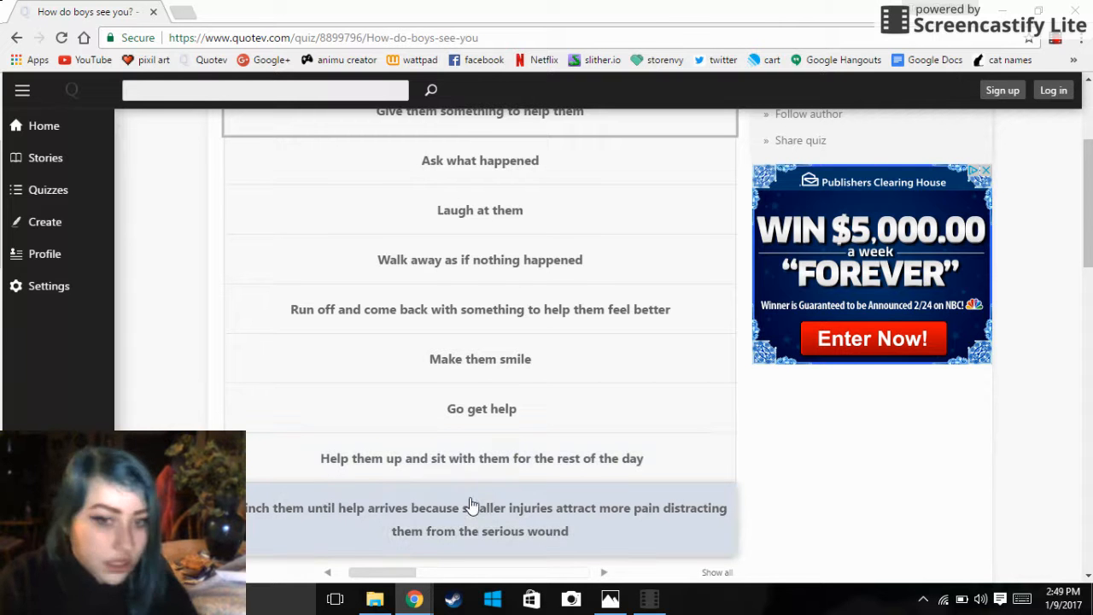
mouse_move(555, 537)
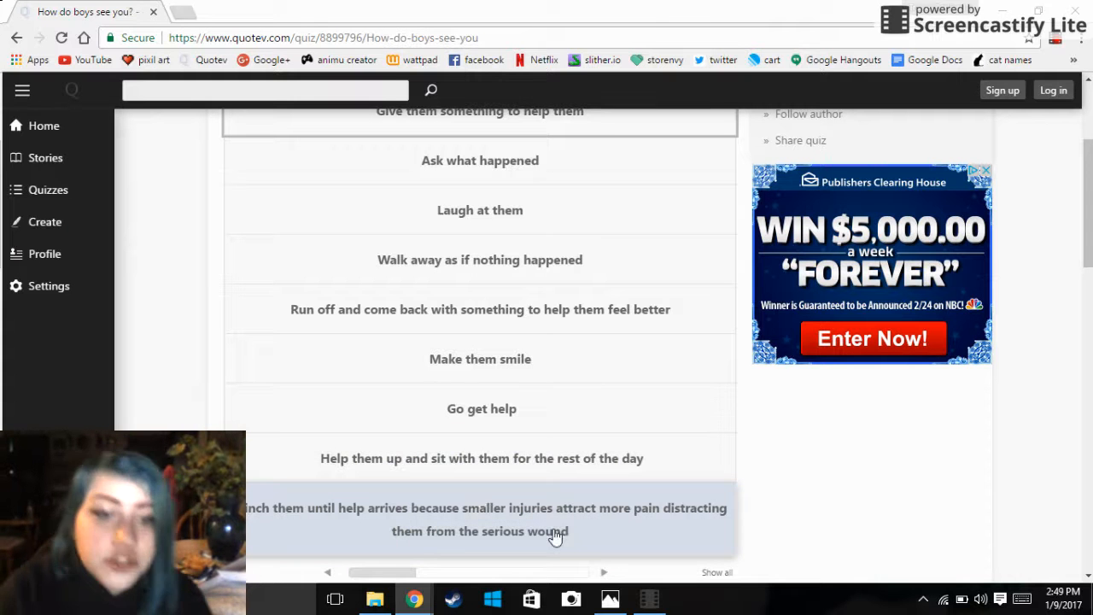
scroll("down", 3)
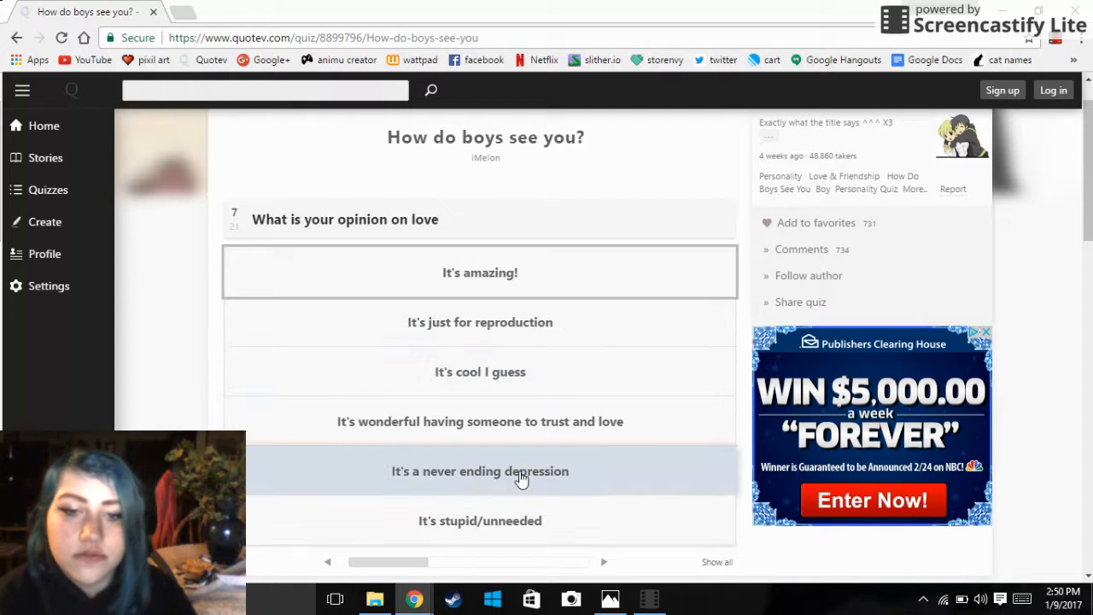
Pick 'It's a never ending depression' for love, then scroll to the laughter question
left_click(479, 470)
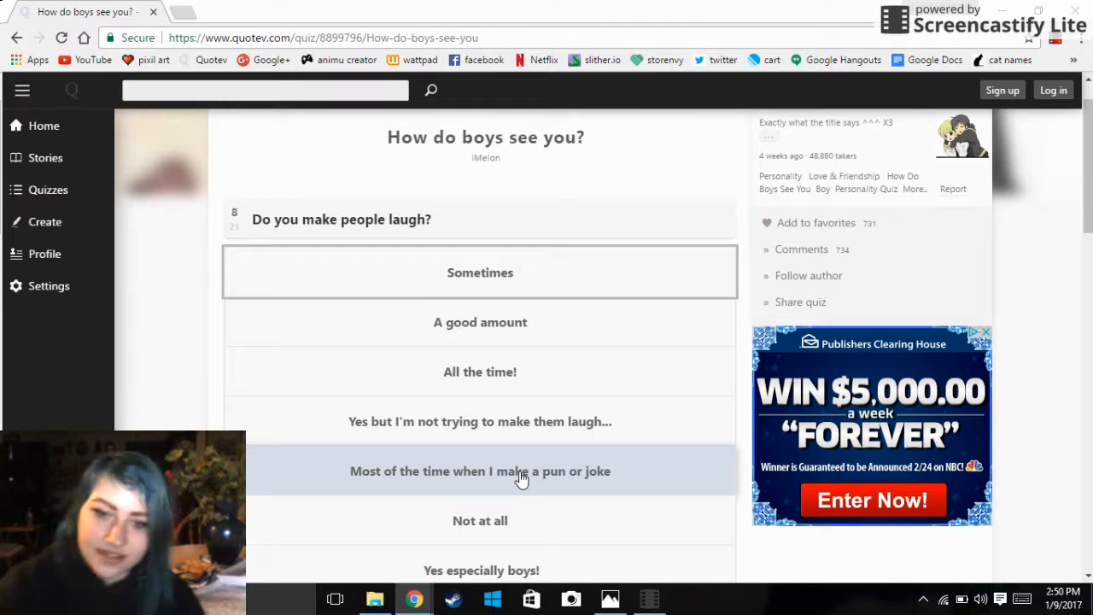
scroll("down", 3)
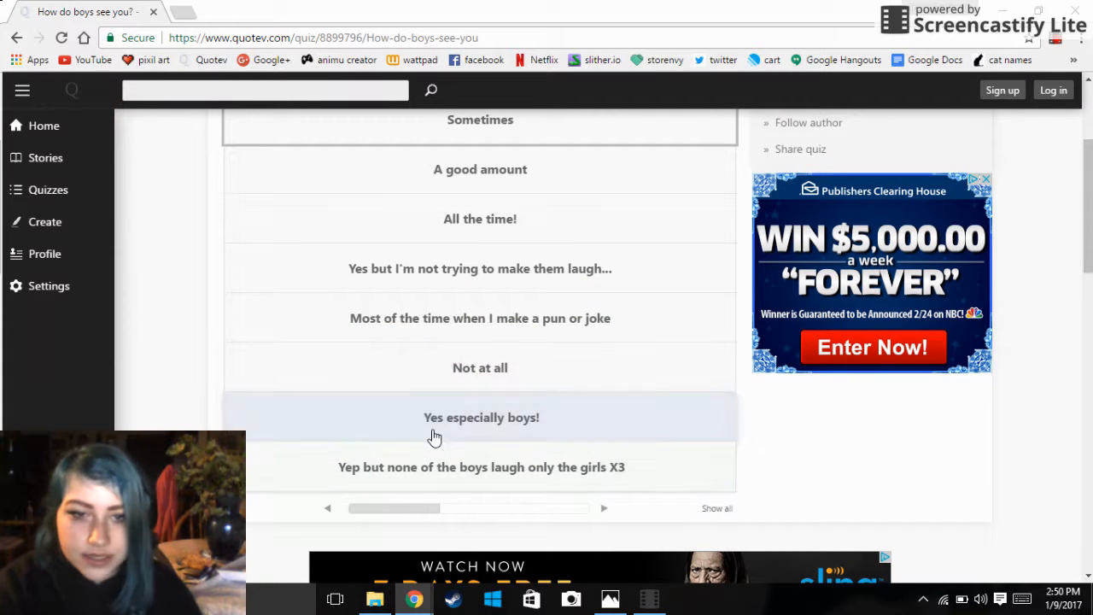
mouse_move(603, 417)
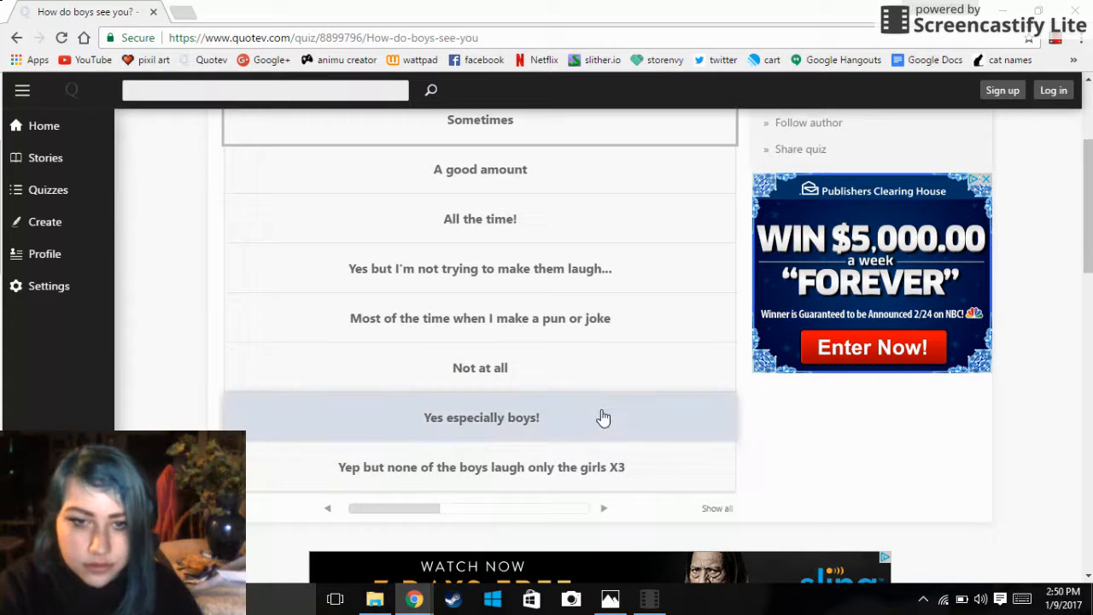
scroll("up", 3)
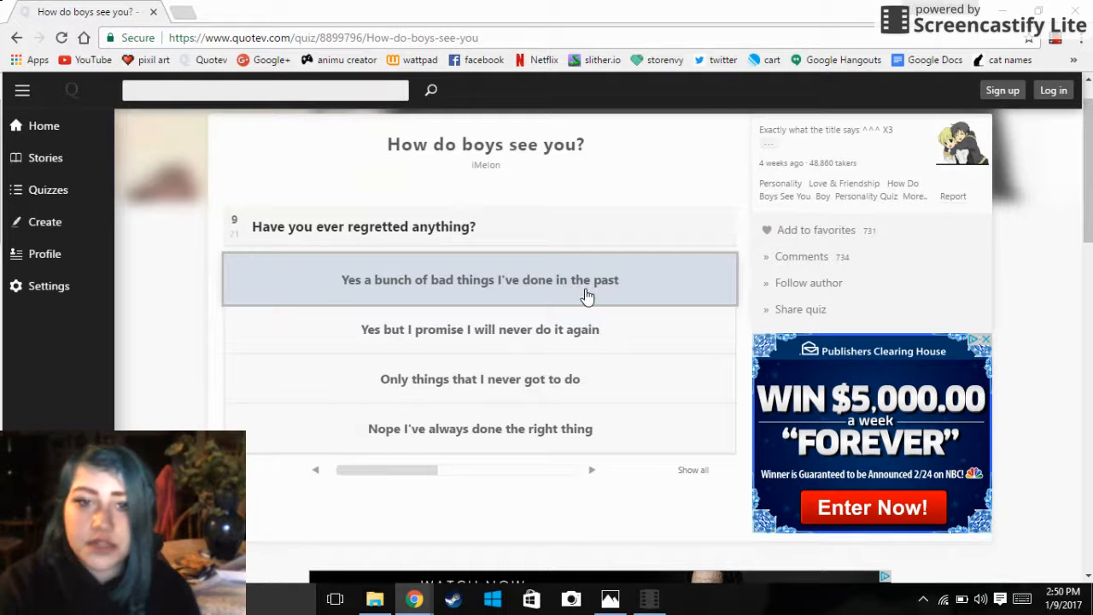
mouse_move(587, 407)
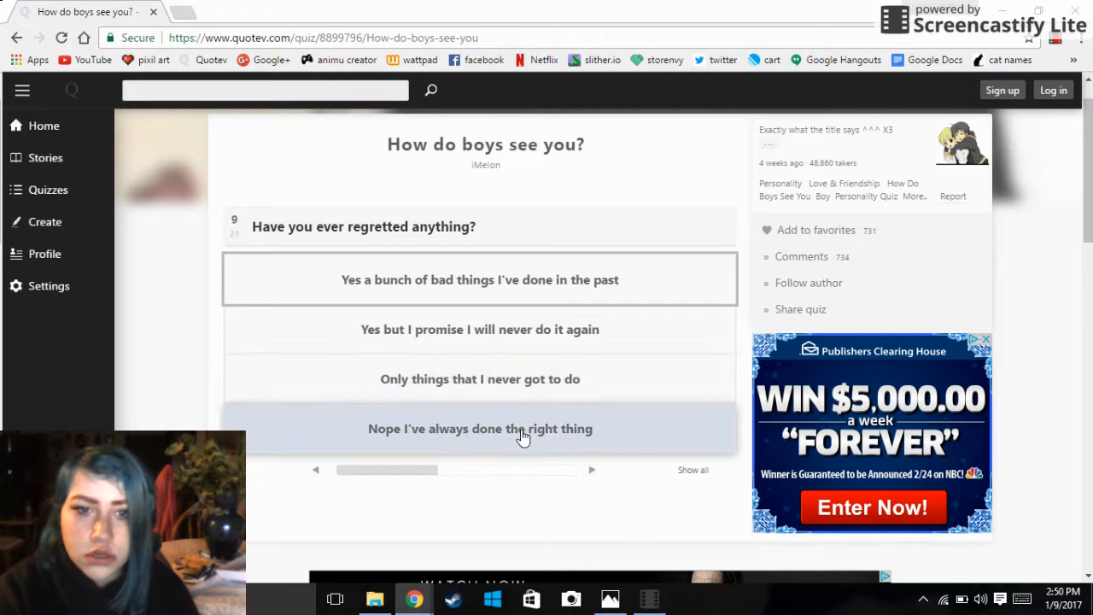
mouse_move(348, 455)
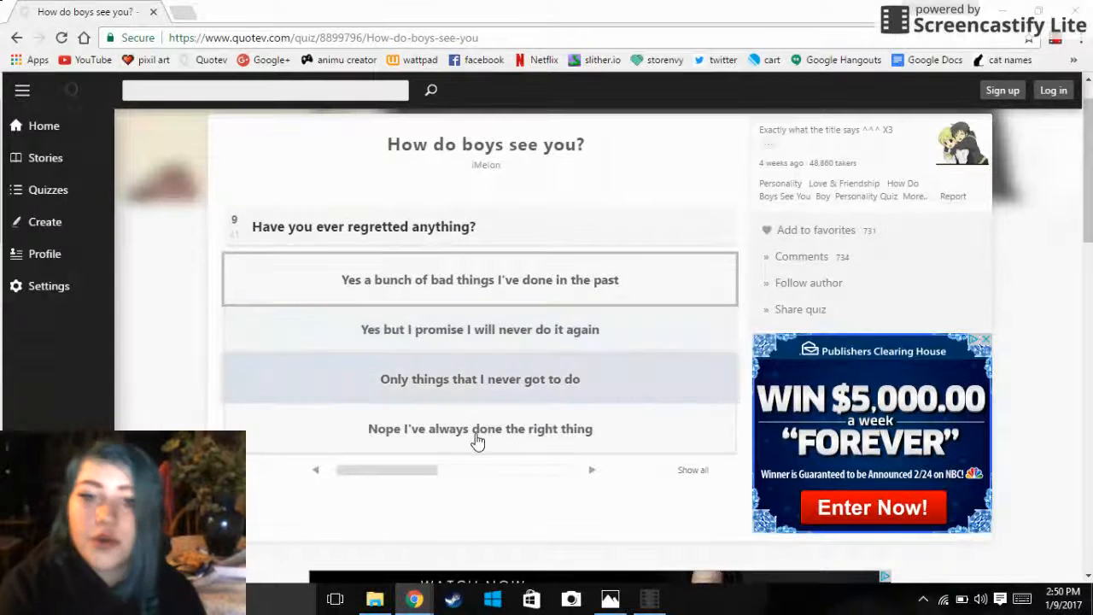
mouse_move(638, 370)
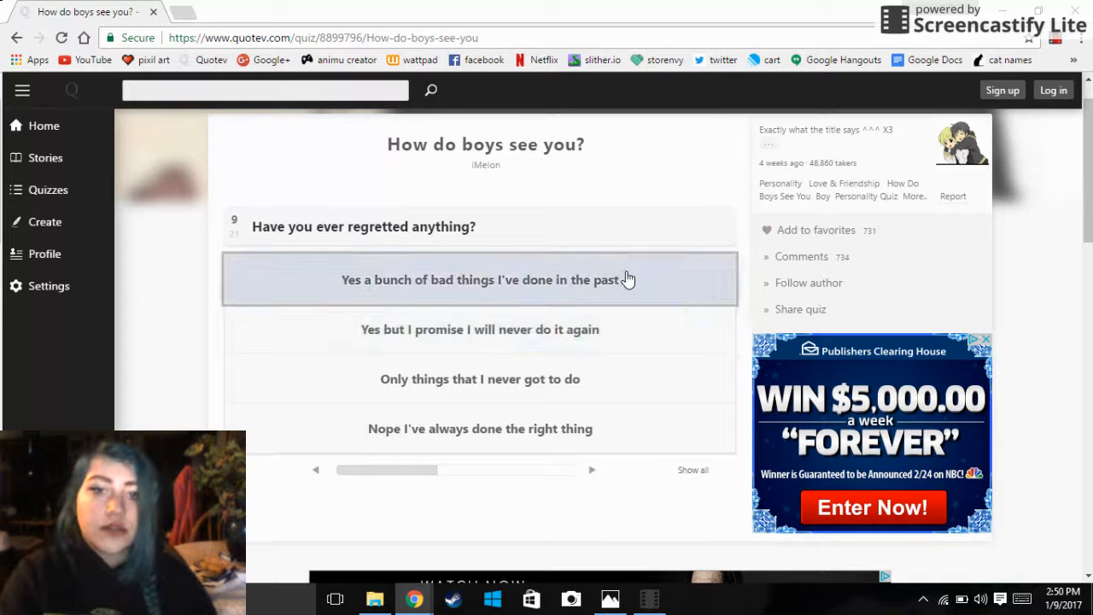
Pick 'Yes a bunch of bad things I've done in the past' for question 9
left_click(480, 279)
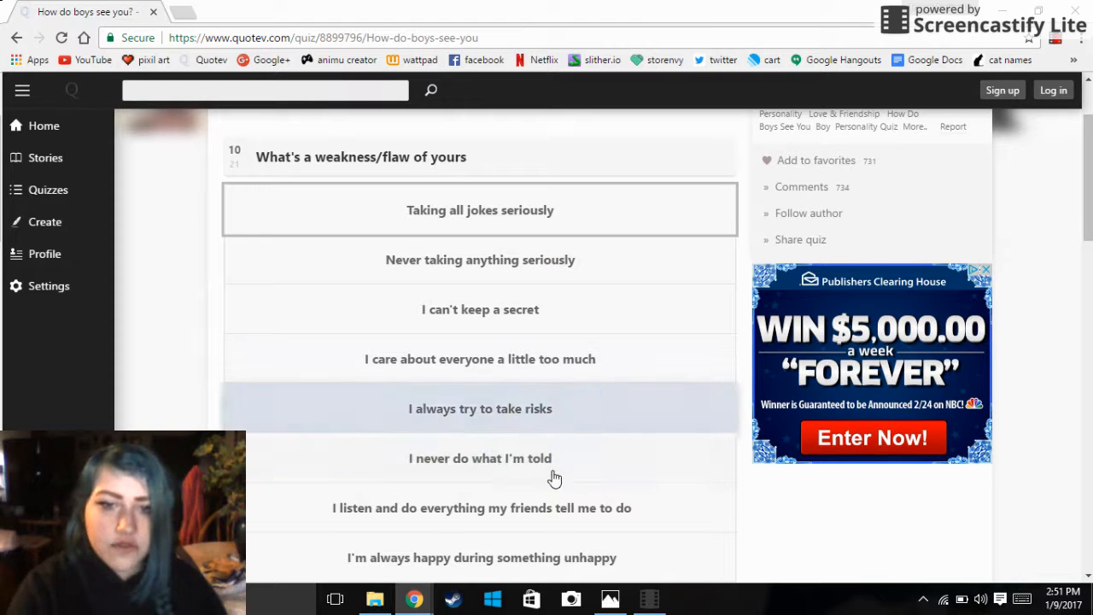
scroll("down", 3)
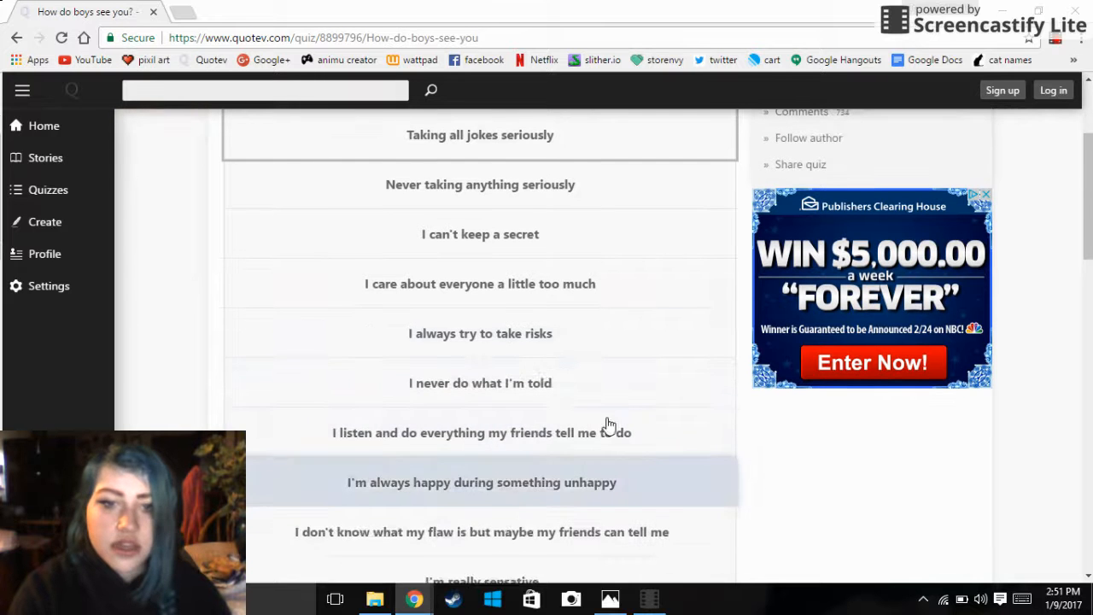
scroll("down", 3)
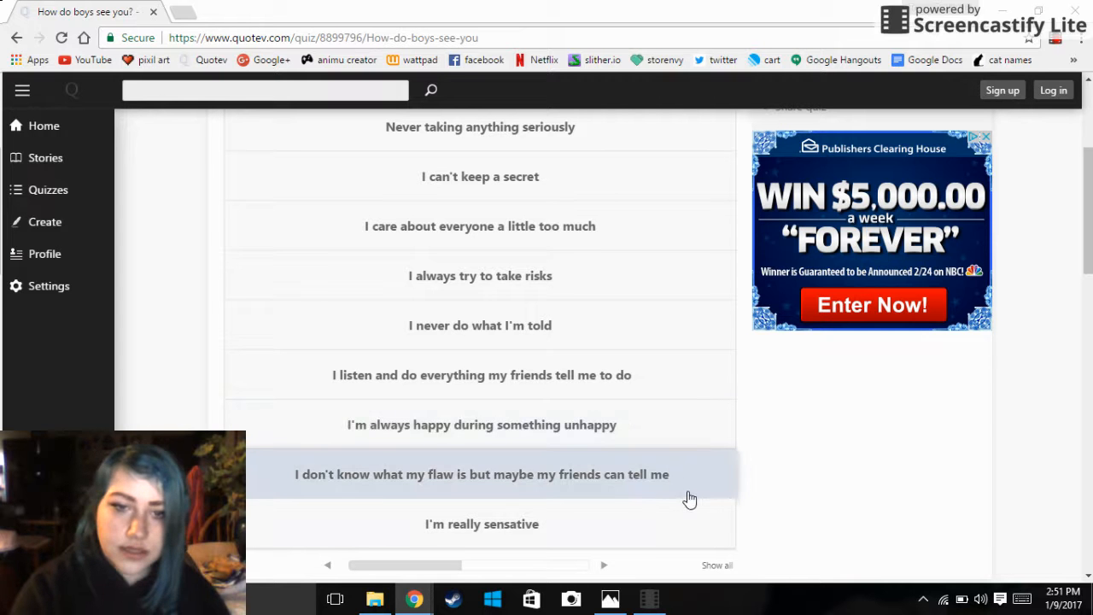
mouse_move(569, 517)
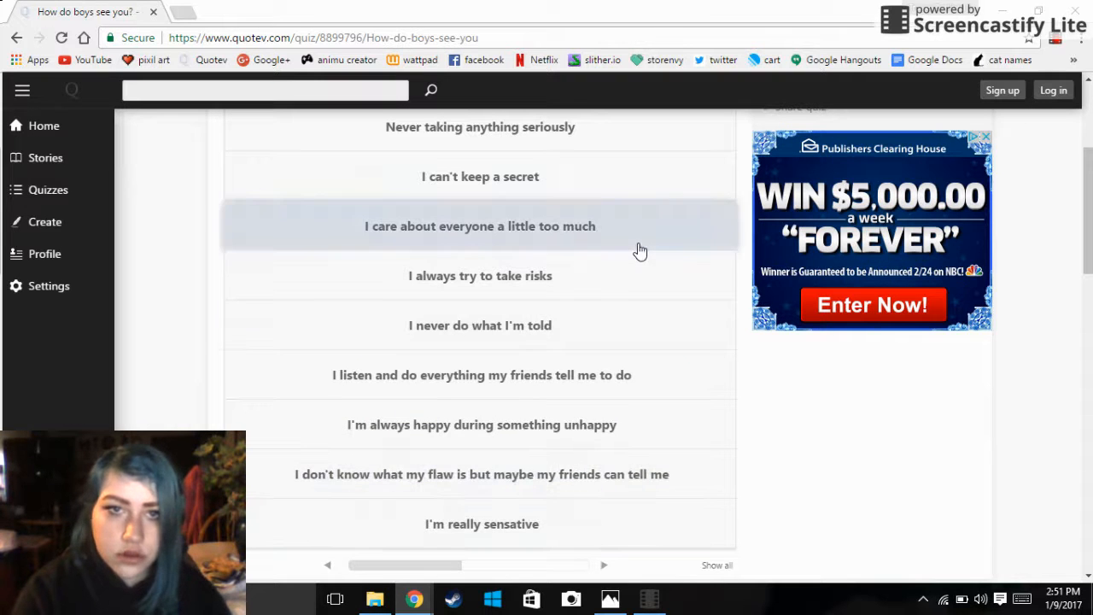
scroll("up", 3)
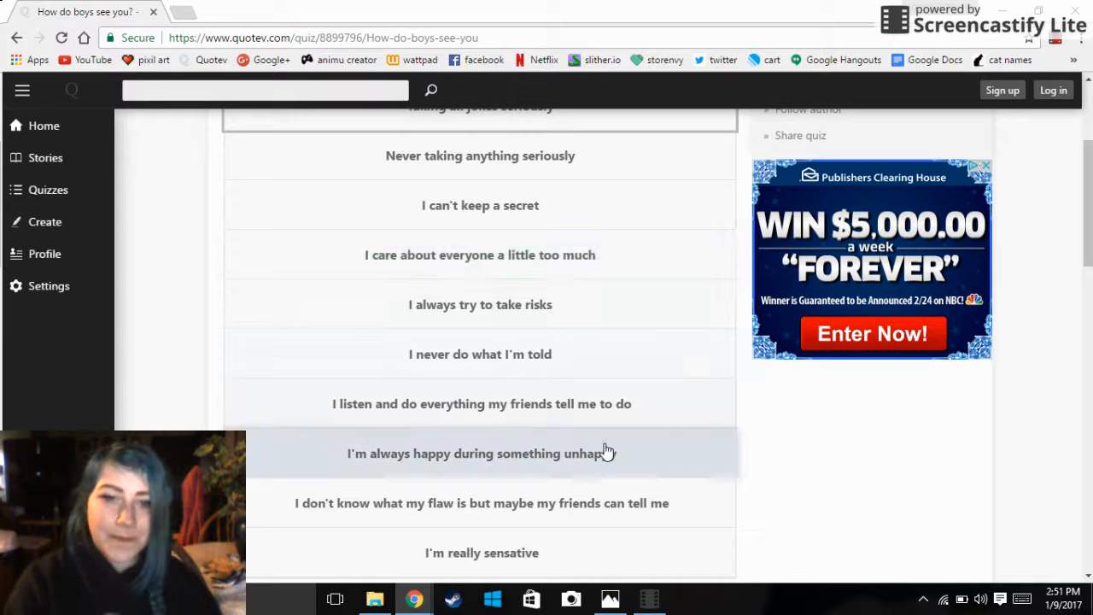
mouse_move(608, 487)
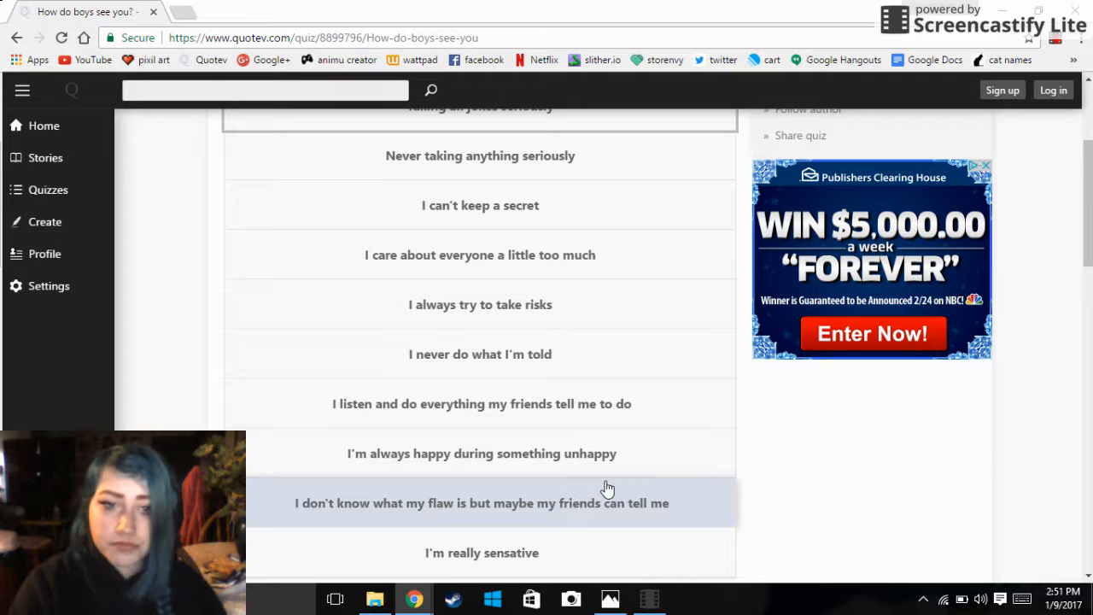
mouse_move(613, 526)
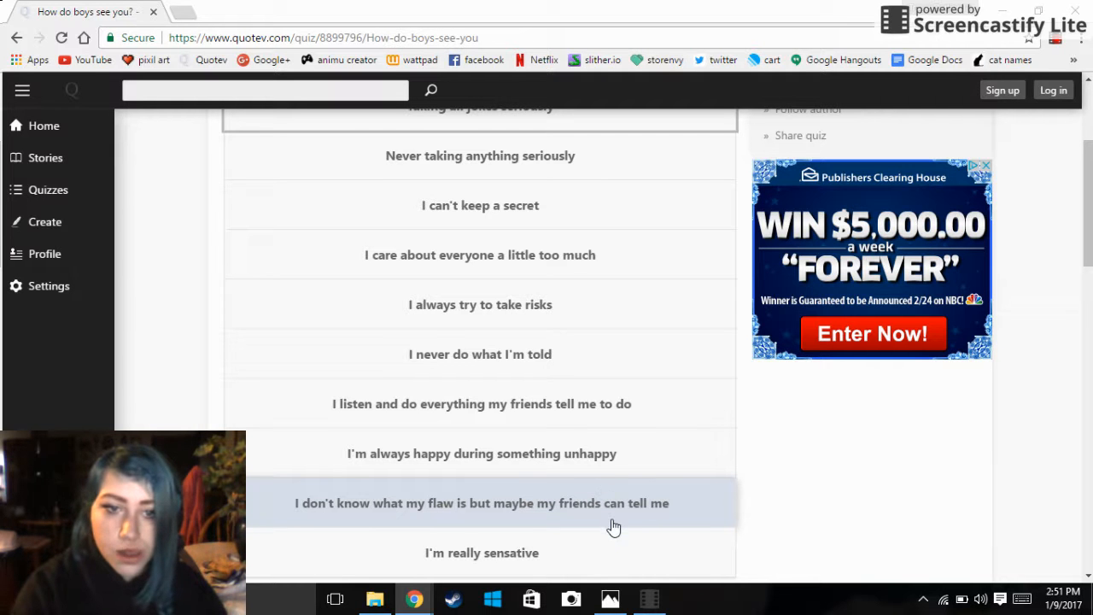
mouse_move(620, 521)
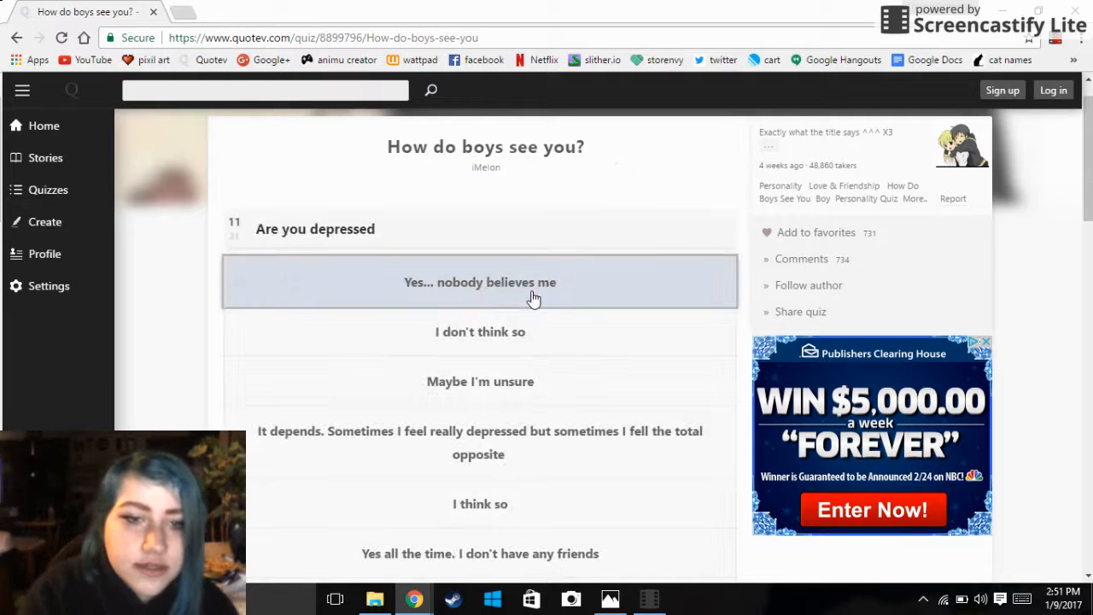
mouse_move(533, 351)
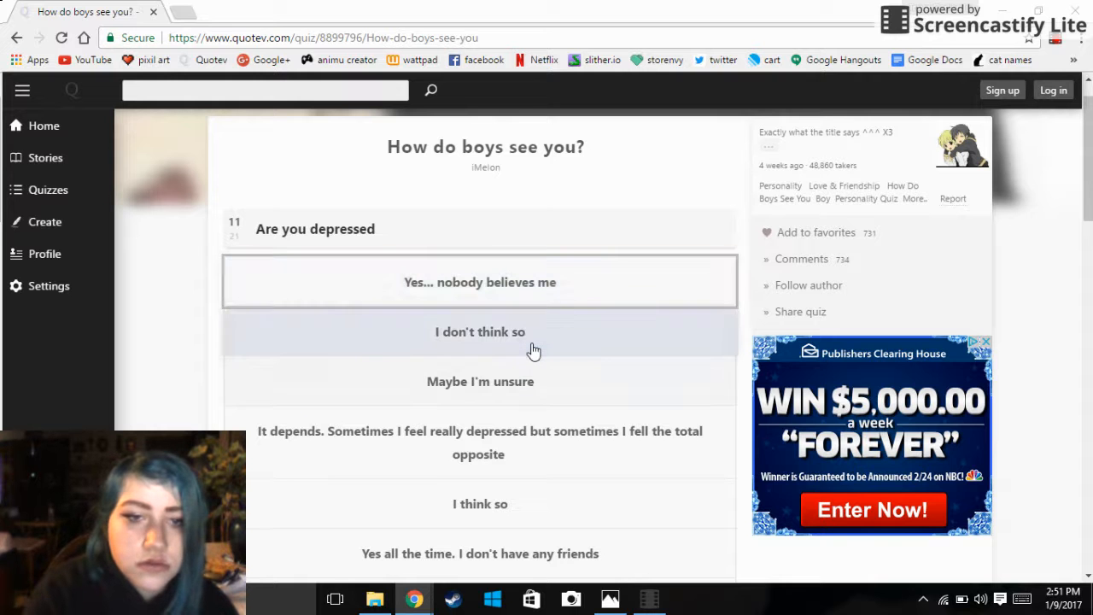
Answer 'I don't think so' to question 11 about being depressed
left_click(480, 331)
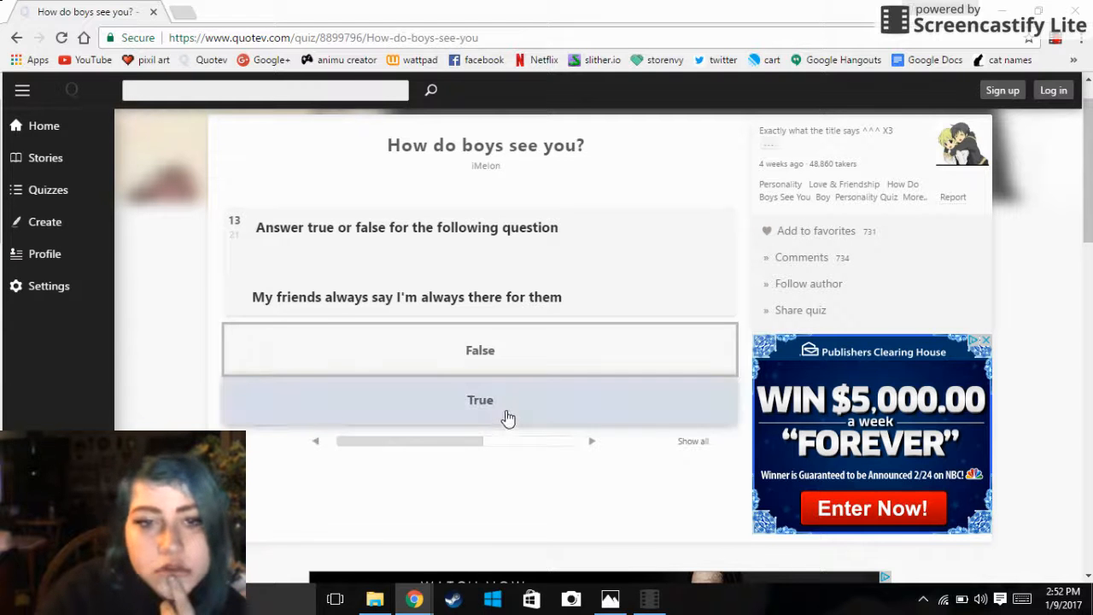
Mark both question 13 on friends and question 14 on being a bad girl True
left_click(480, 399)
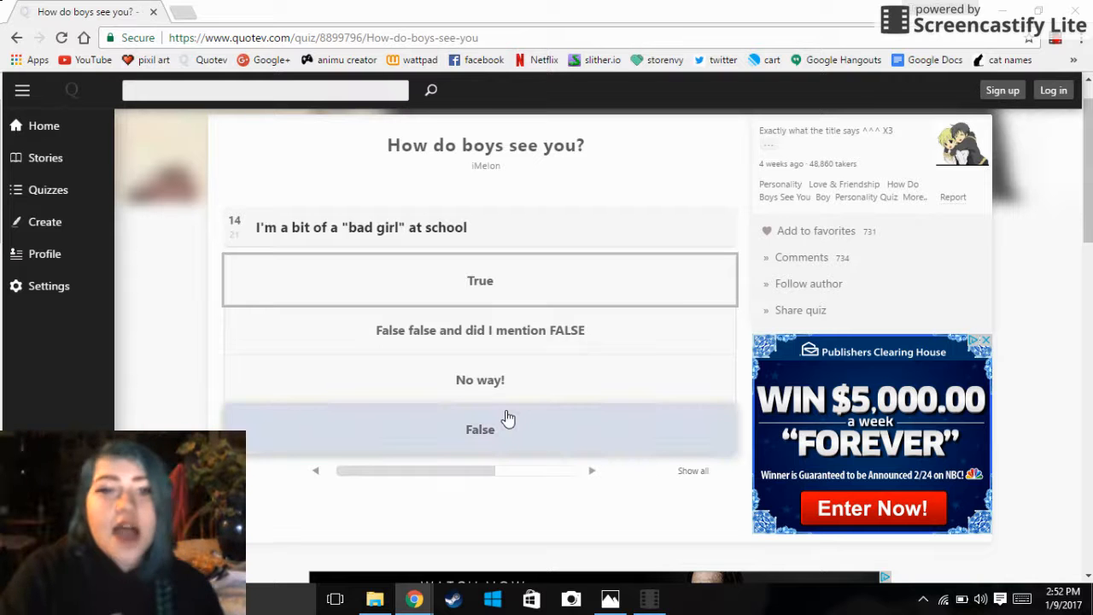
mouse_move(528, 309)
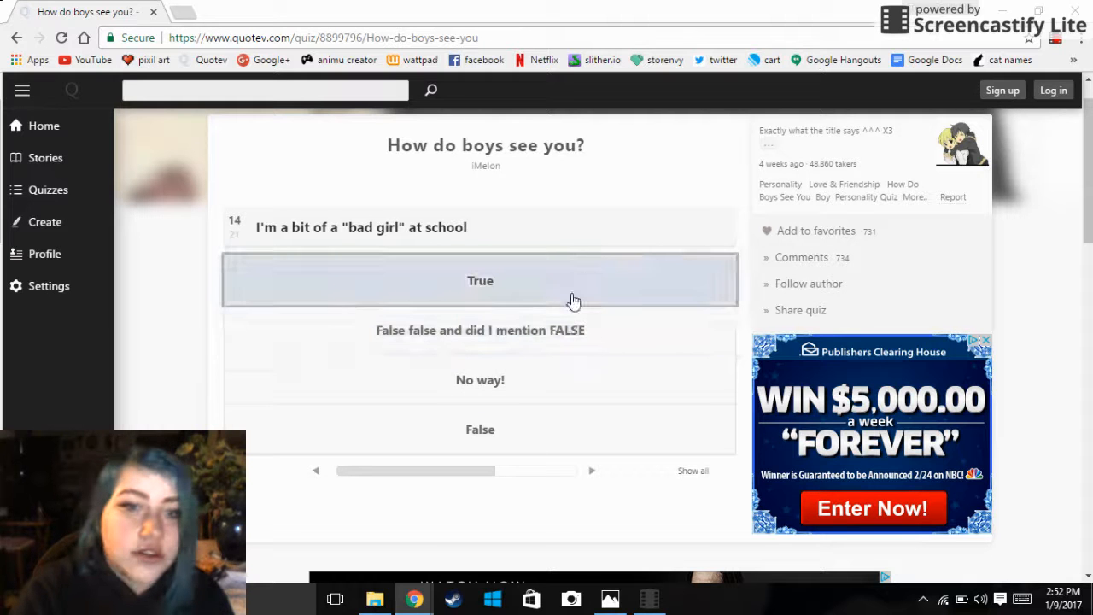
left_click(479, 280)
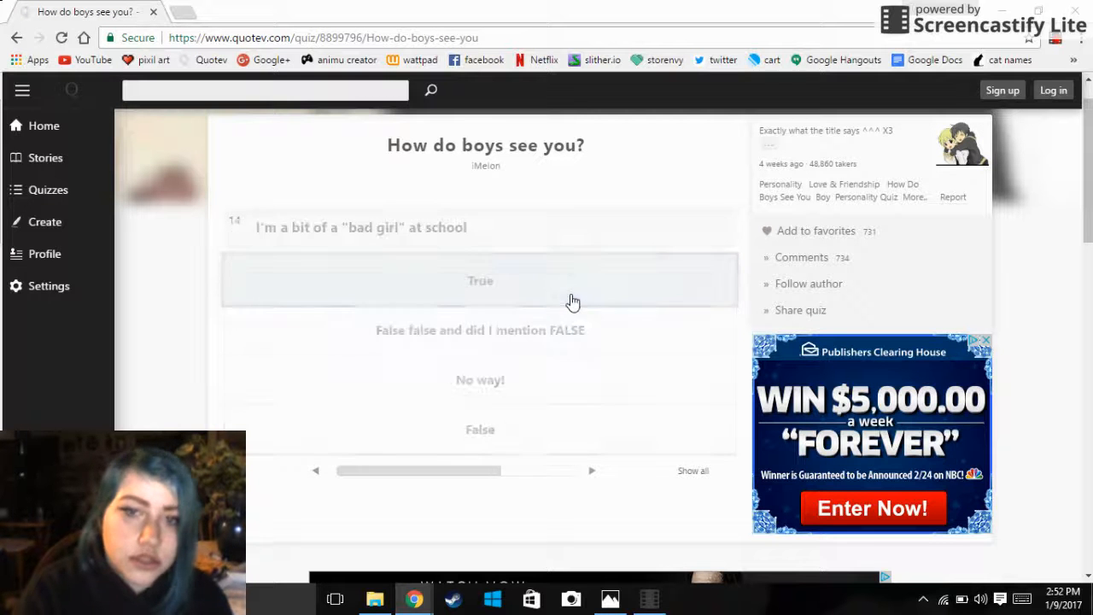
left_click(480, 280)
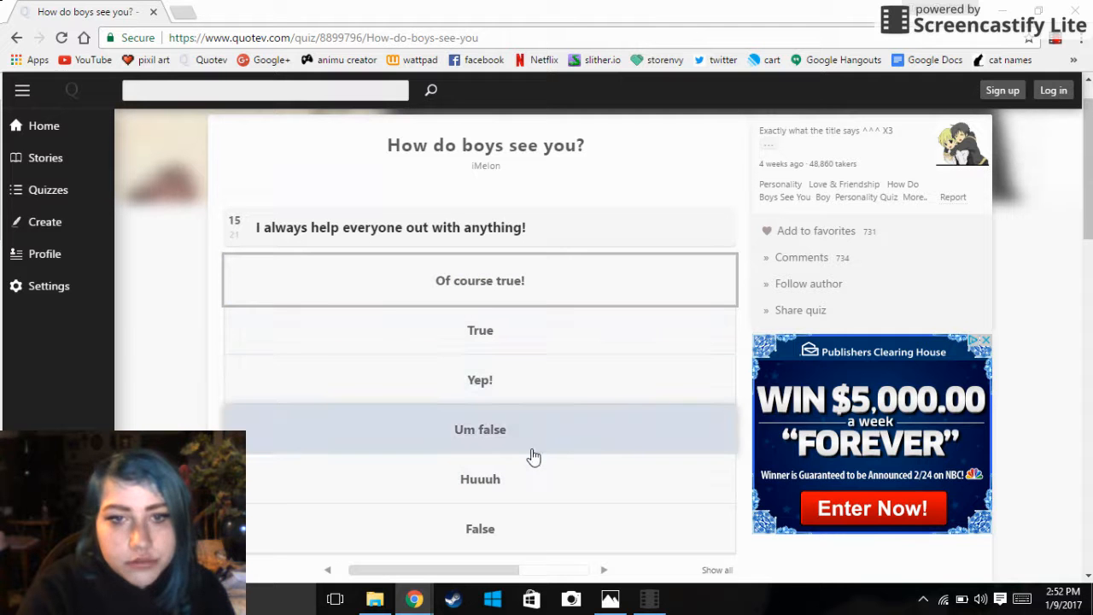
Answer questions 15–18 with 'Um false', 'True!', 'True', and 'True! Yep yep yep'
left_click(480, 428)
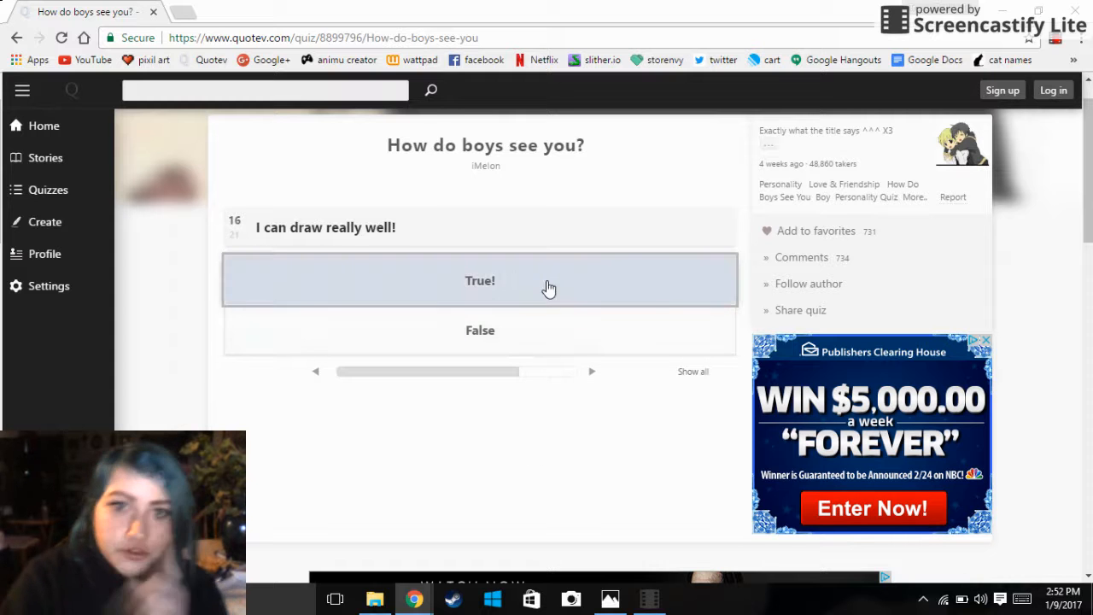
left_click(479, 280)
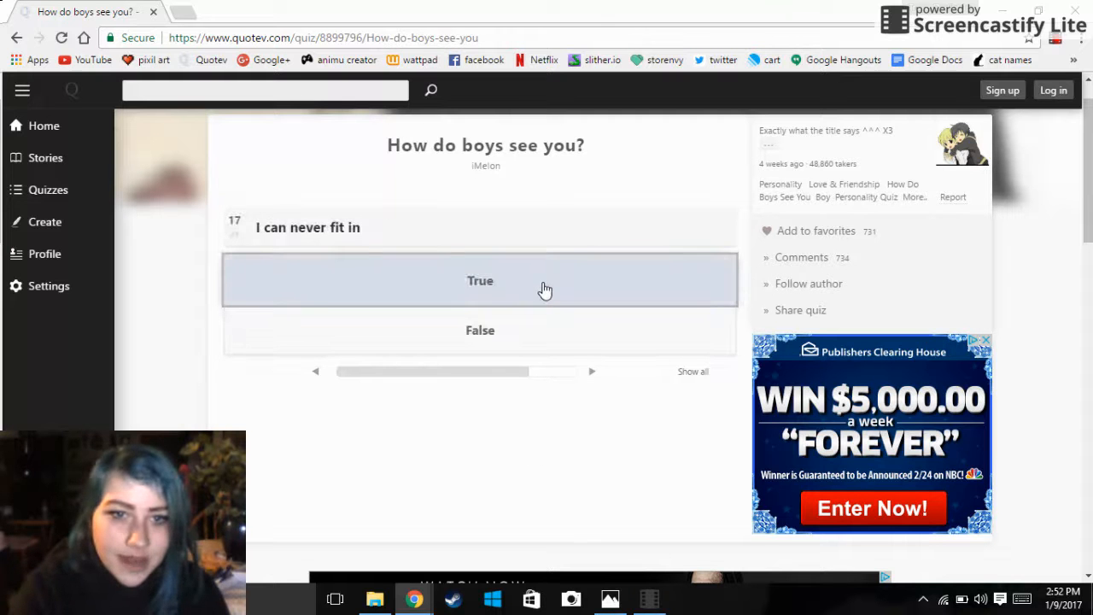
left_click(480, 280)
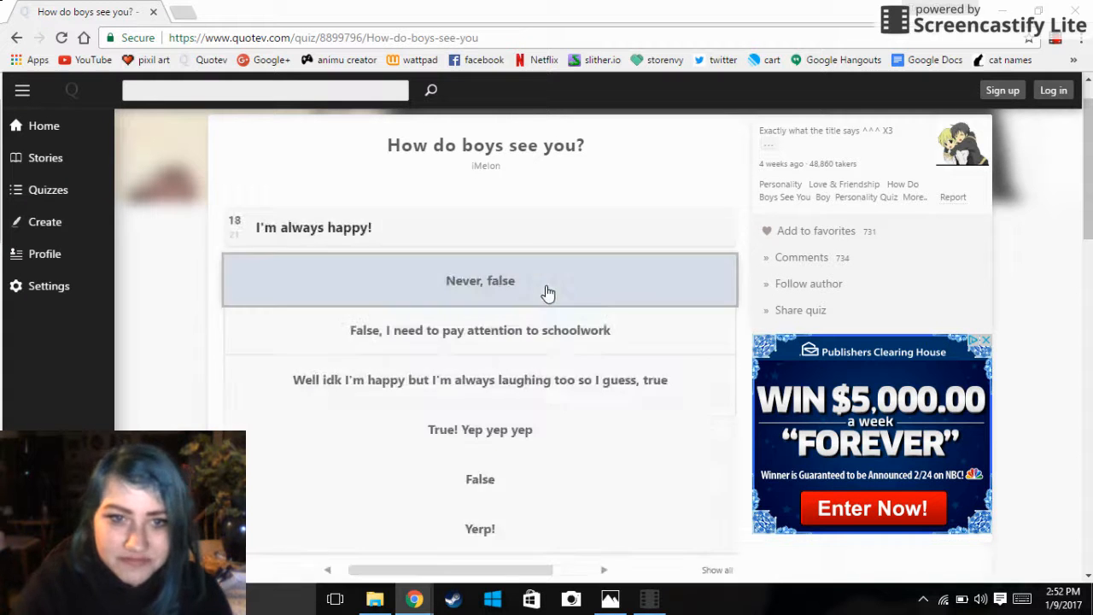
mouse_move(516, 453)
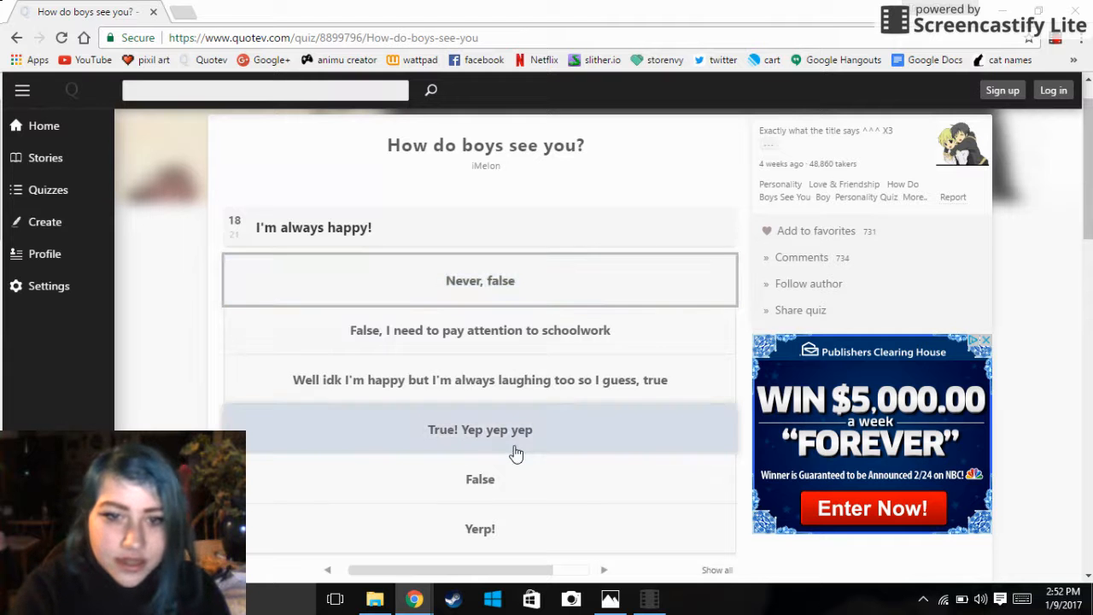
left_click(480, 429)
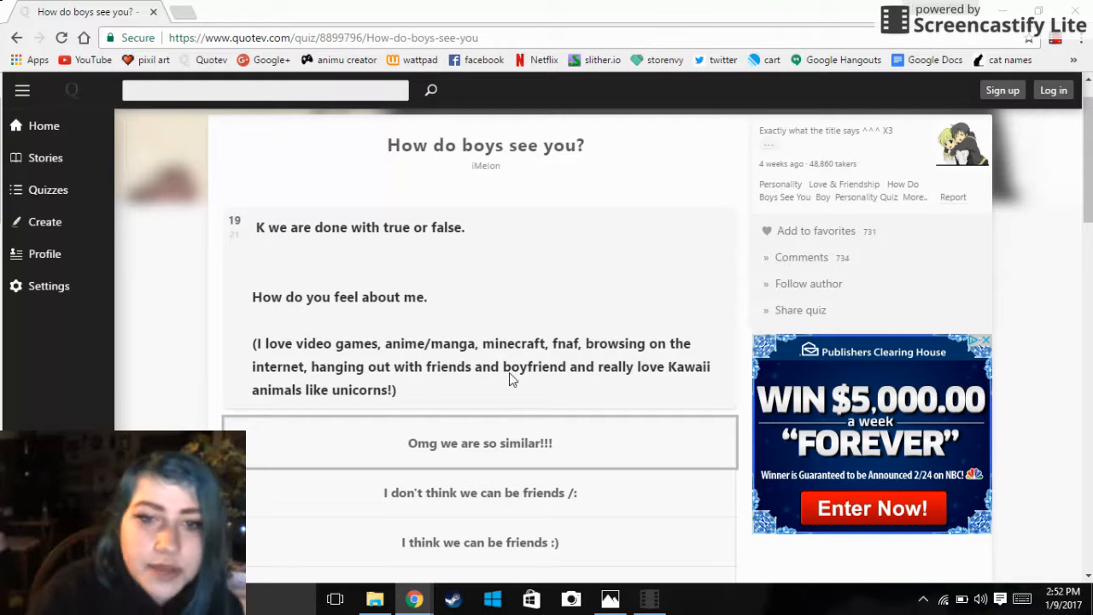
mouse_move(538, 375)
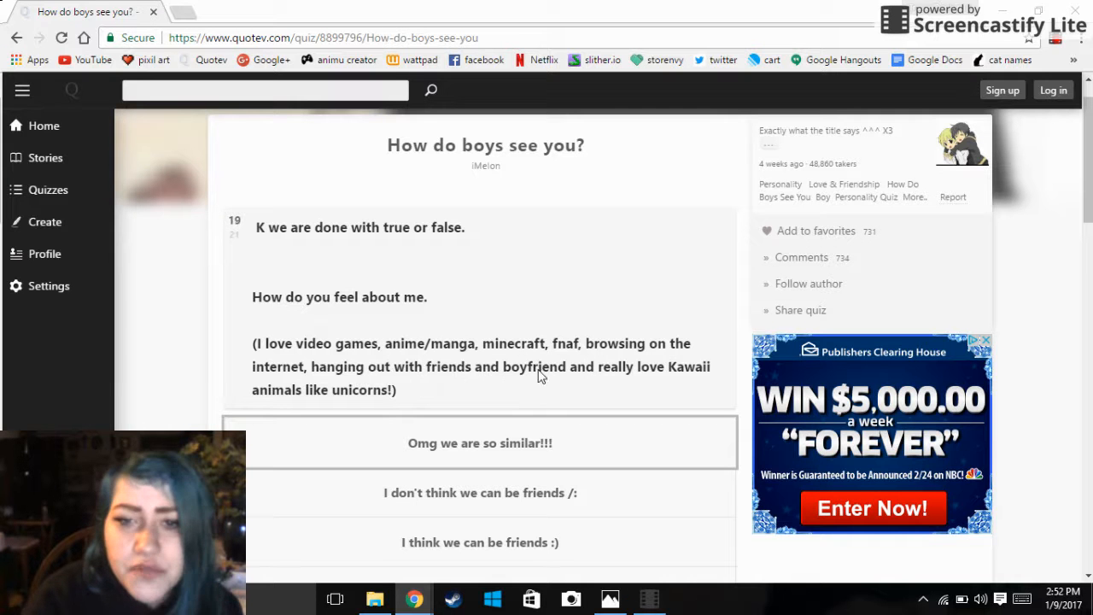
mouse_move(424, 412)
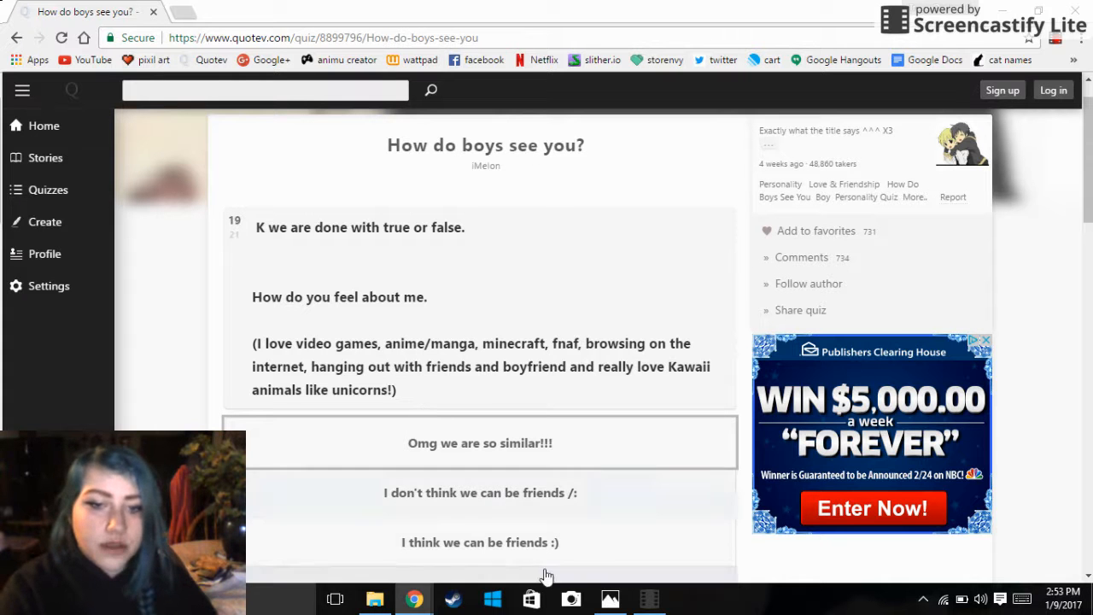
Answer question 19 about the author and scroll to question 20's face options
left_click(479, 542)
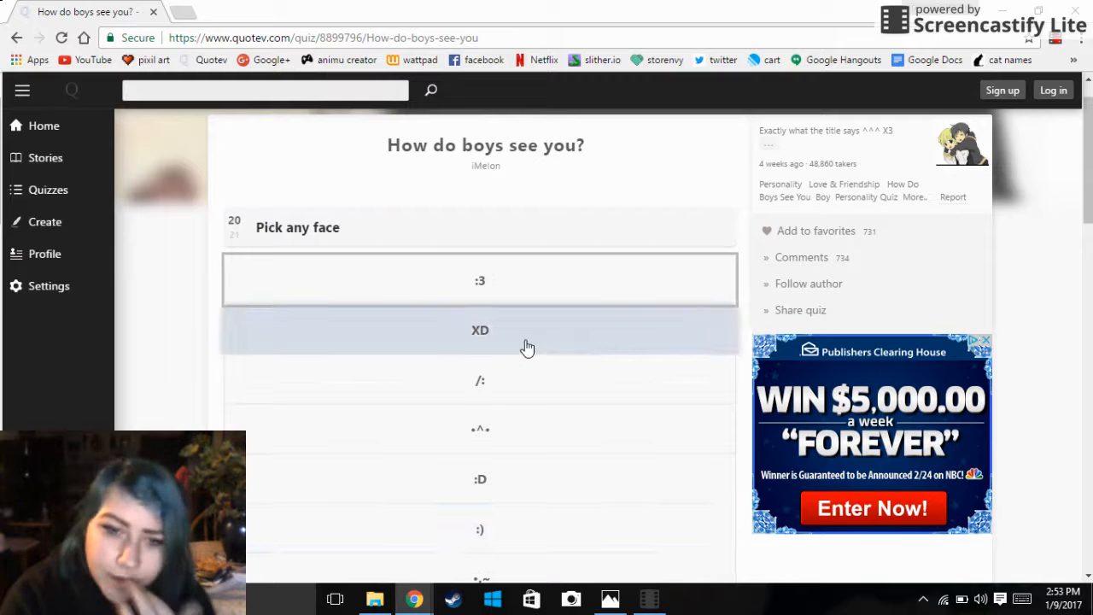
scroll("down", 3)
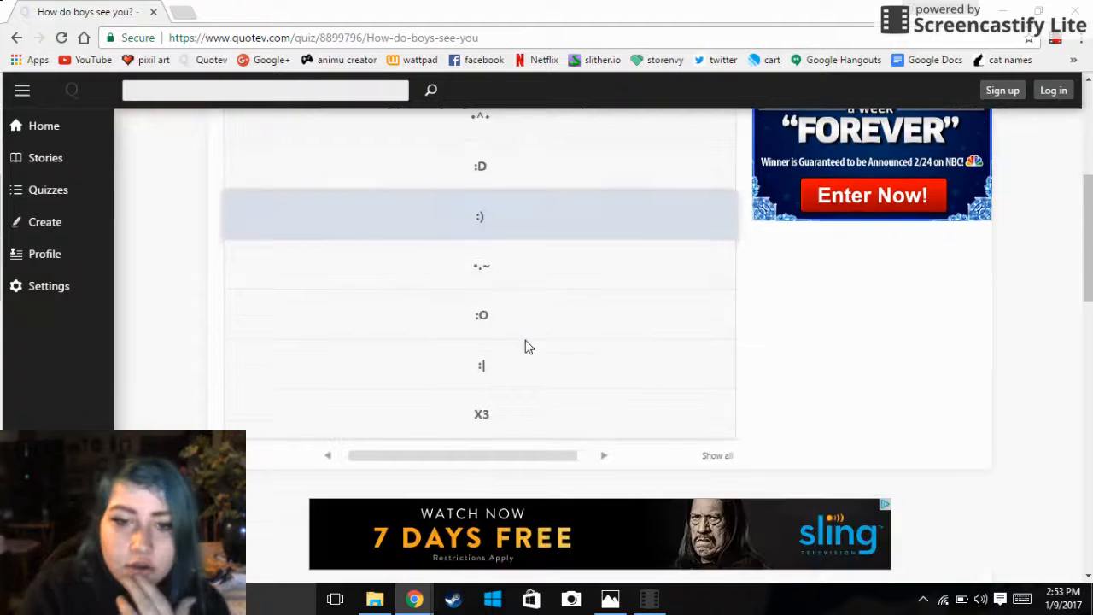
Answer the final question with 'Don't have an account' to reach the Unique! result
scroll("down", 3)
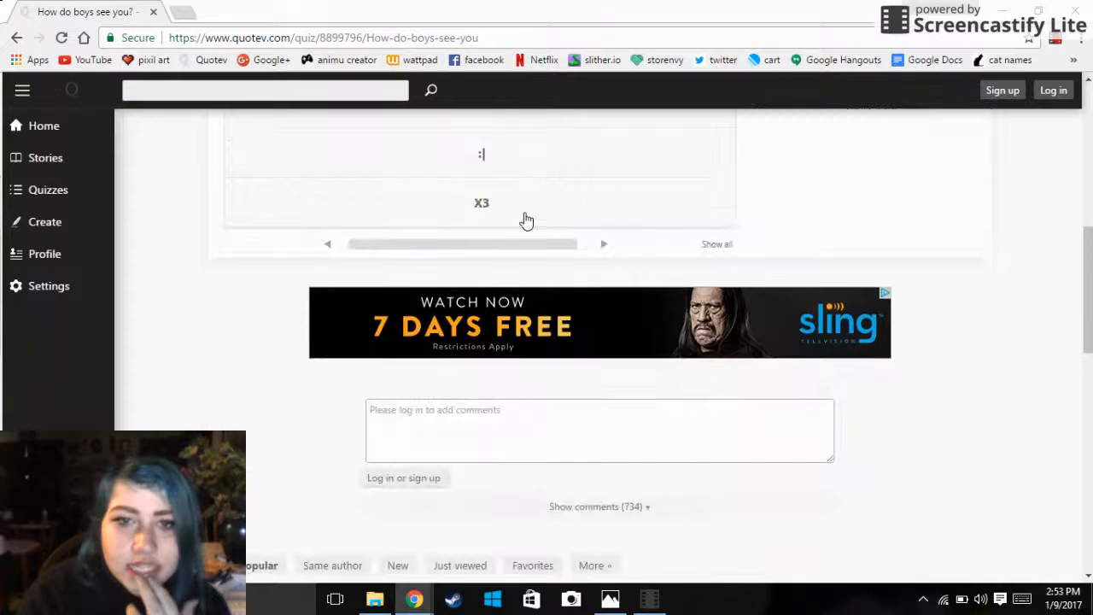
scroll("up", 3)
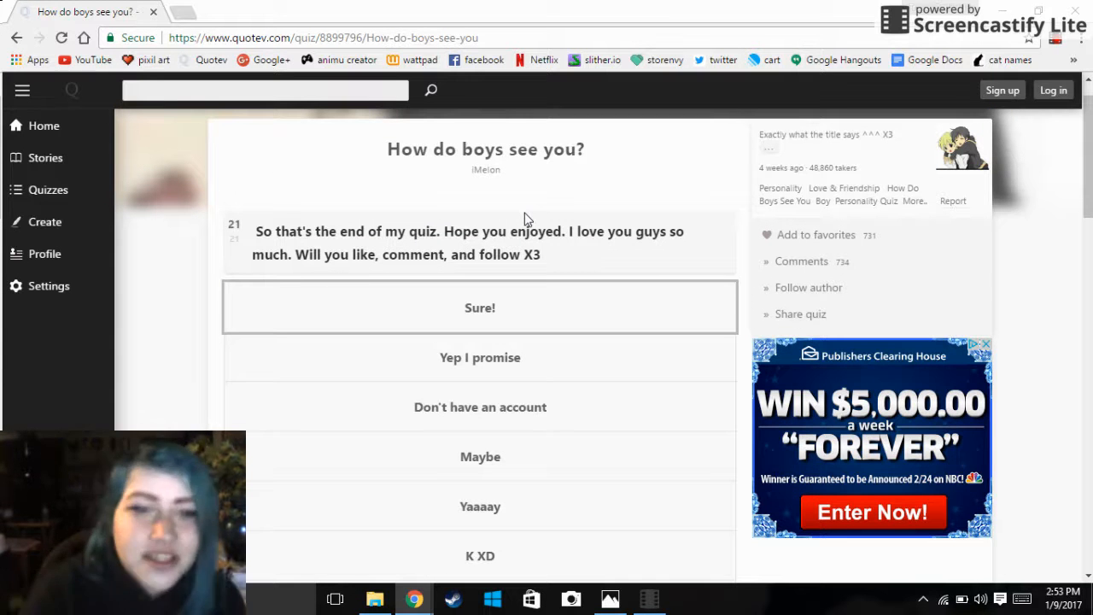
mouse_move(601, 238)
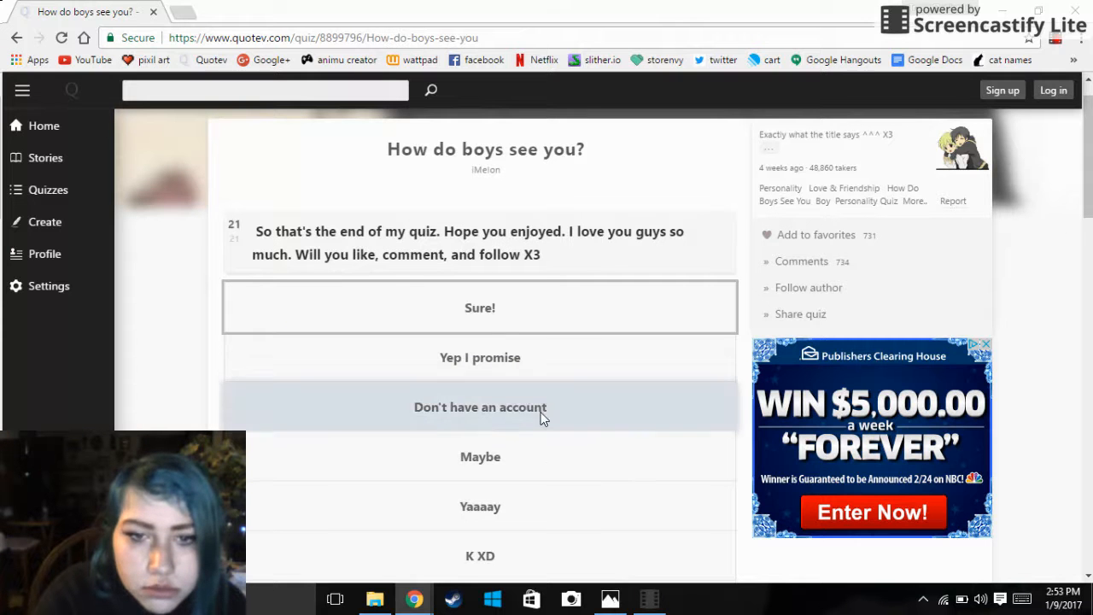
left_click(480, 406)
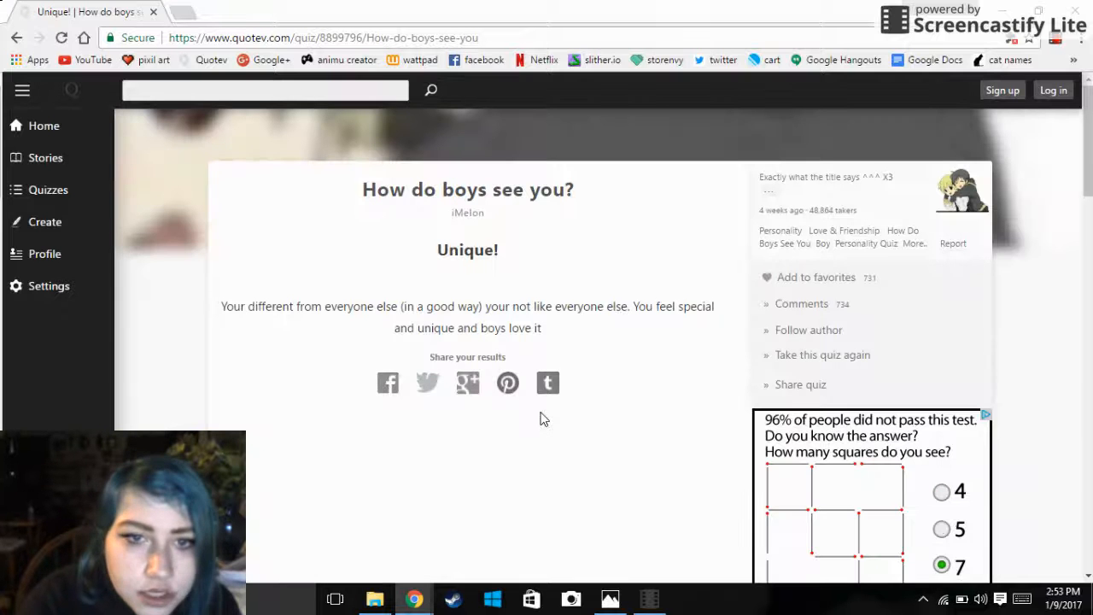
left_click(941, 491)
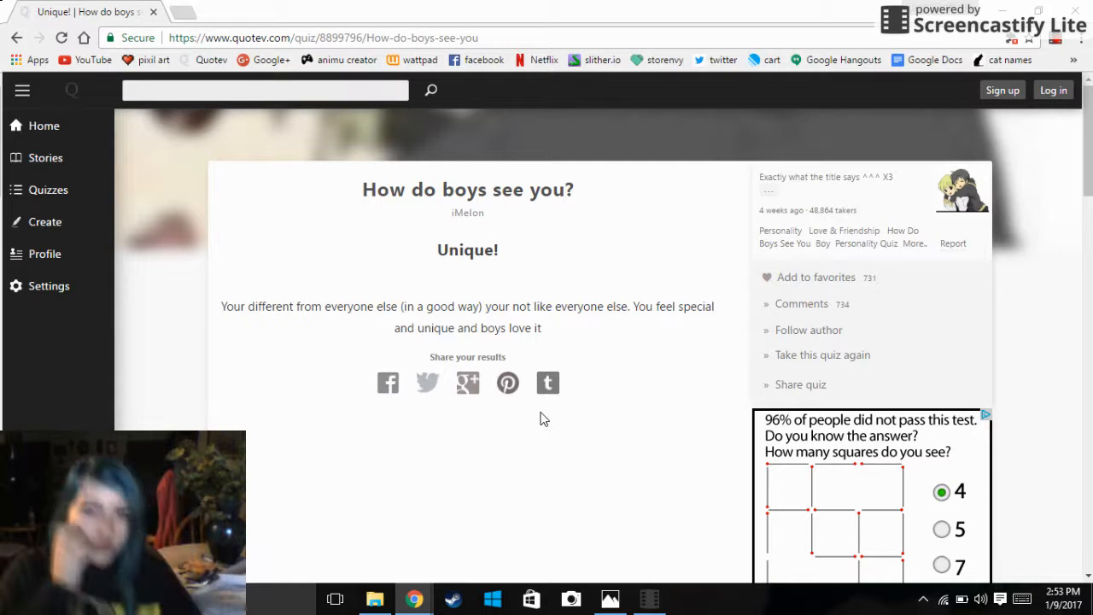
left_click(940, 528)
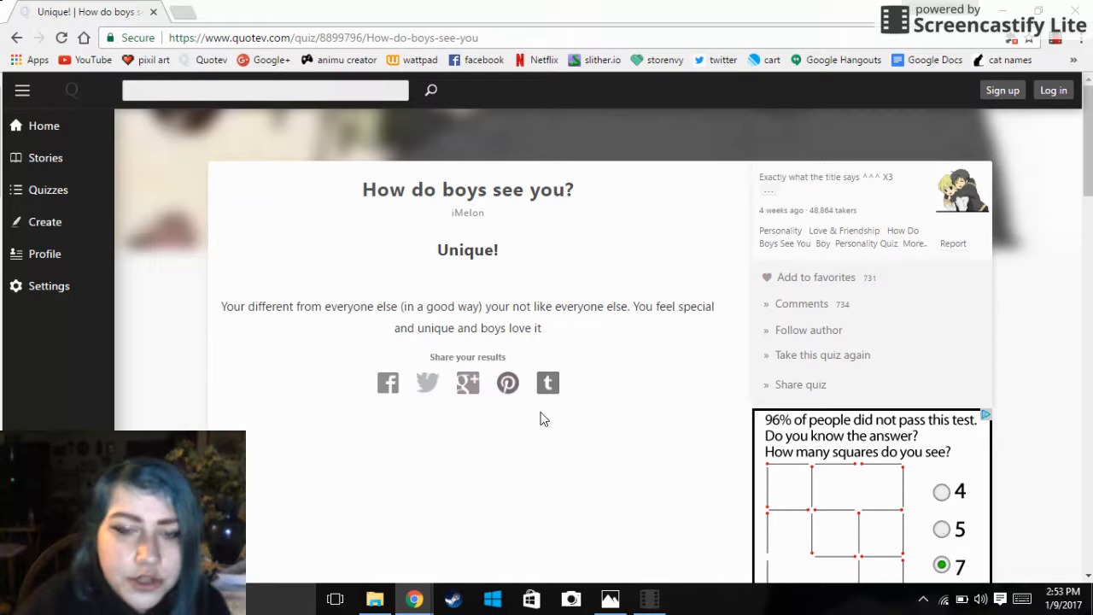
left_click(941, 491)
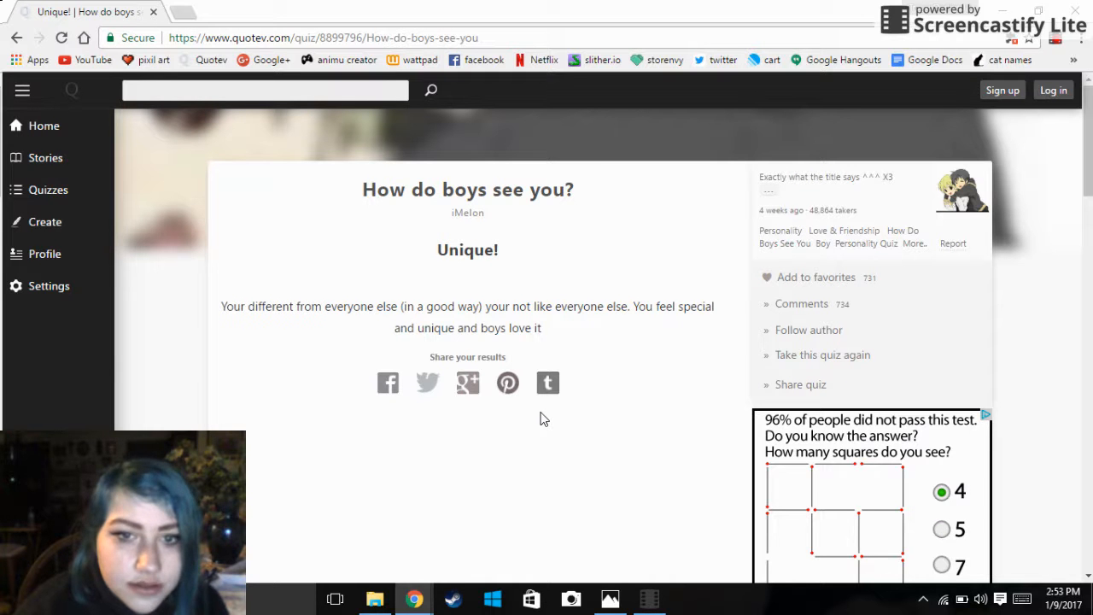
left_click(940, 529)
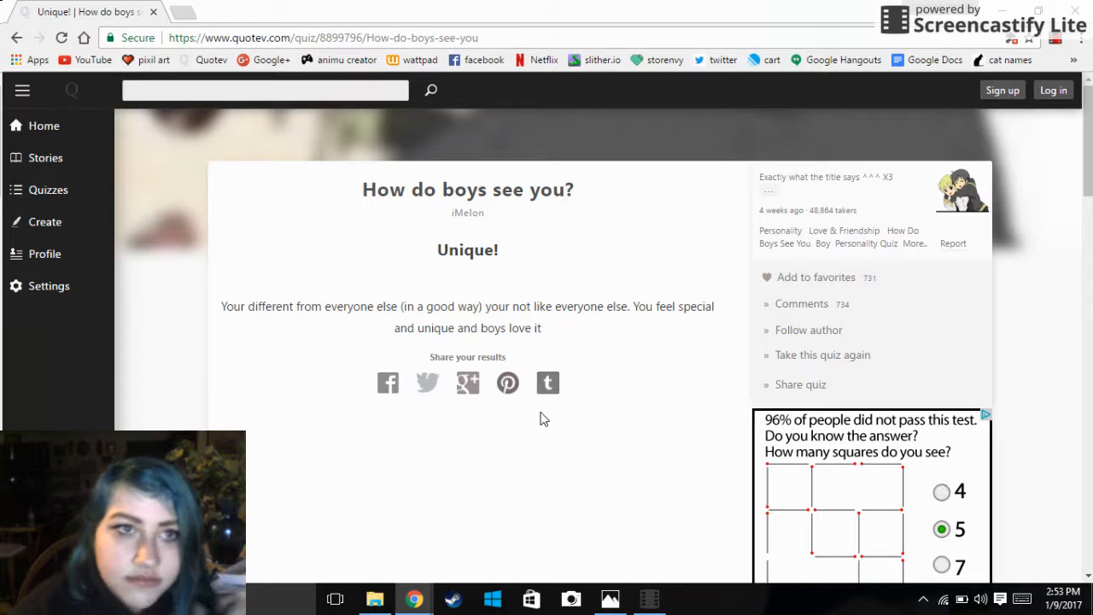
left_click(941, 564)
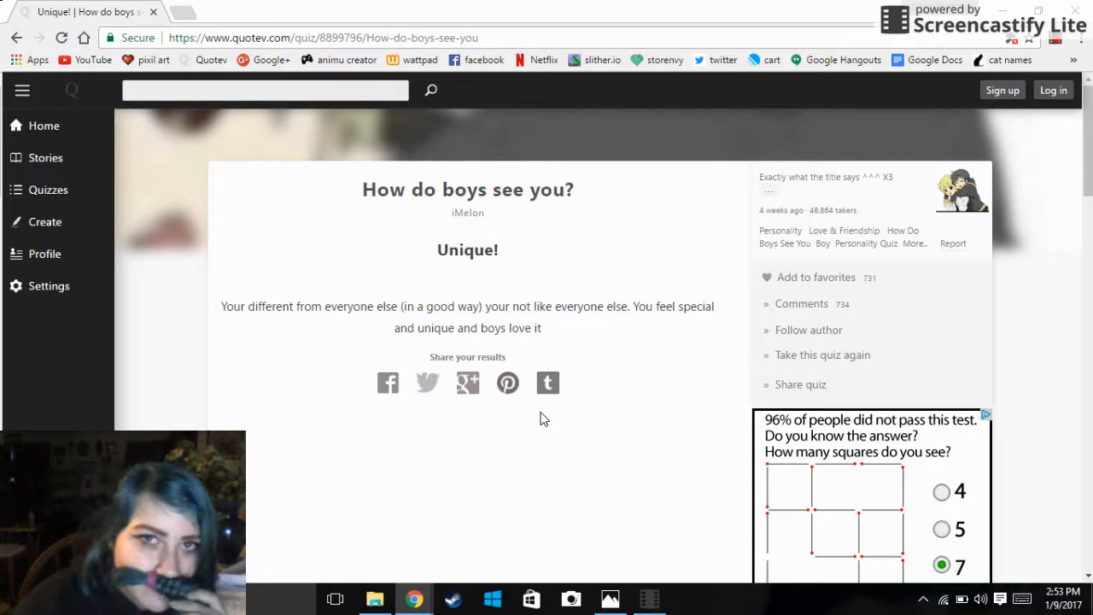
left_click(940, 491)
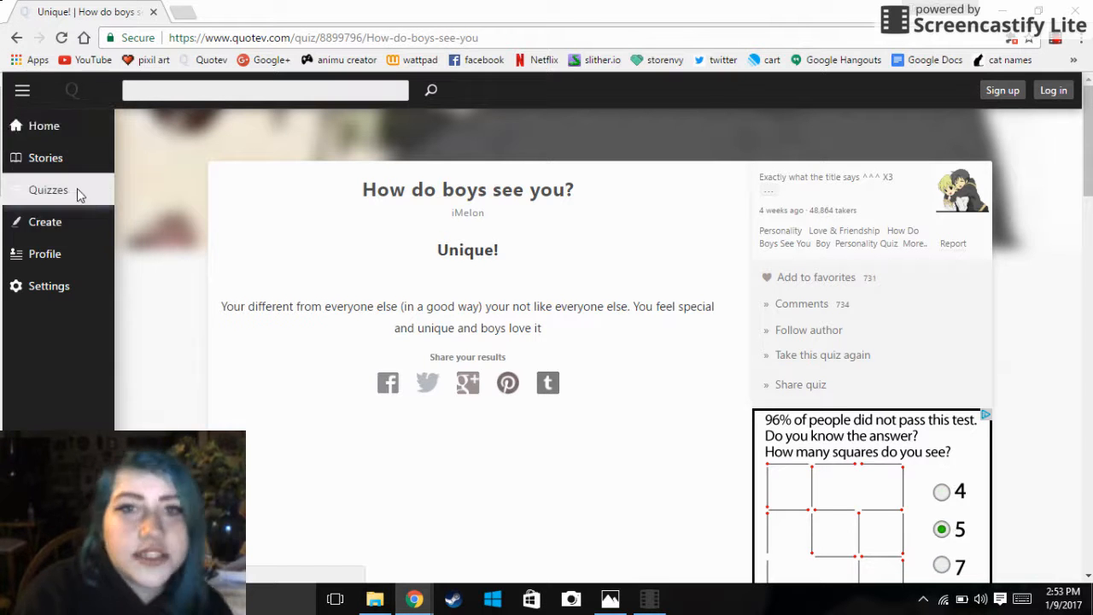
left_click(48, 190)
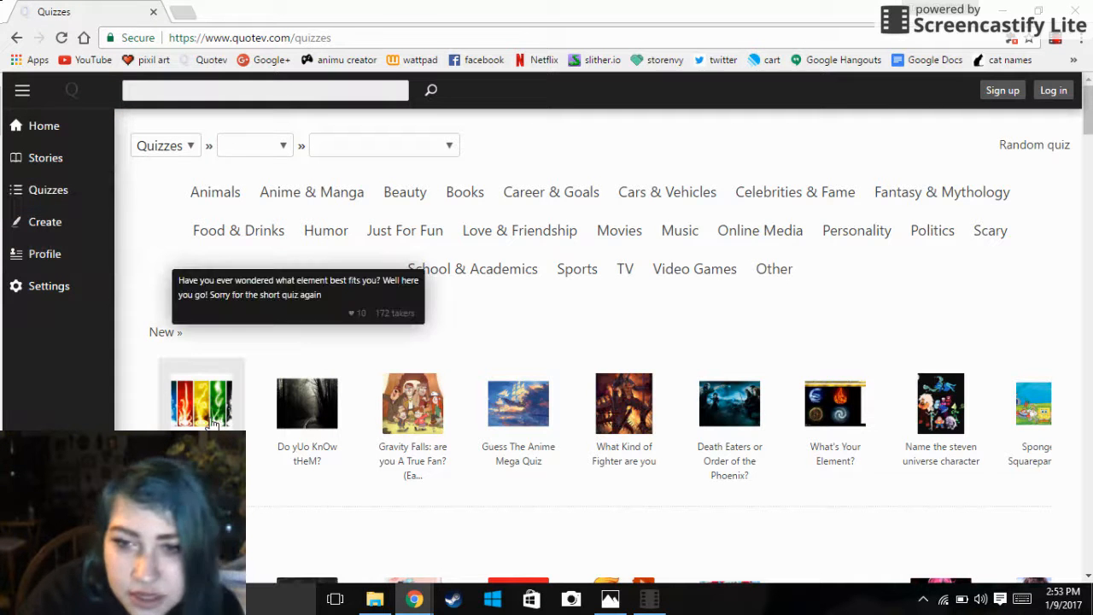
scroll("down", 3)
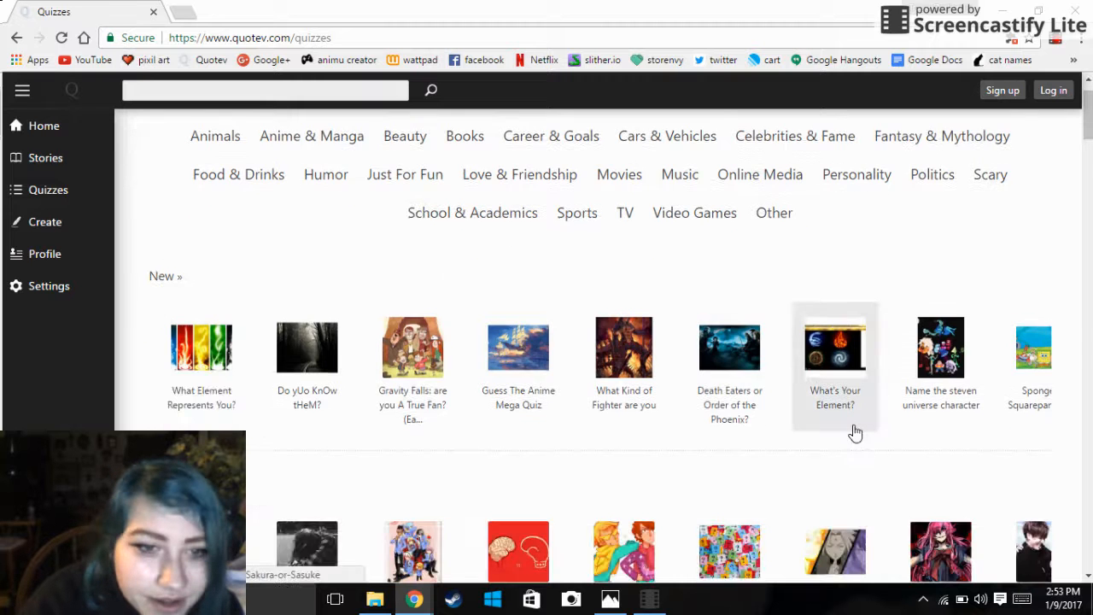
scroll("down", 3)
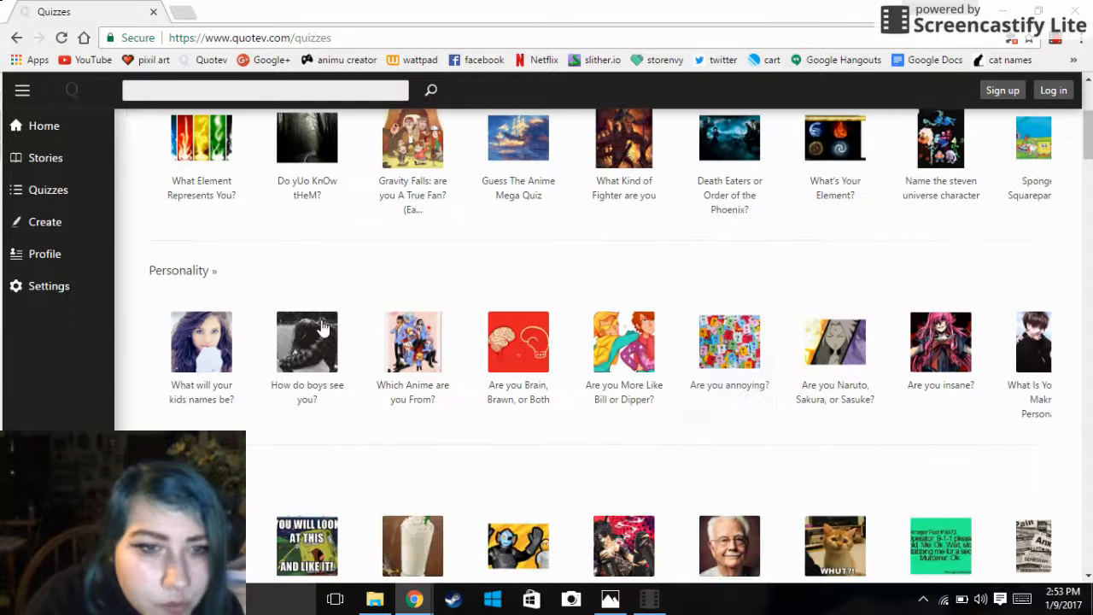
mouse_move(611, 449)
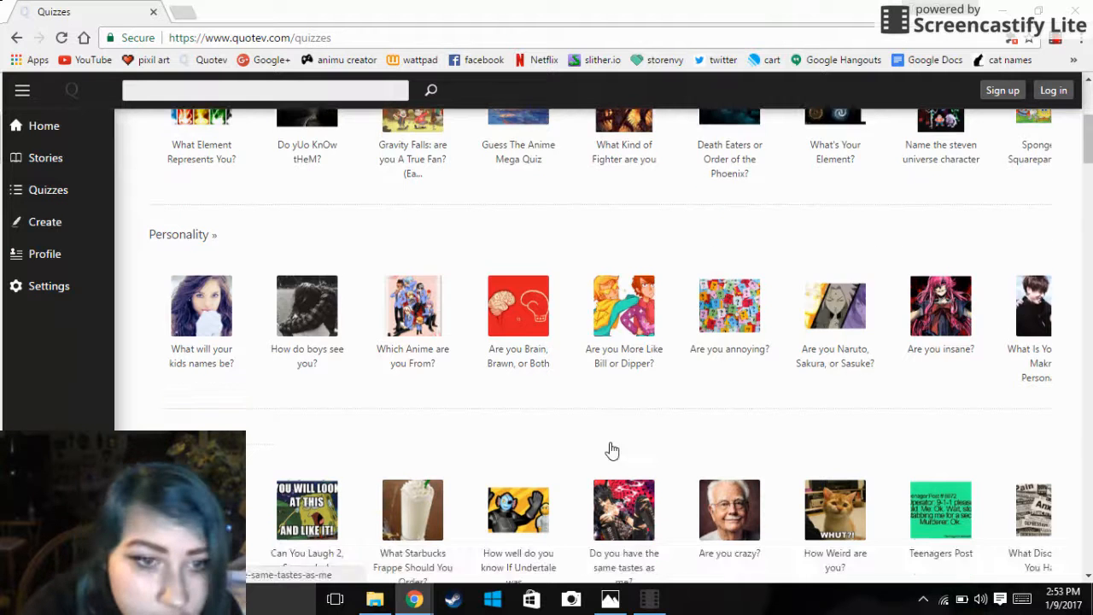
scroll("down", 3)
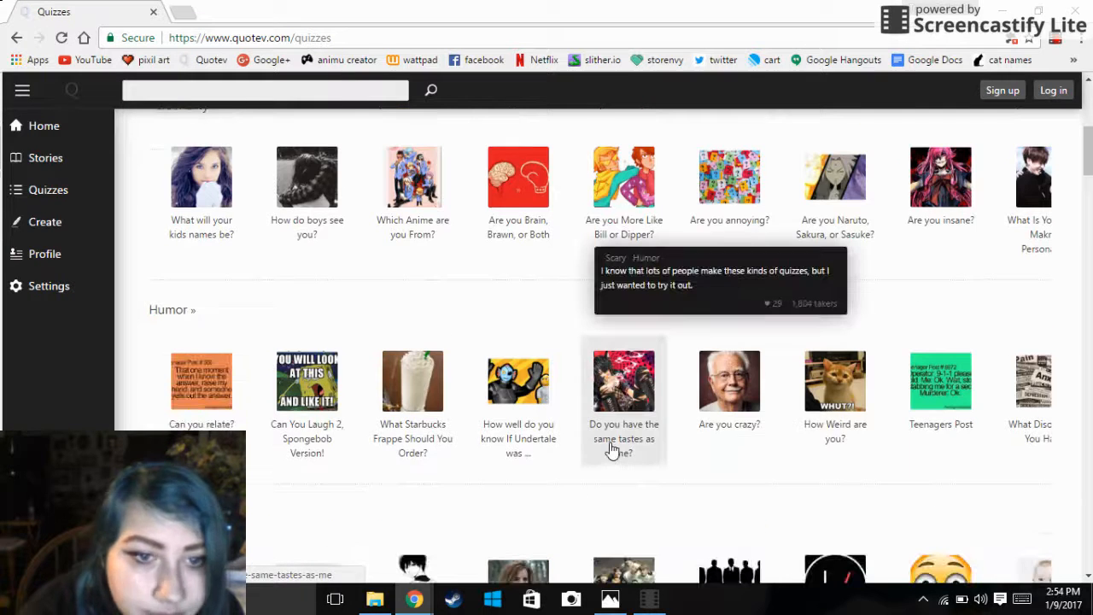
mouse_move(339, 427)
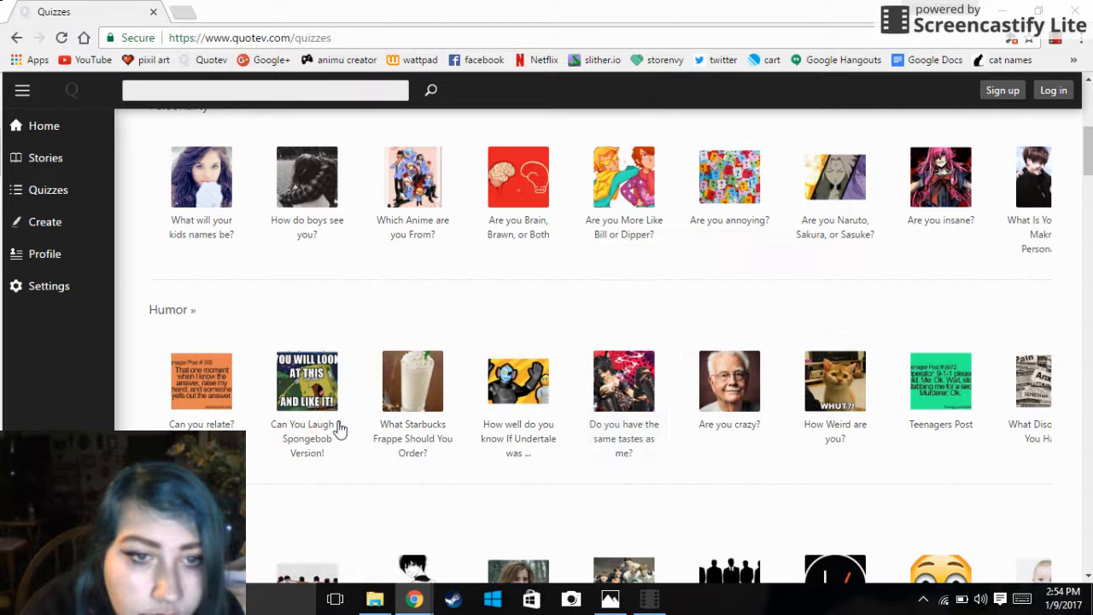
mouse_move(696, 498)
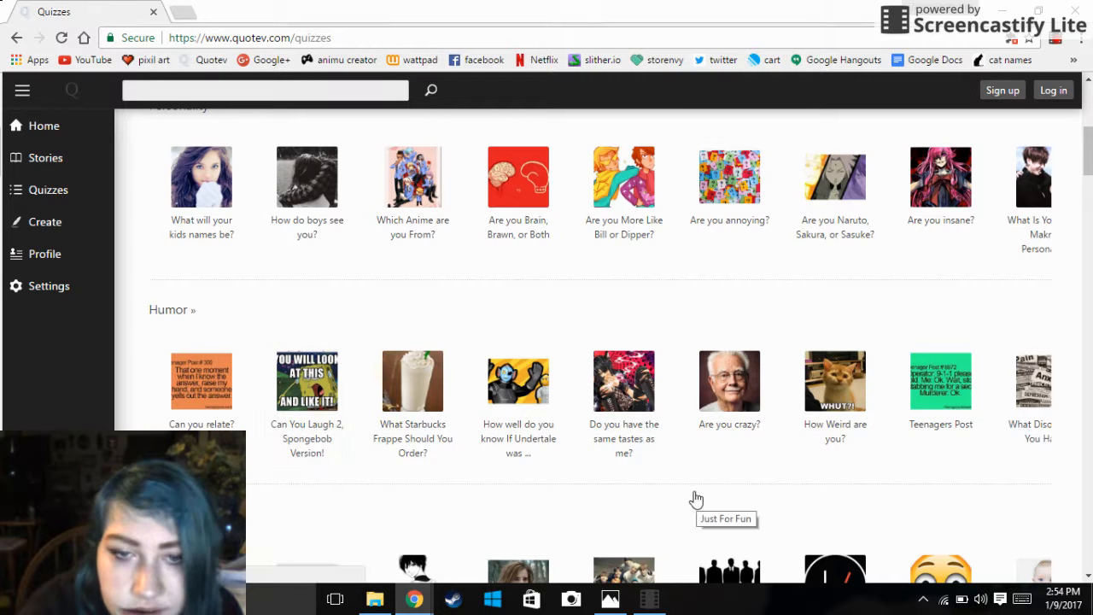
mouse_move(623, 393)
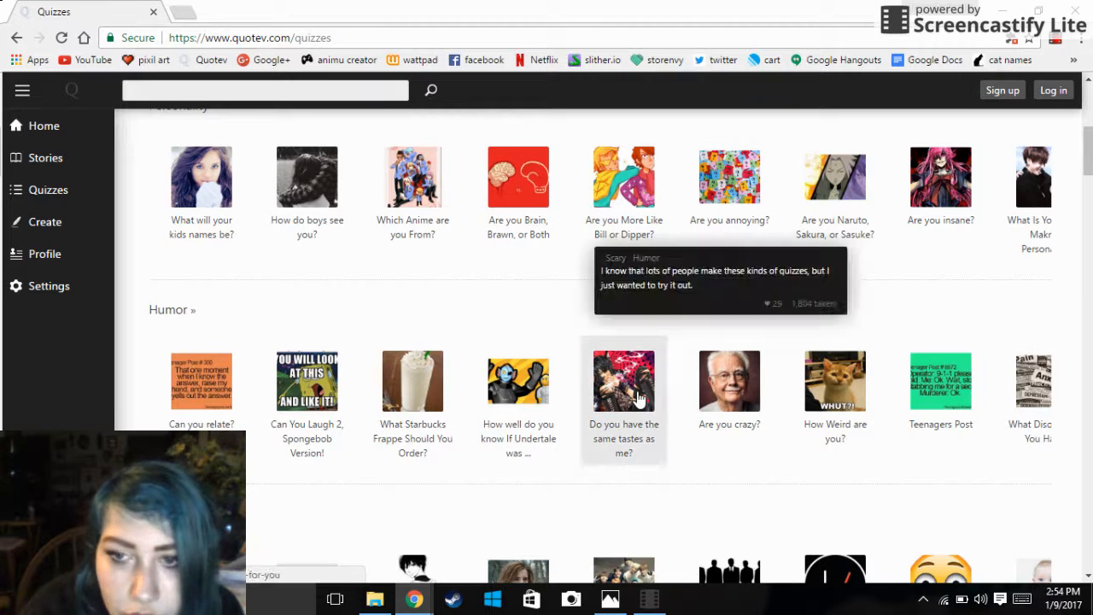
scroll("down", 3)
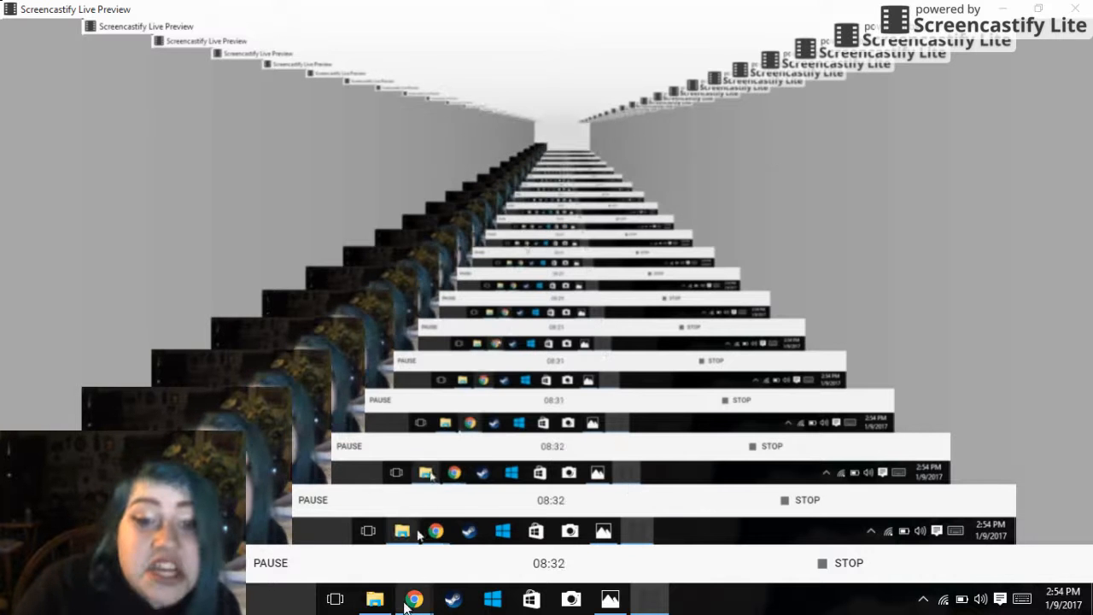
left_click(413, 597)
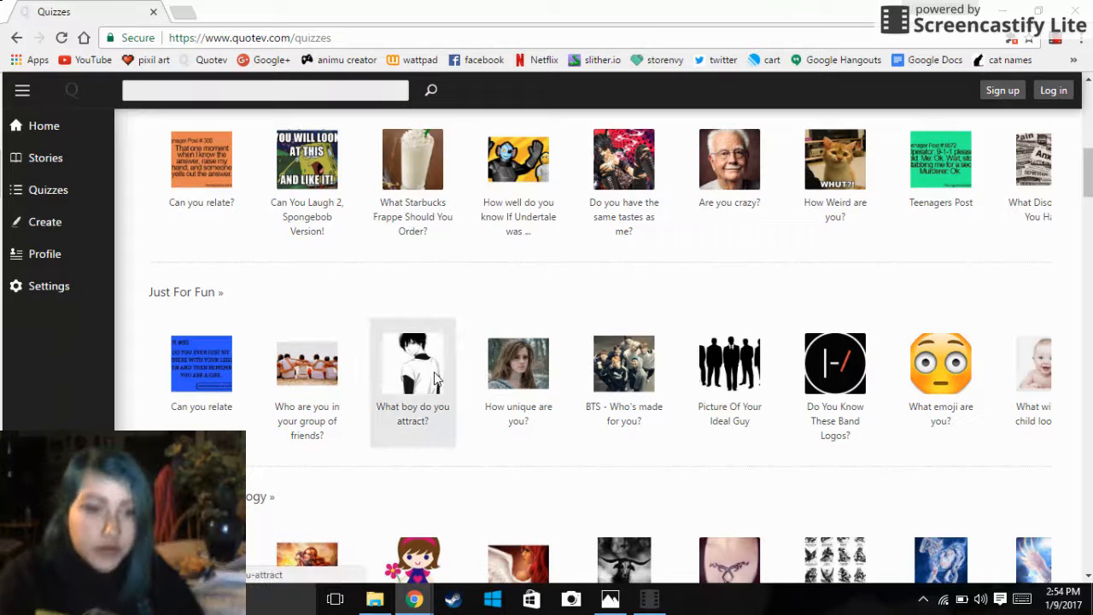
Open the 'What boy do you attract?' quiz and scroll through its first questions
left_click(413, 363)
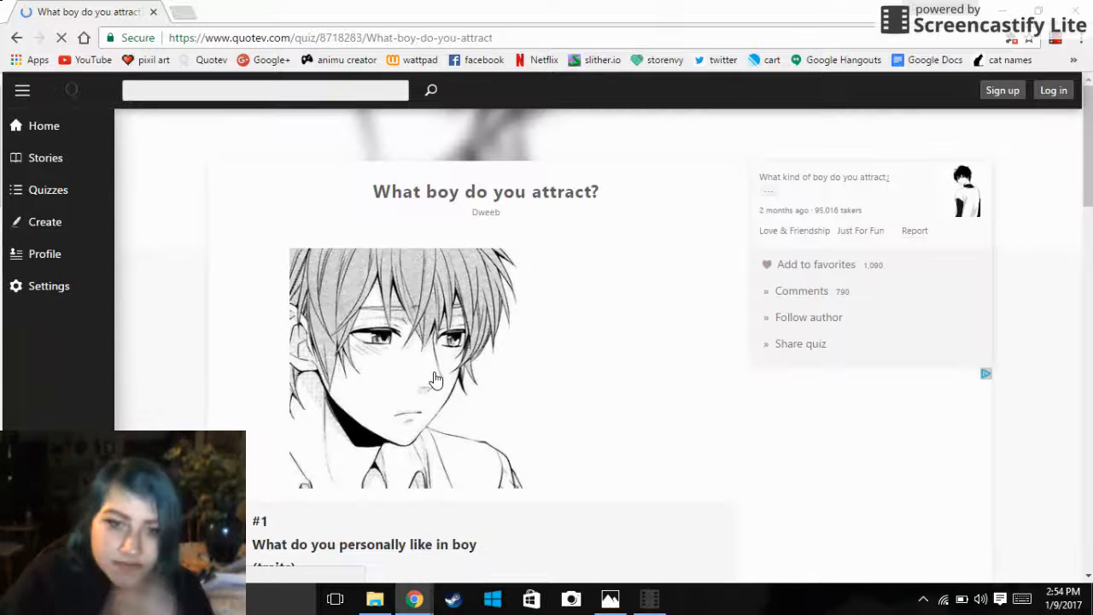
scroll("down", 3)
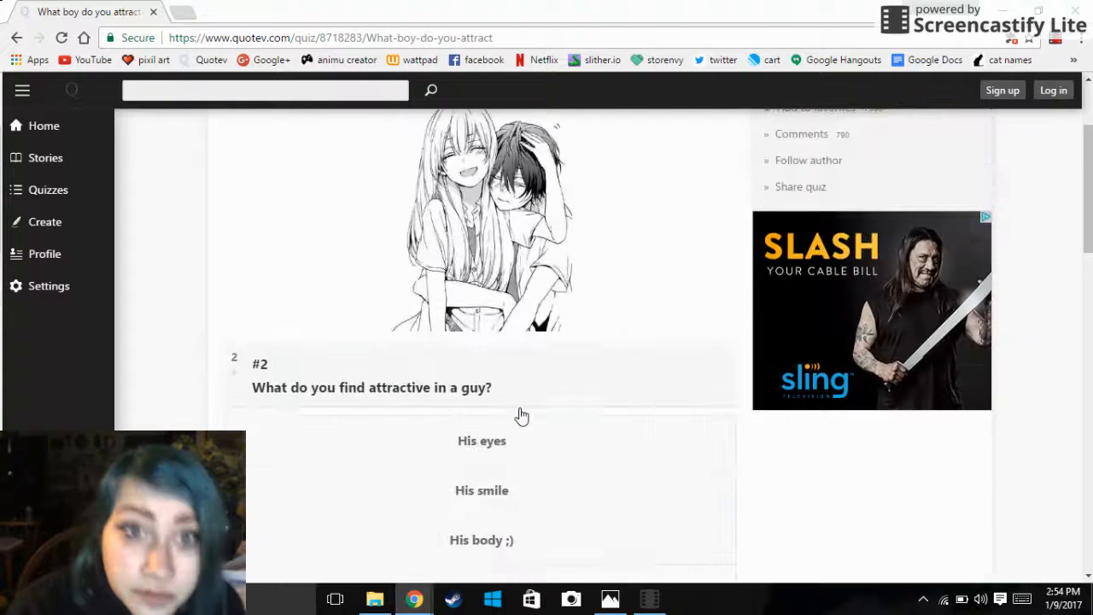
scroll("down", 3)
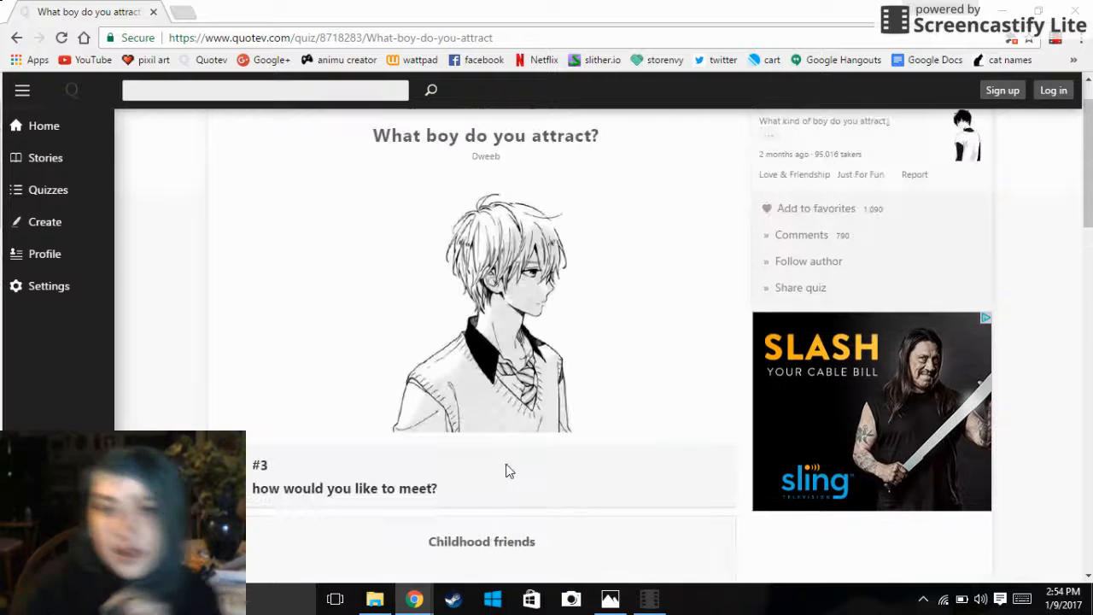
scroll("down", 3)
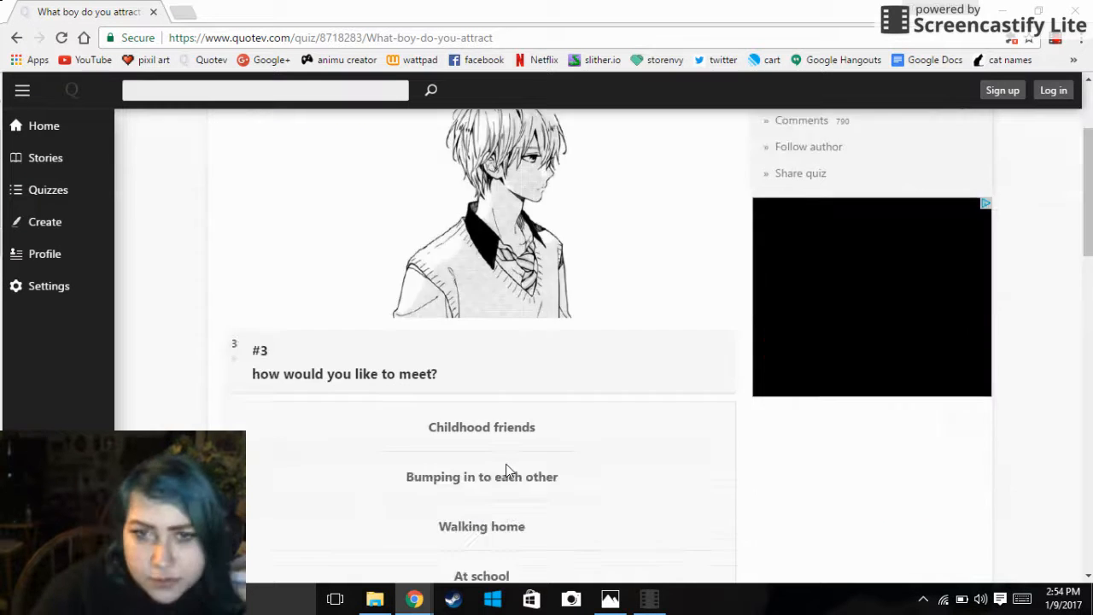
Scroll through the remaining questions down to final question 5 about first dates
scroll("down", 3)
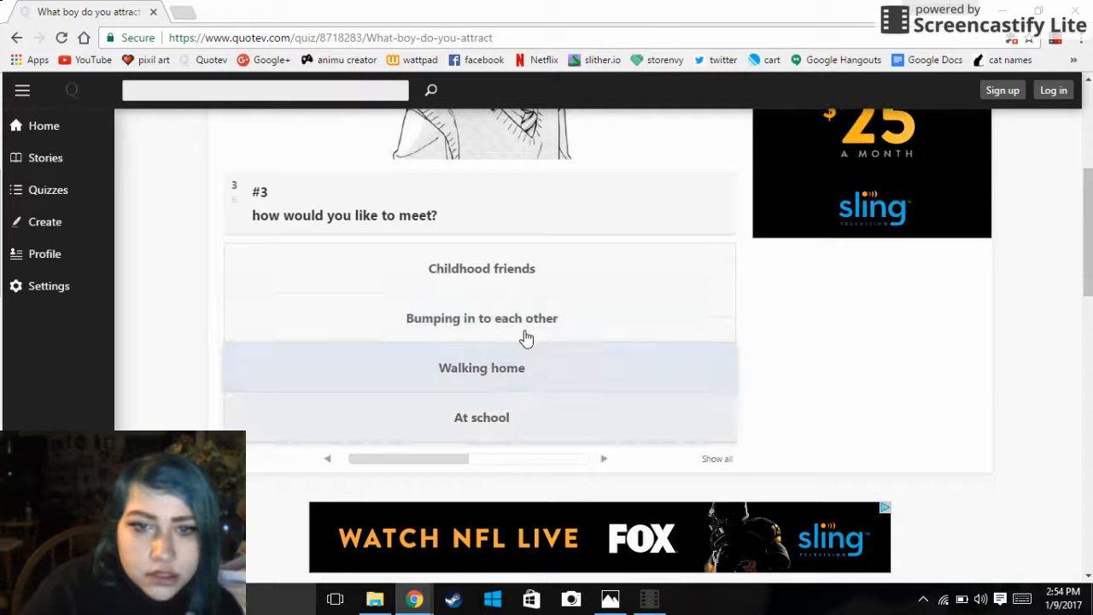
scroll("up", 3)
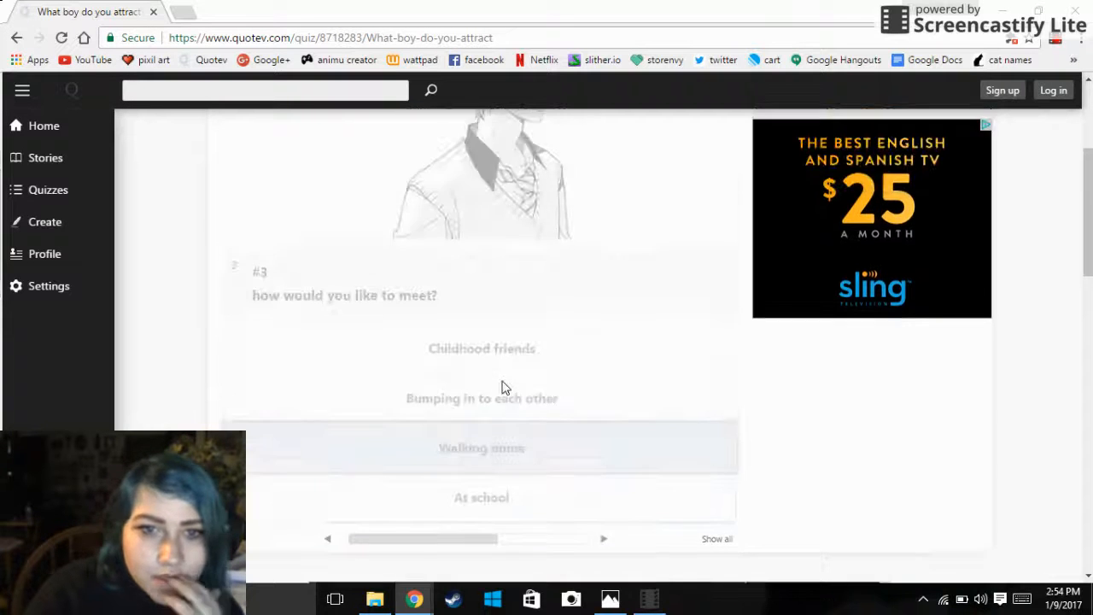
scroll("up", 3)
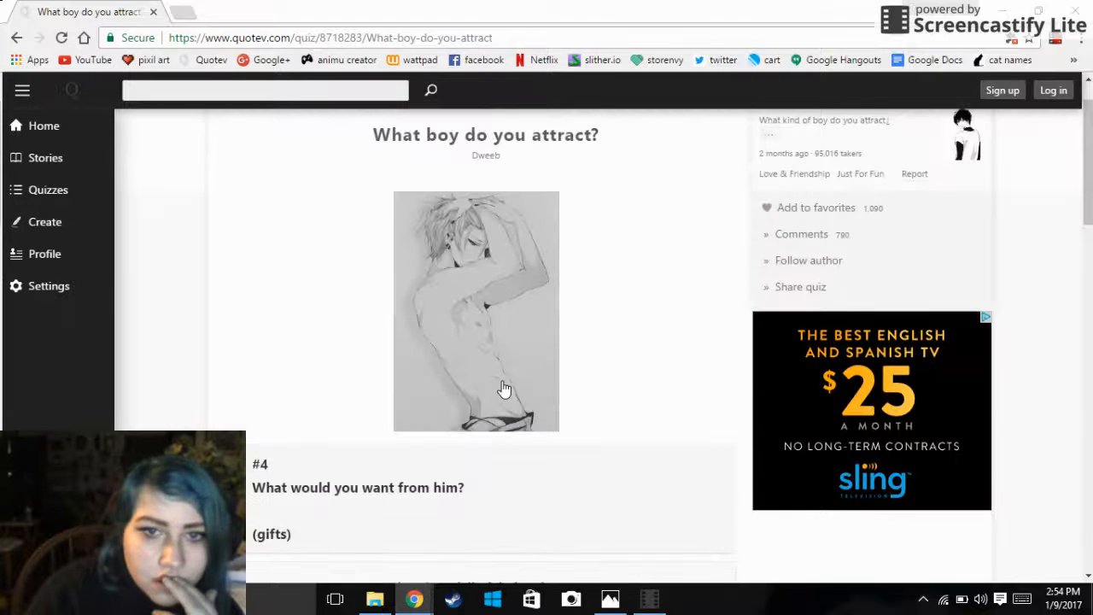
scroll("down", 3)
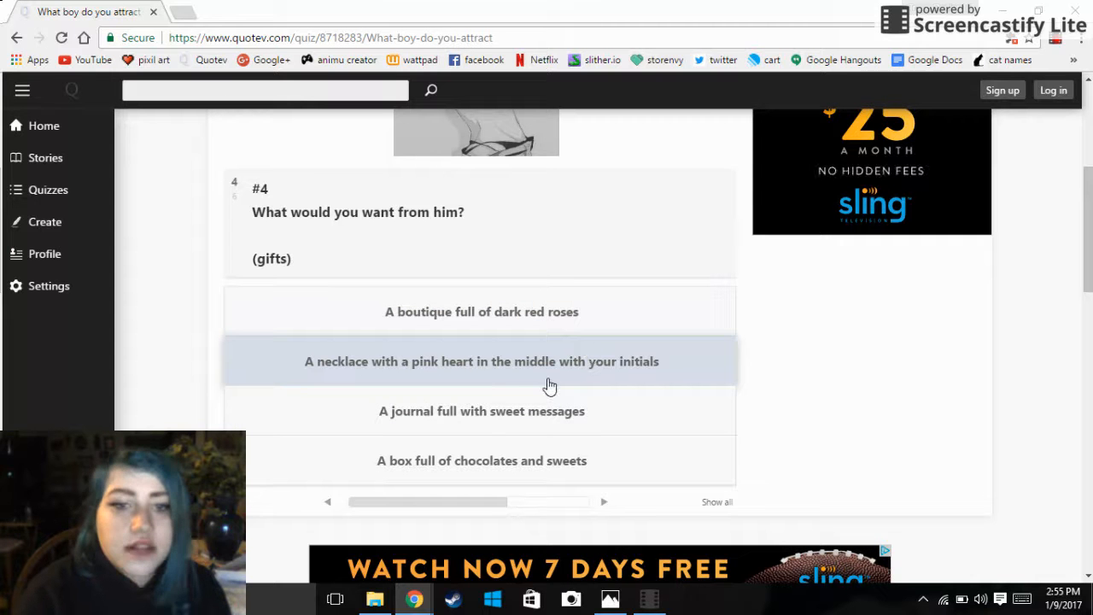
mouse_move(653, 359)
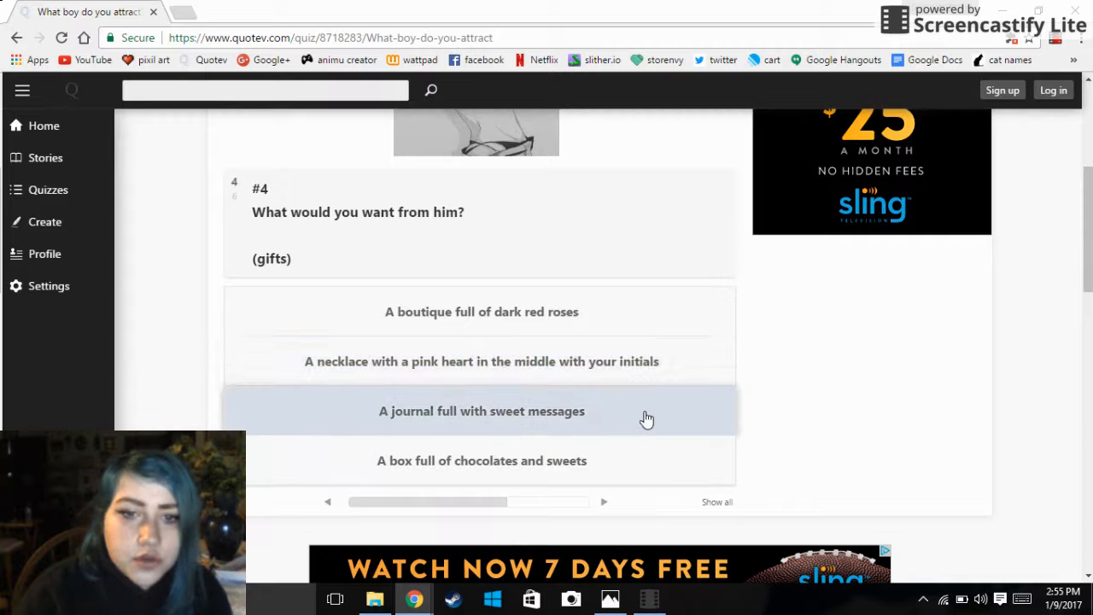
mouse_move(663, 380)
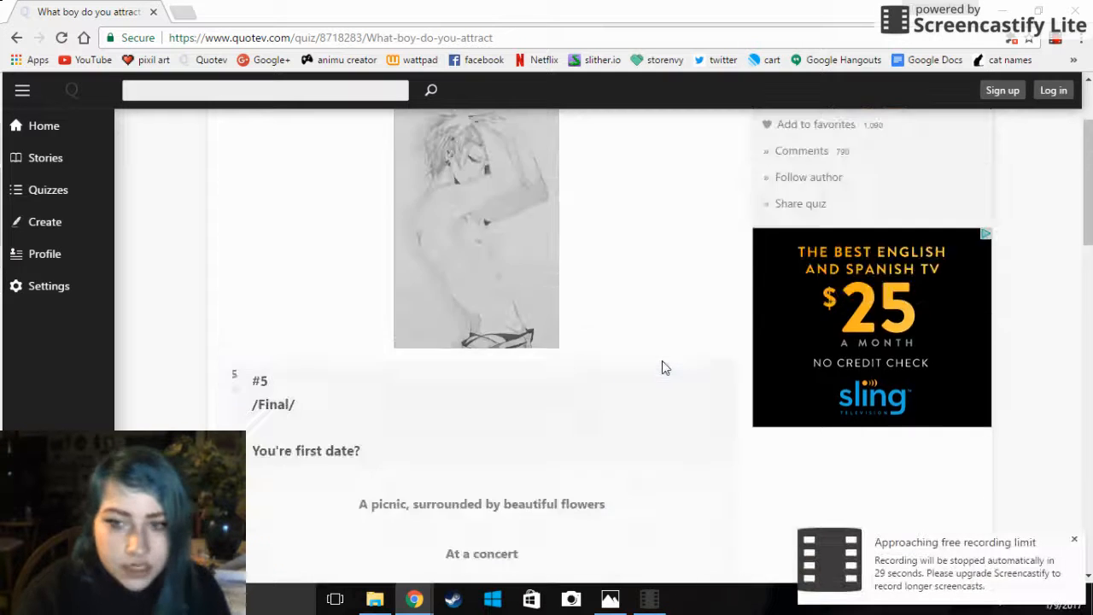
scroll("down", 3)
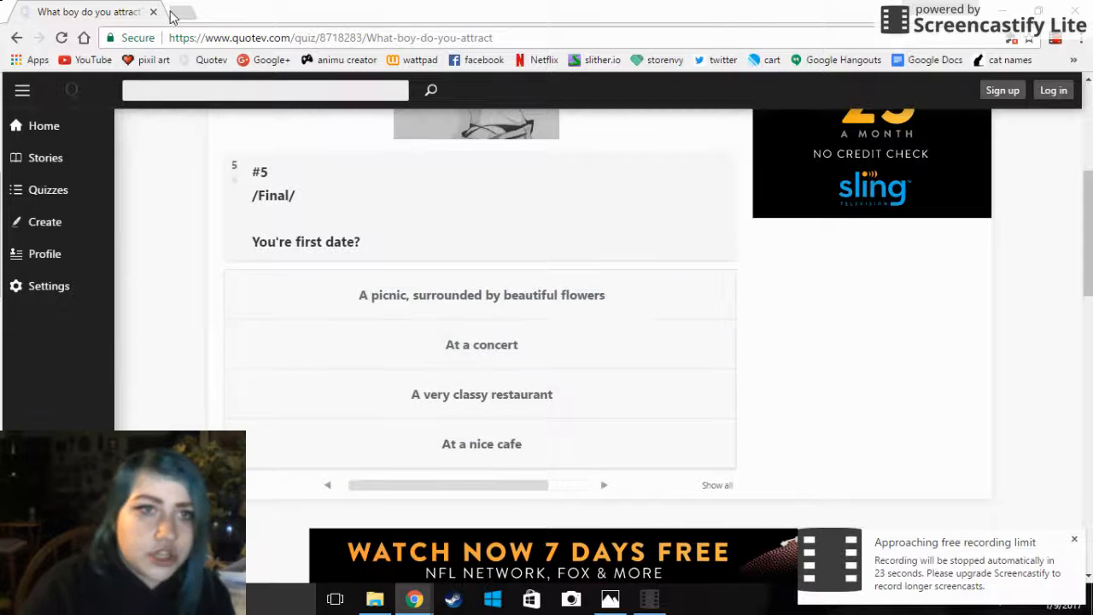
Close the picture folder window and reopen the 45-item folder from the taskbar
left_click(180, 11)
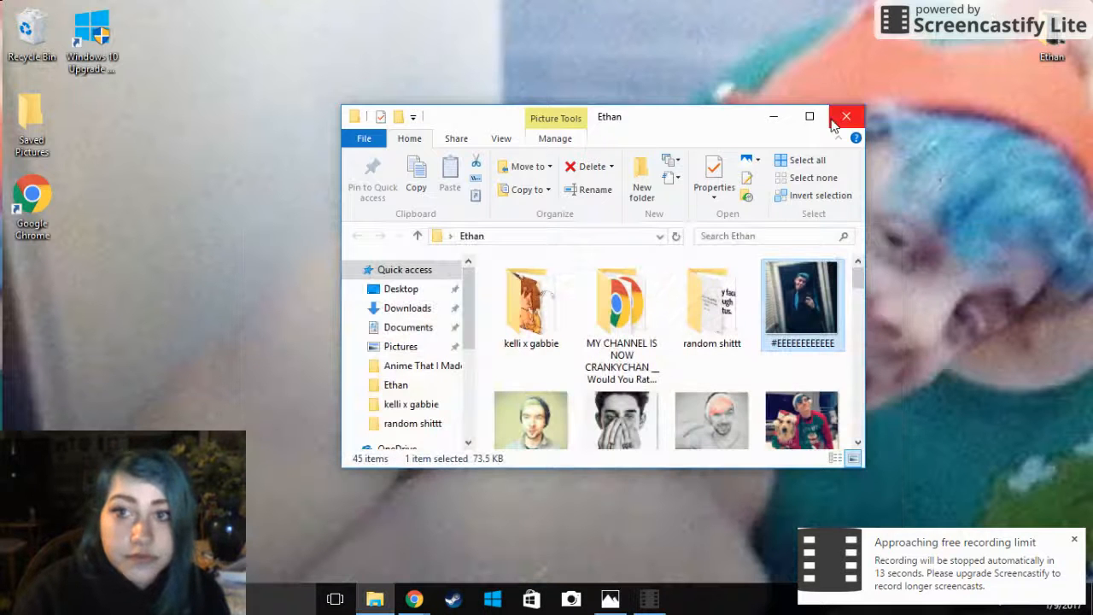
left_click(846, 116)
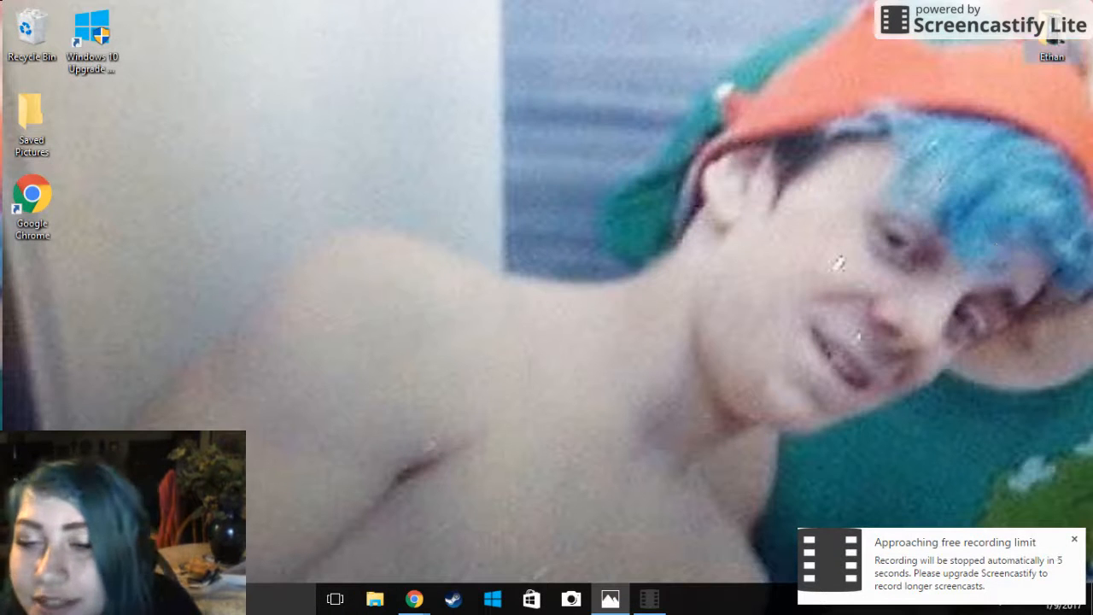
left_click(375, 598)
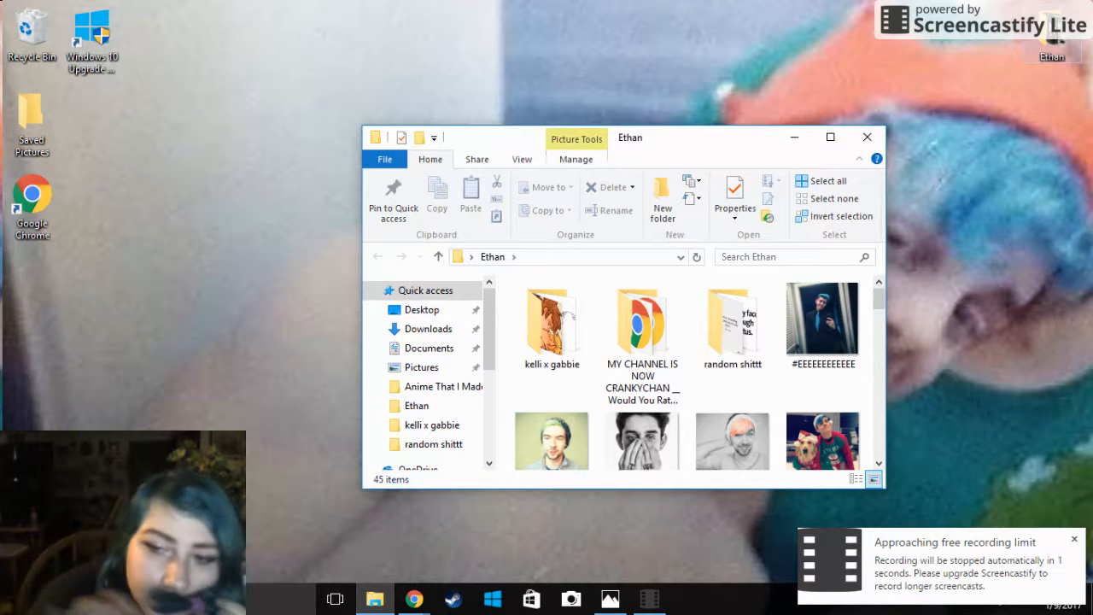
mouse_move(809, 252)
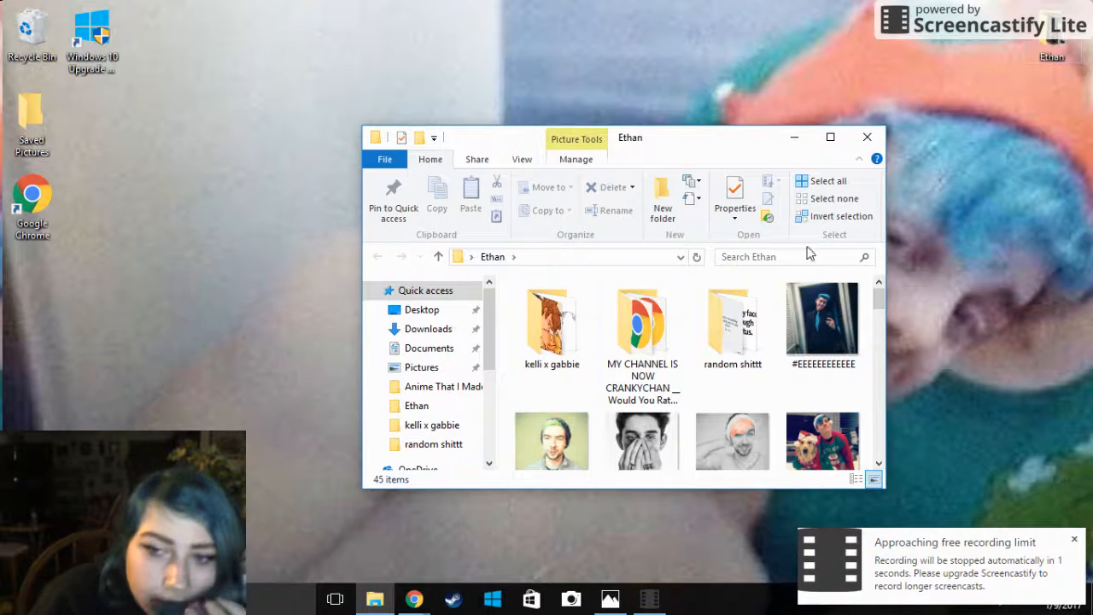